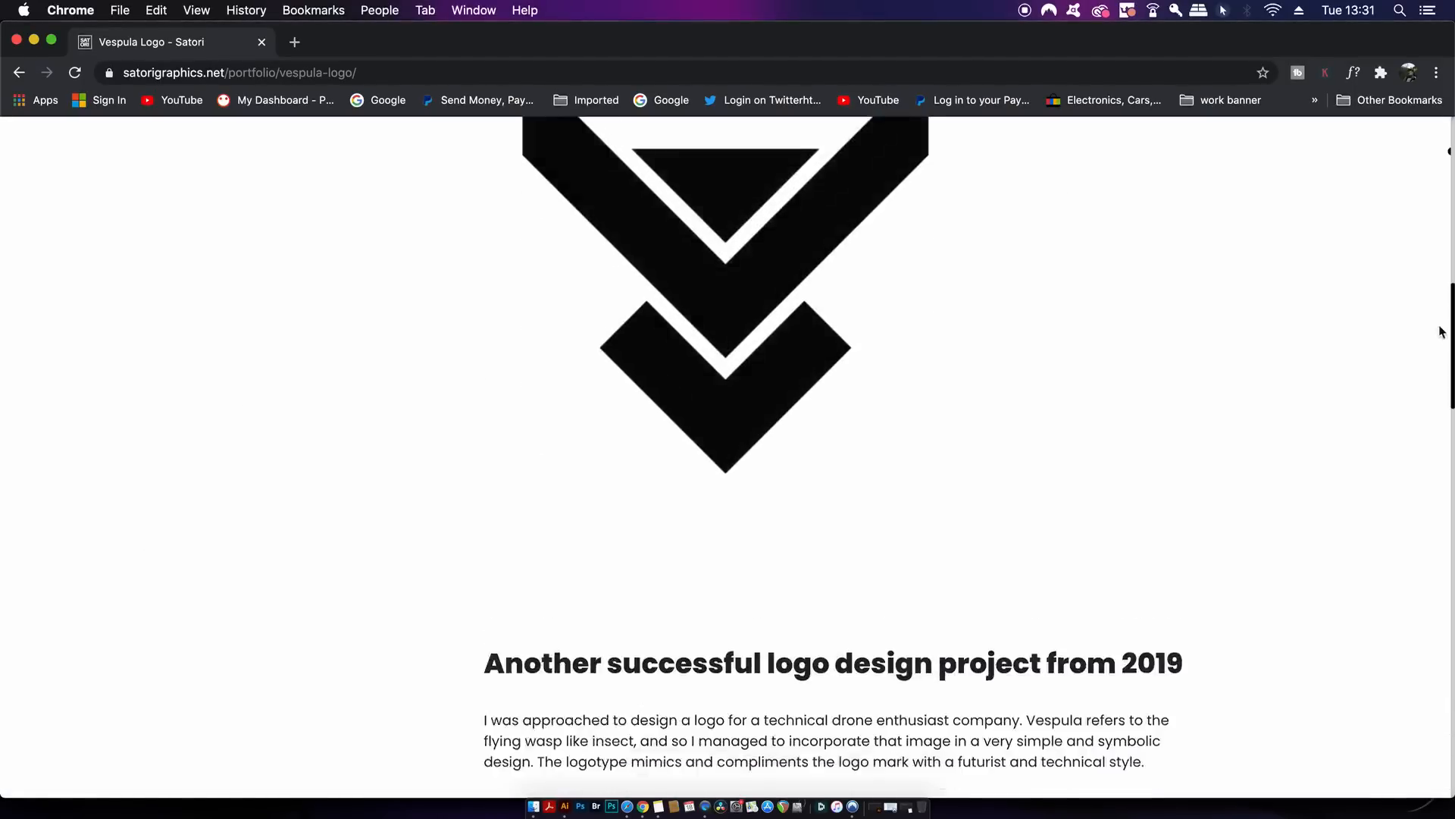
- Pick #212121 in the Color Picker, then swap to no fill and a near-black stroke
{"action": "scroll", "scroll_direction": "down", "scroll_amount": 3}
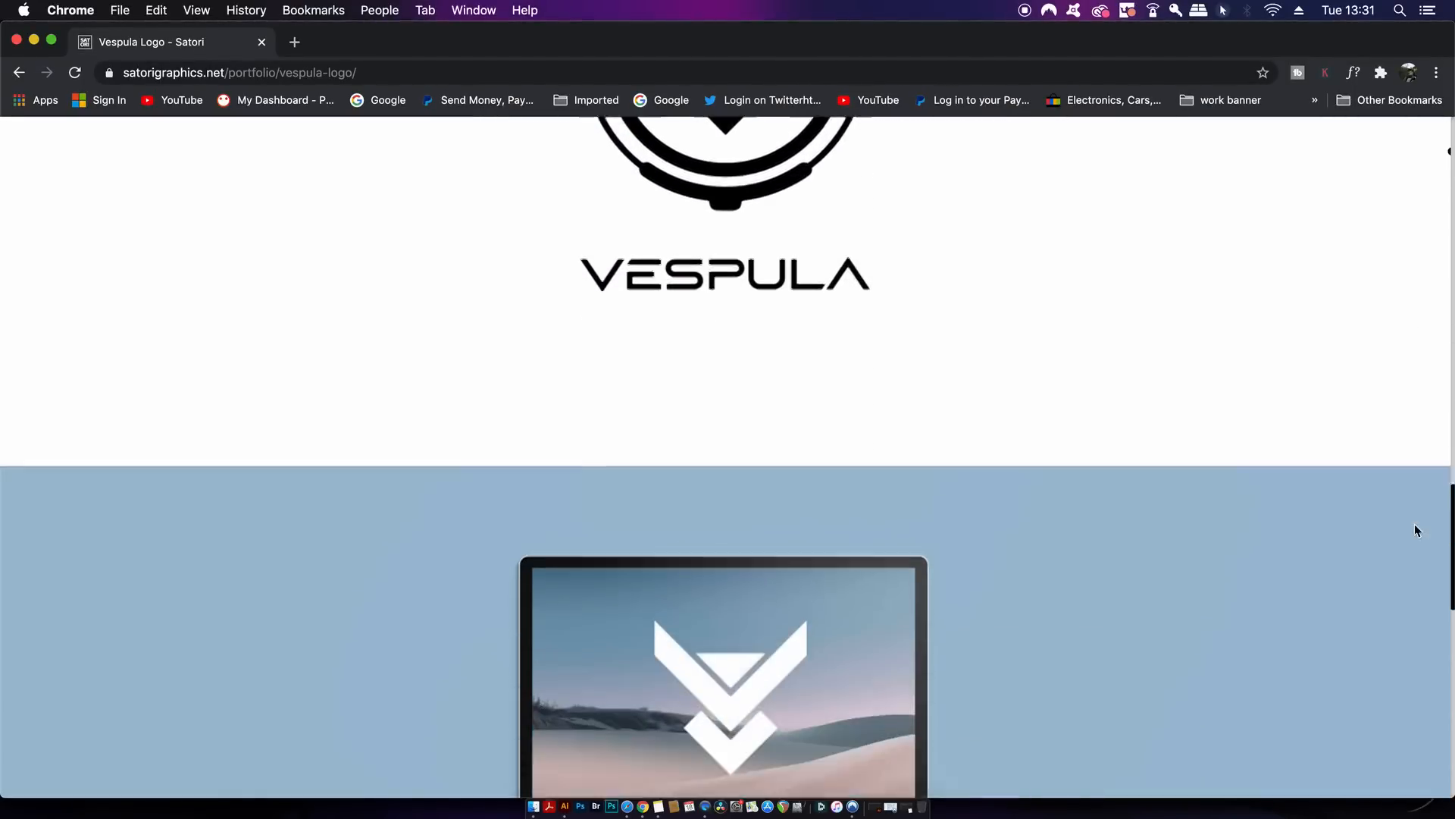
{"action": "left_click", "coordinate": [525, 805]}
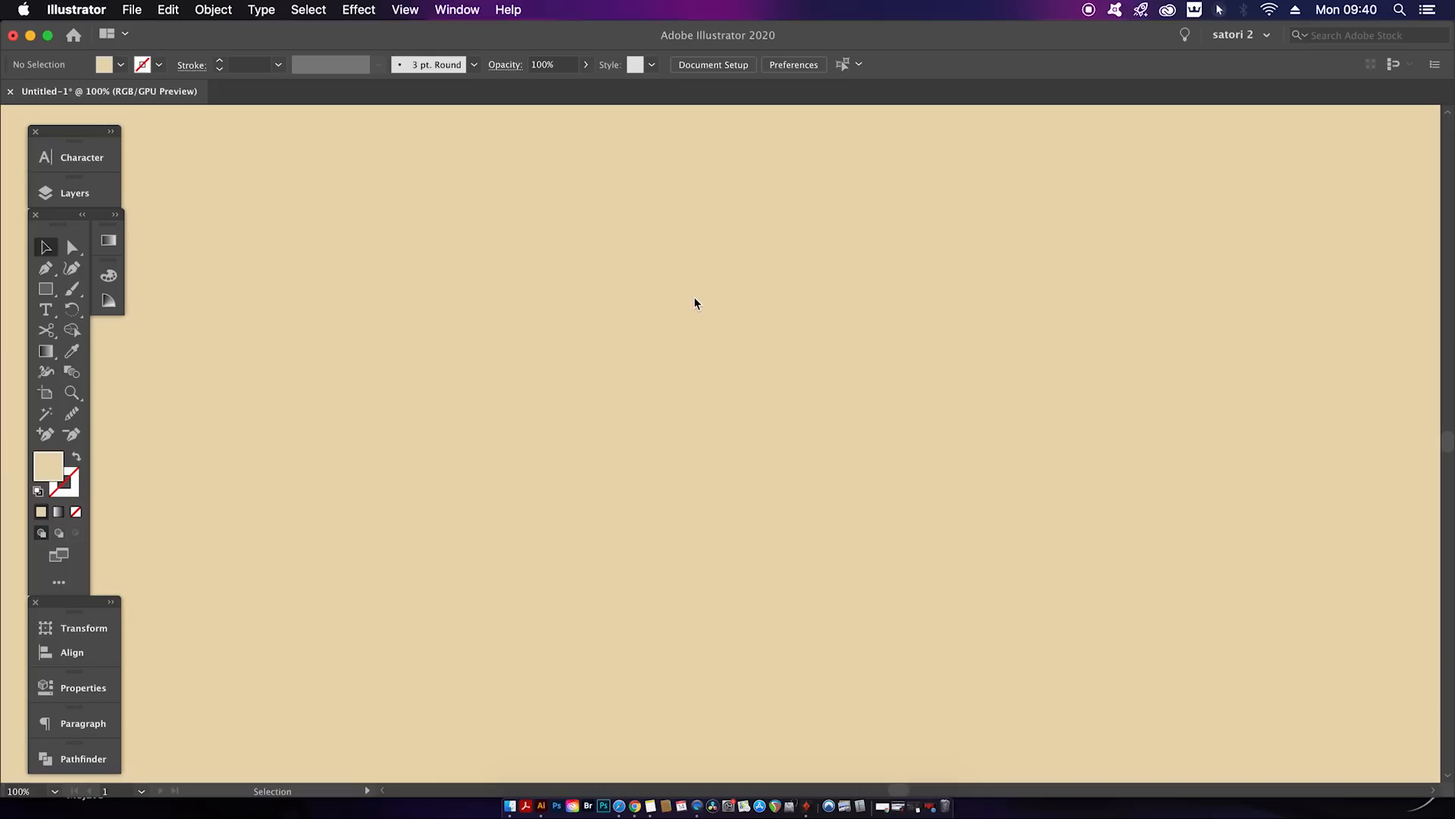
{"action": "mouse_move", "coordinate": [48, 465]}
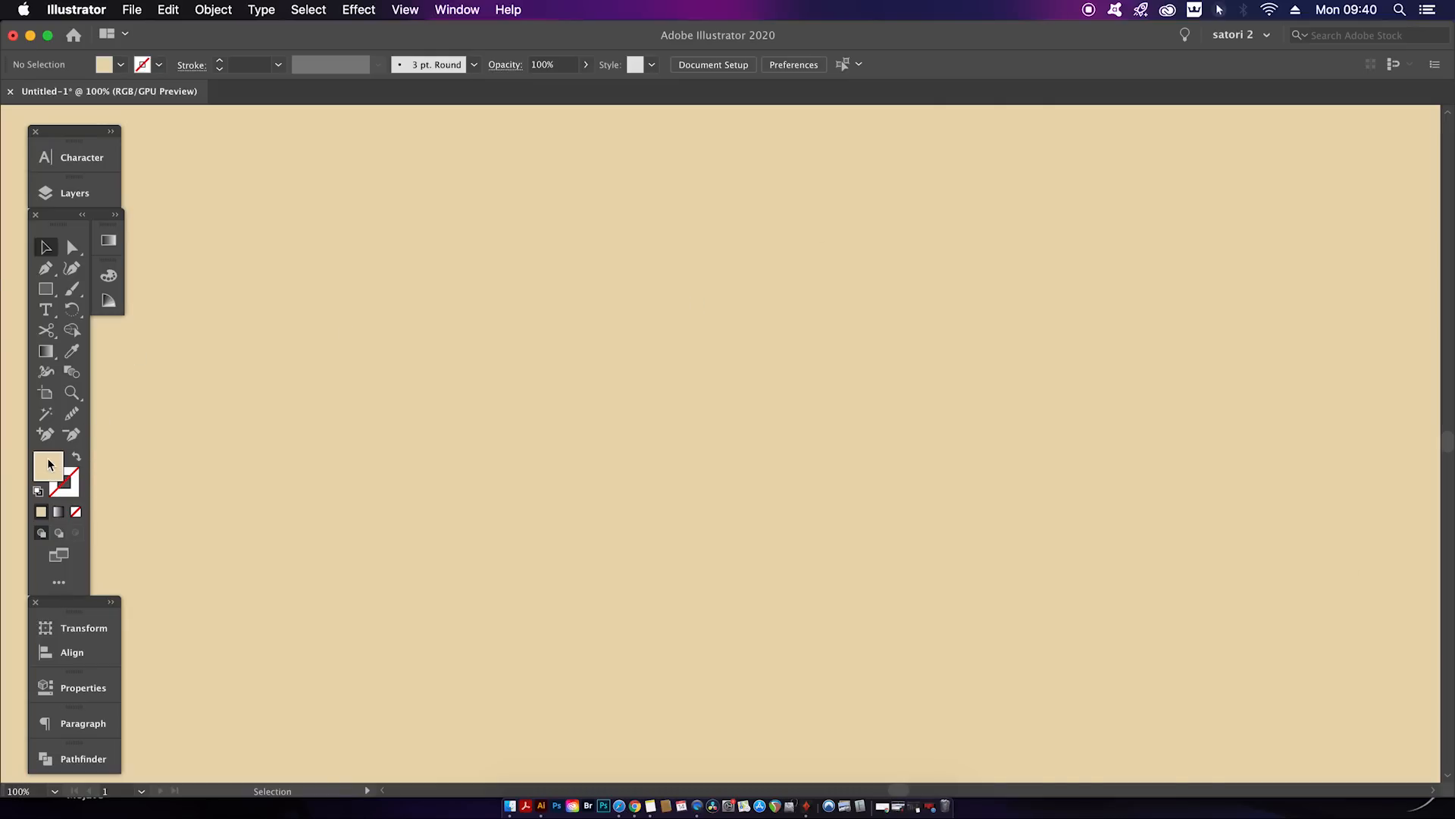
{"action": "double_click", "coordinate": [48, 467]}
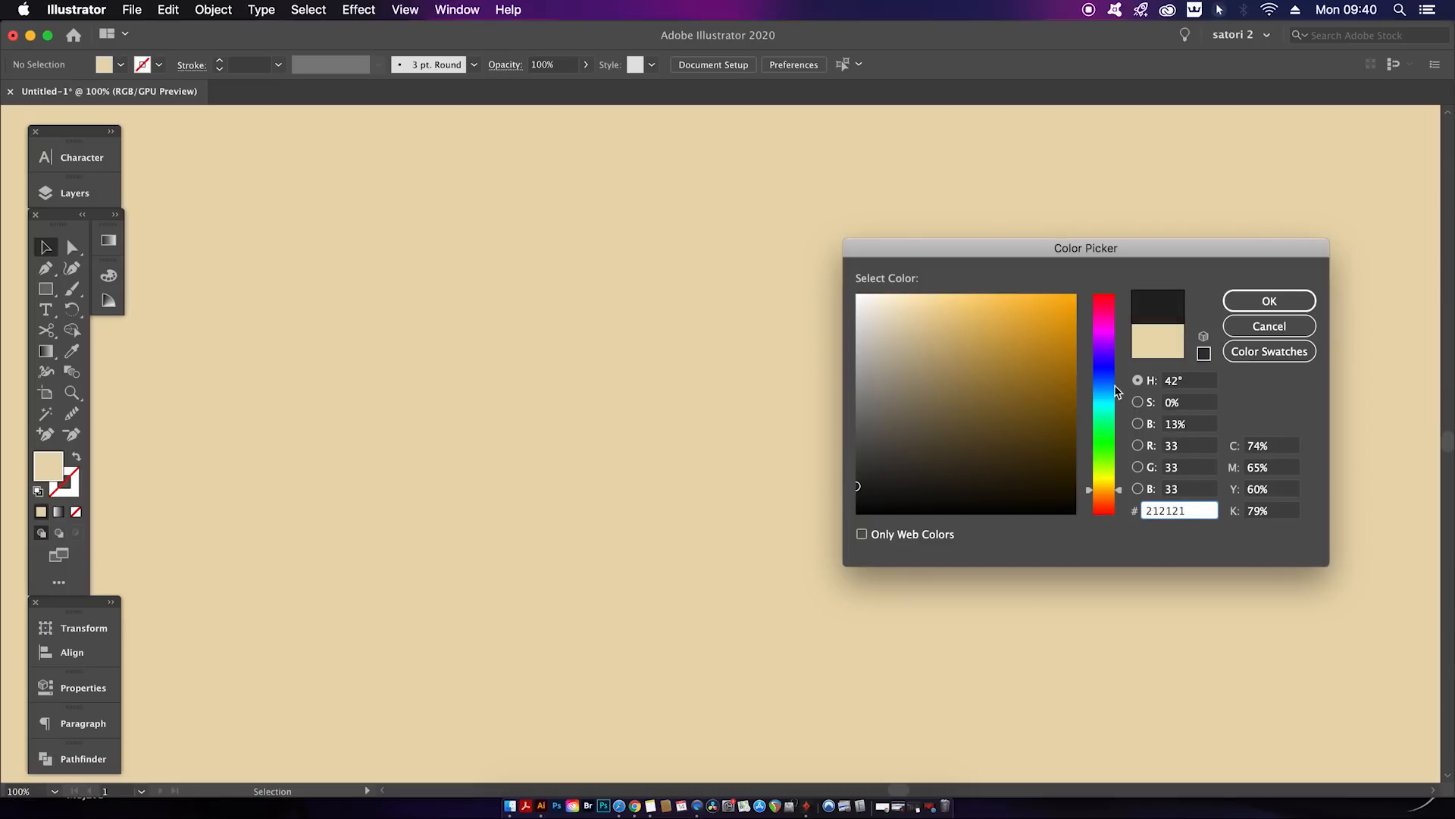
{"action": "left_click", "coordinate": [1269, 300]}
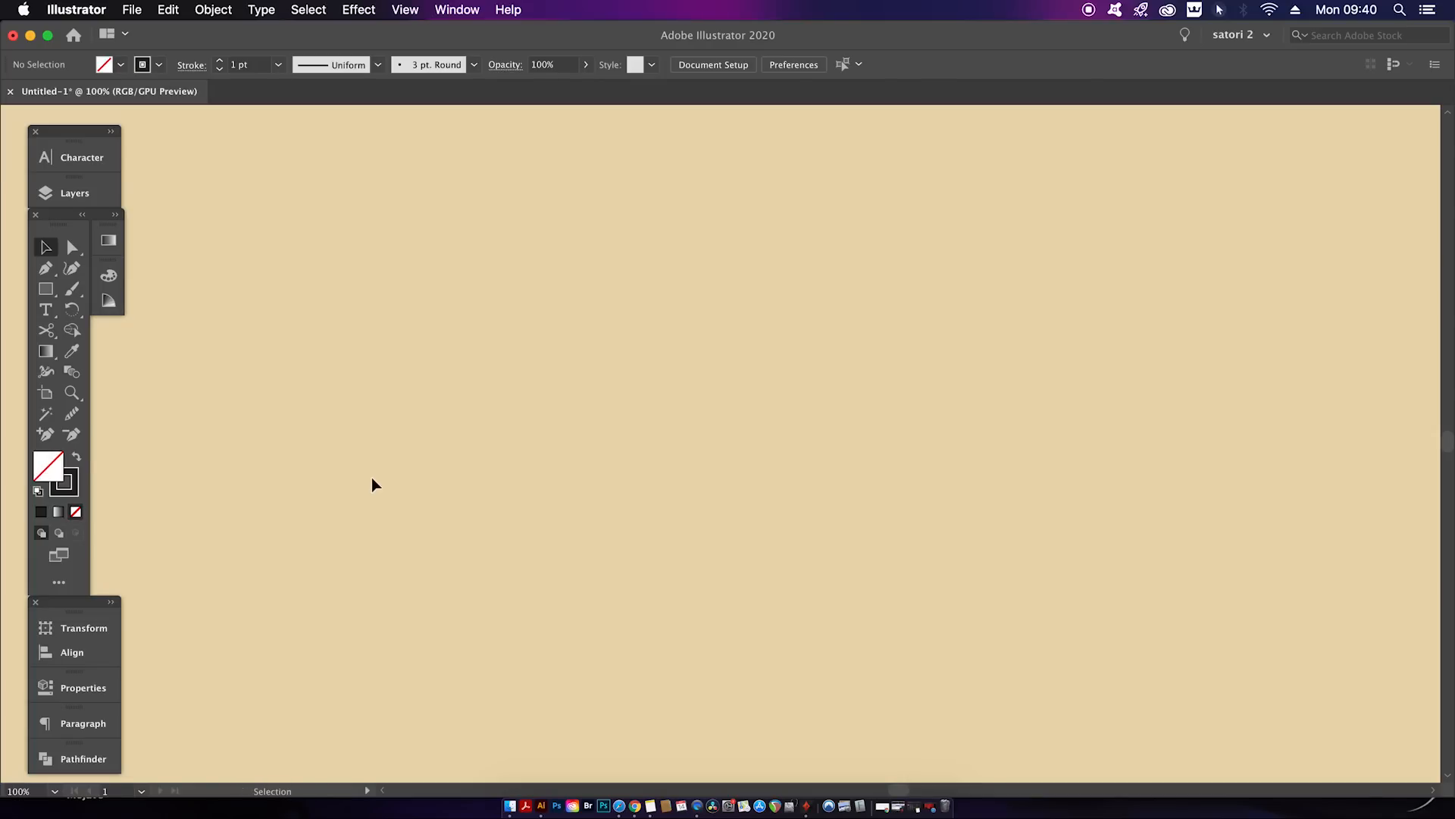
- Draw a square with the Rectangle Tool and set its stroke weight to 7 pt
{"action": "left_click", "coordinate": [44, 289]}
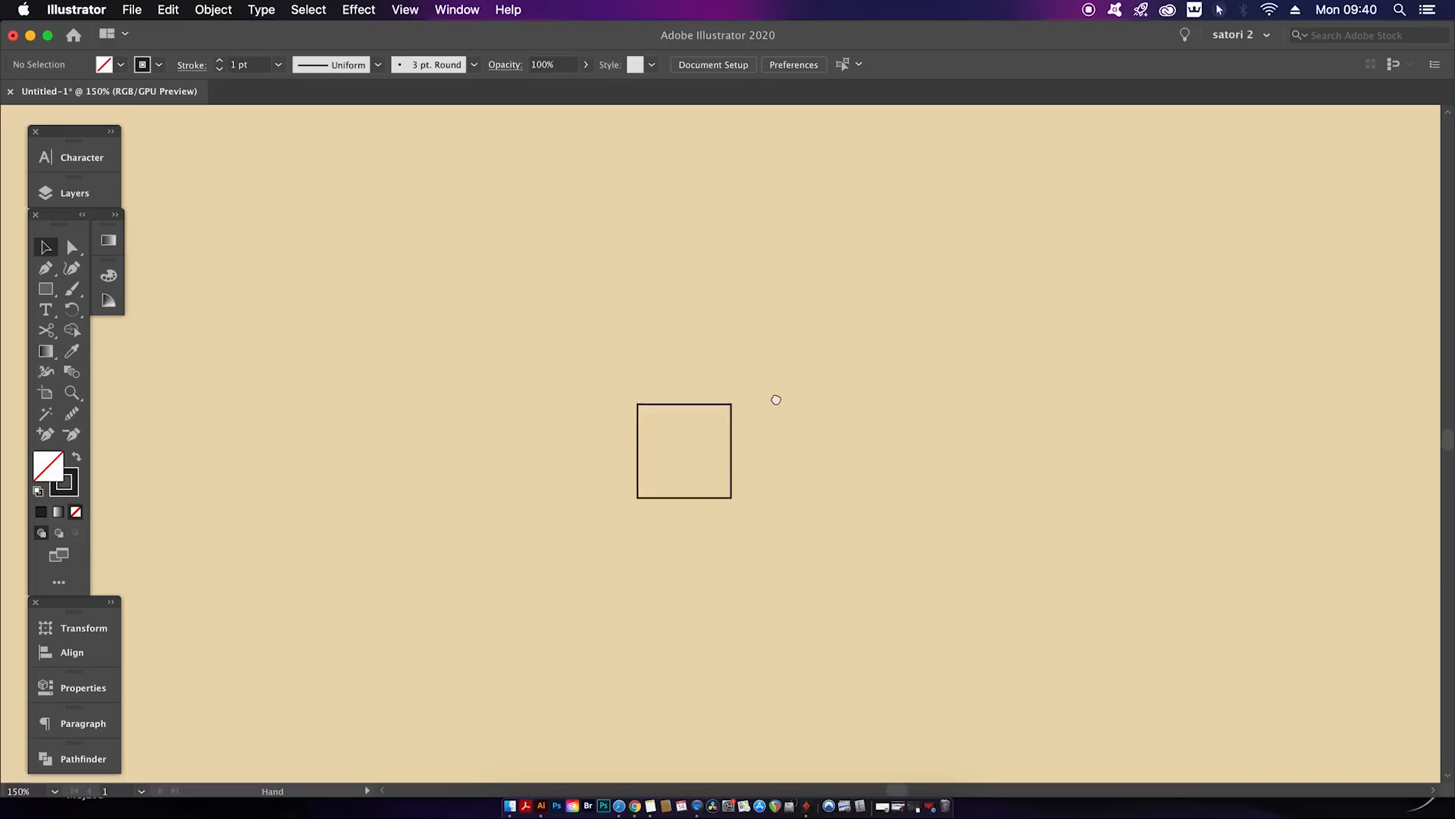
{"action": "left_click", "coordinate": [684, 451]}
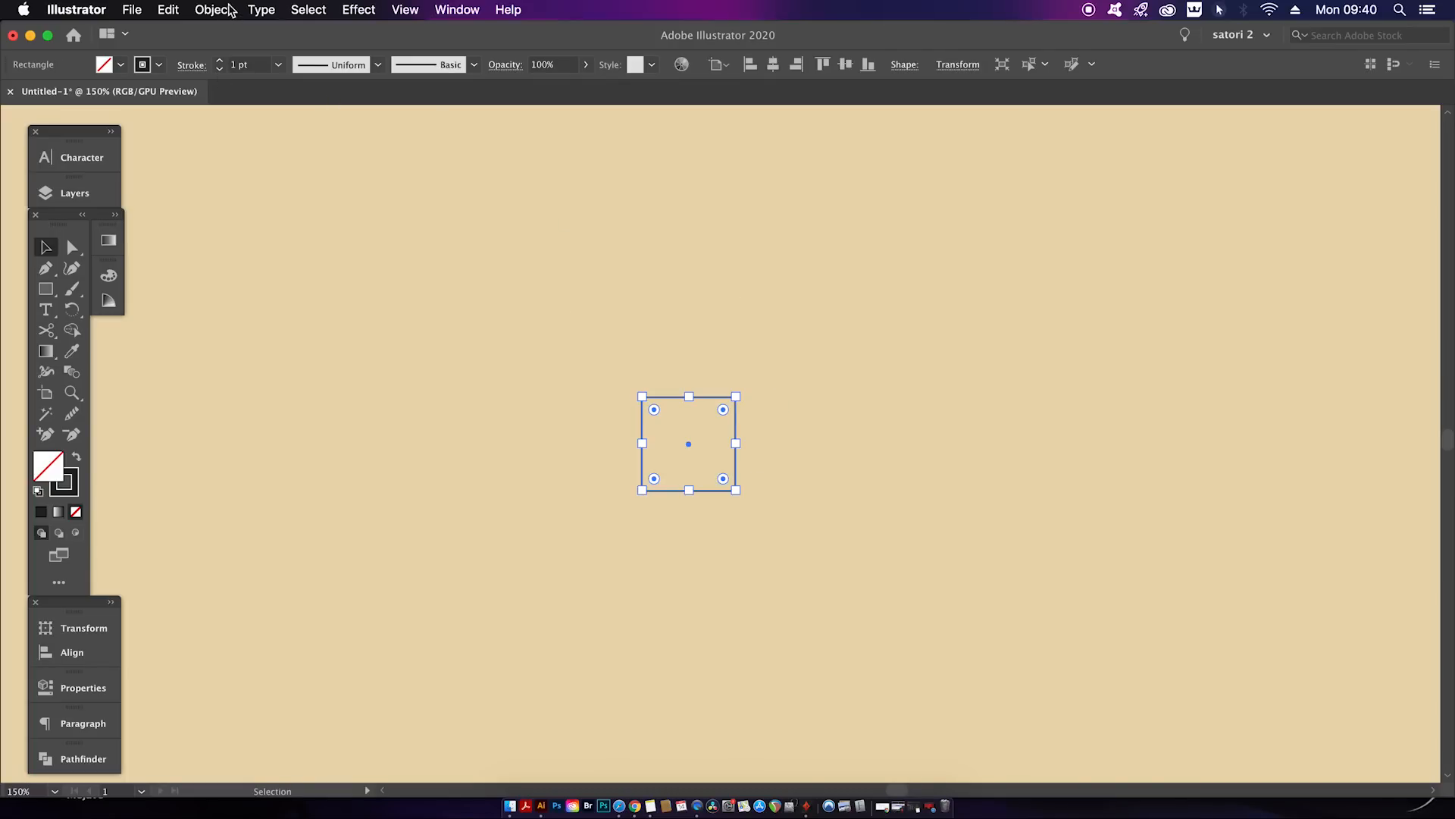
{"action": "left_click", "coordinate": [806, 372]}
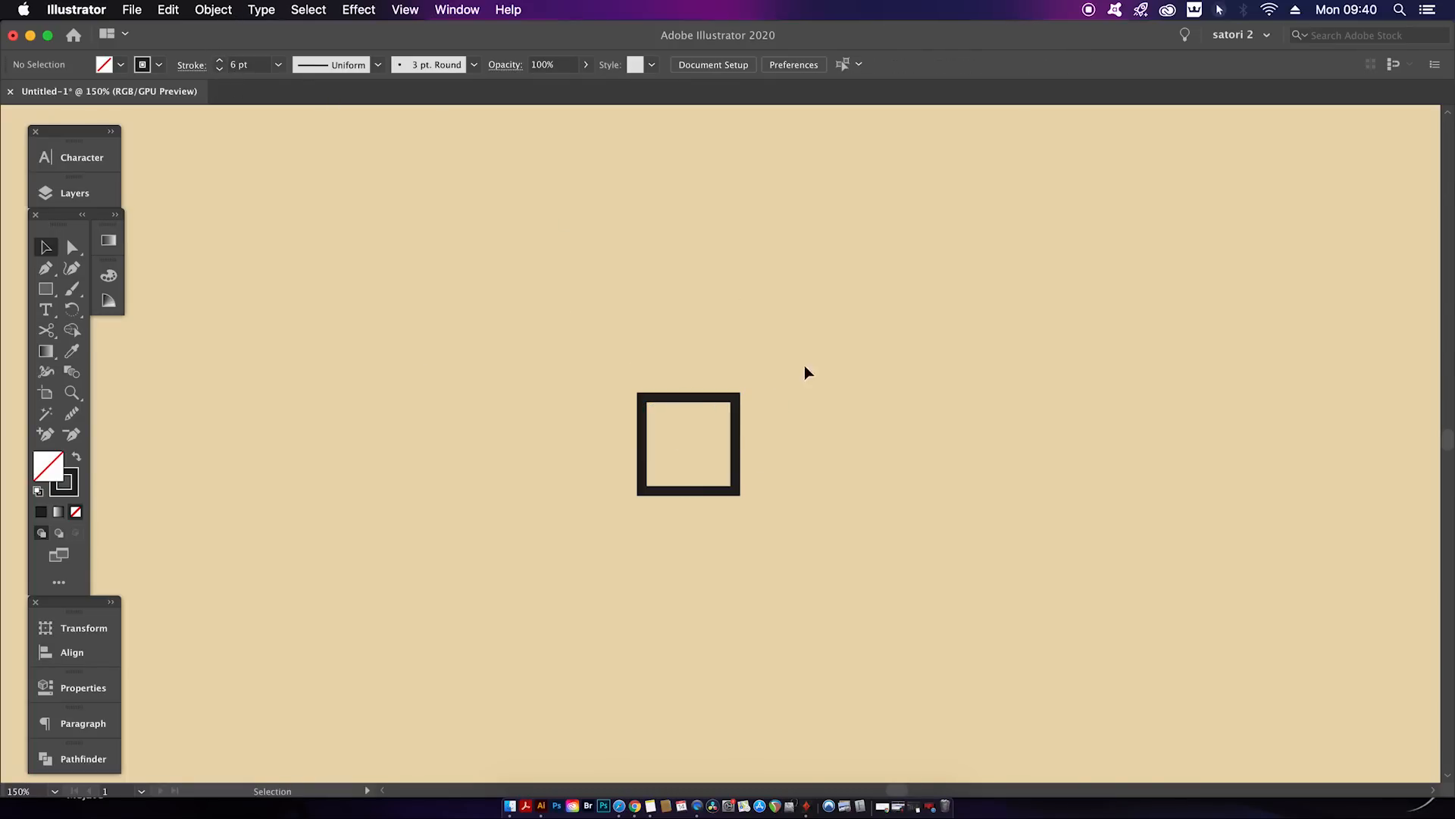
{"action": "left_click", "coordinate": [687, 443]}
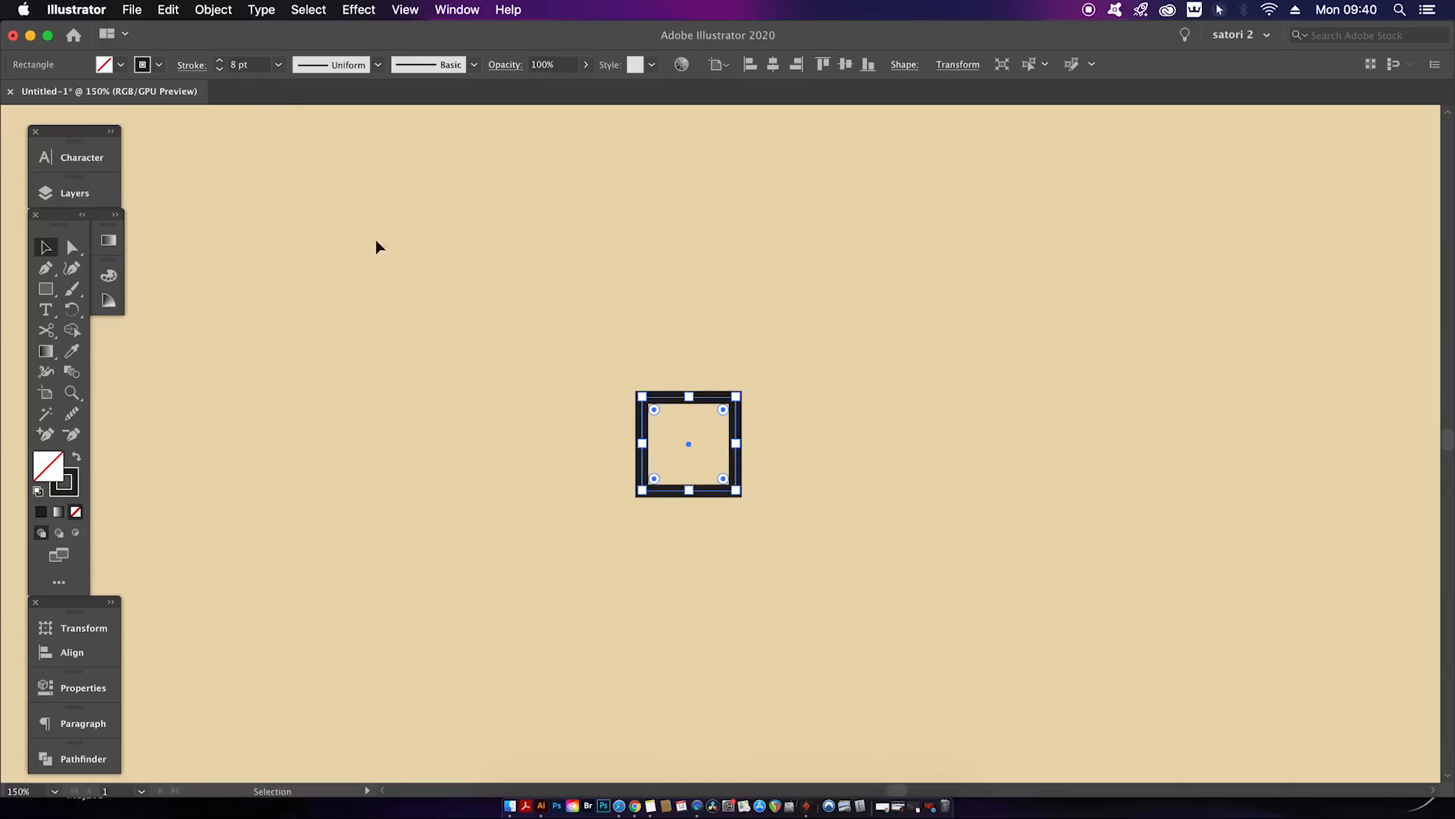
{"action": "mouse_move", "coordinate": [675, 402]}
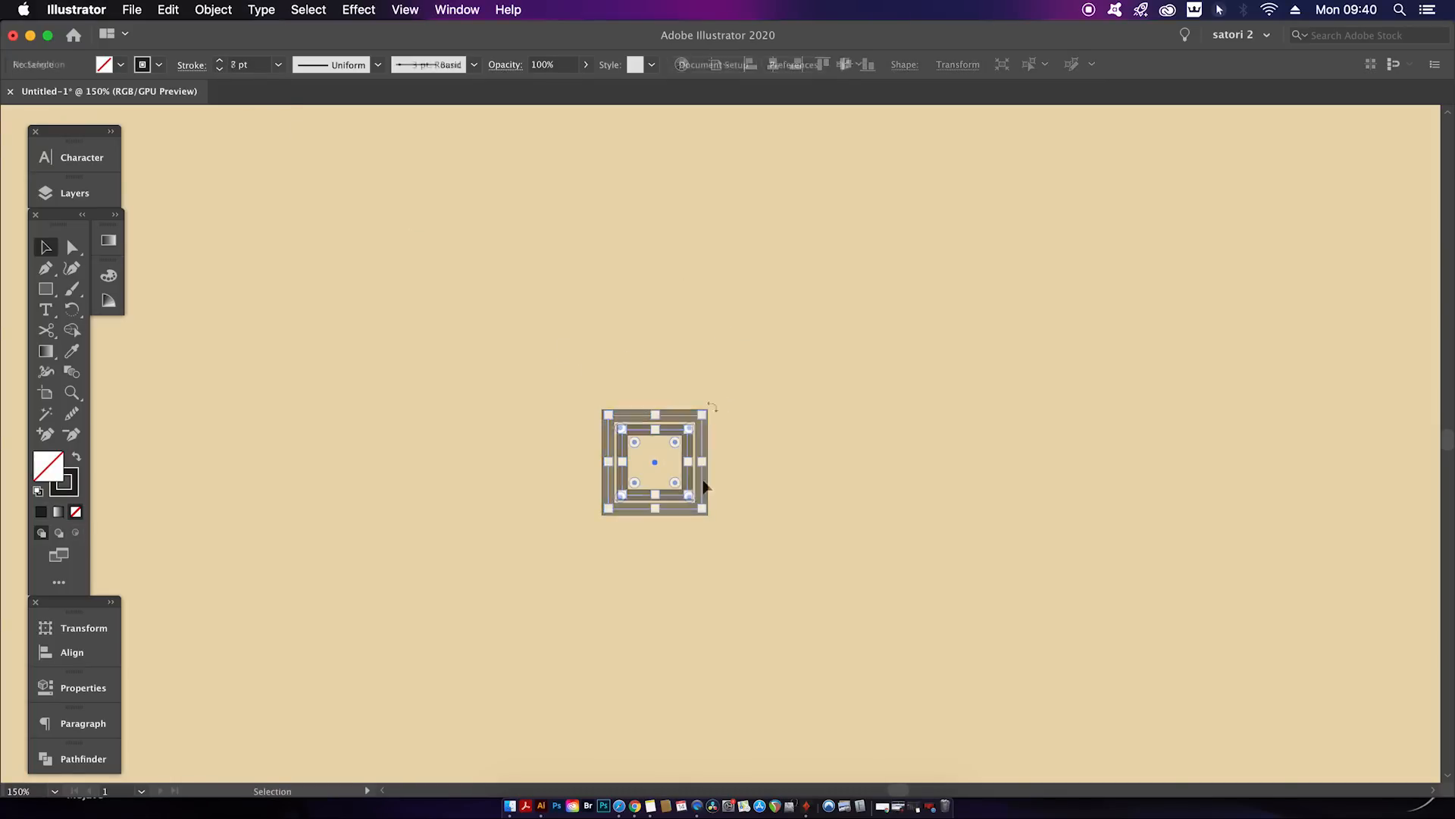
{"action": "left_click", "coordinate": [456, 9]}
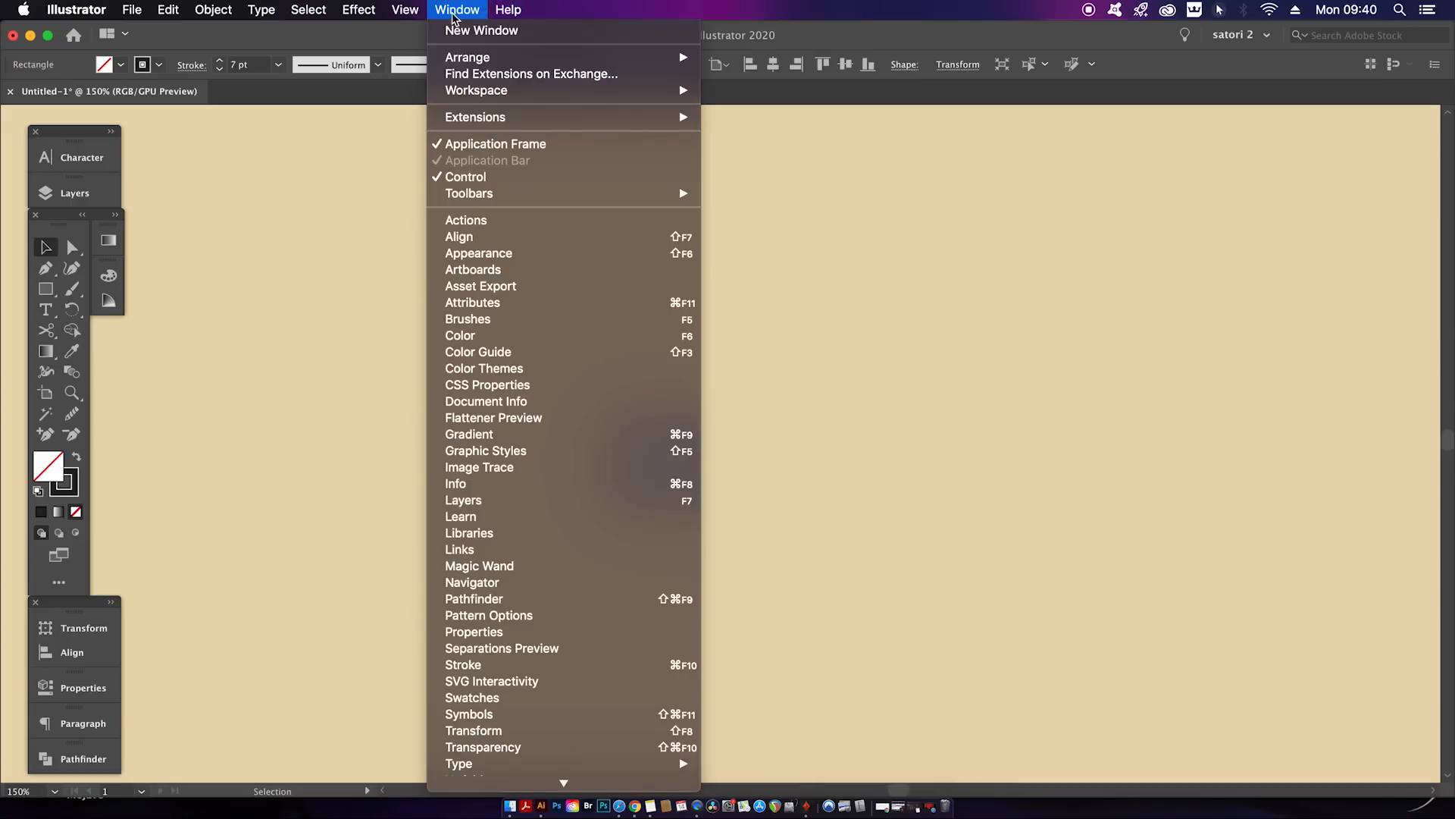
- Duplicate the square's stroke in the Appearance panel and move it below the copy
{"action": "left_click", "coordinate": [479, 252]}
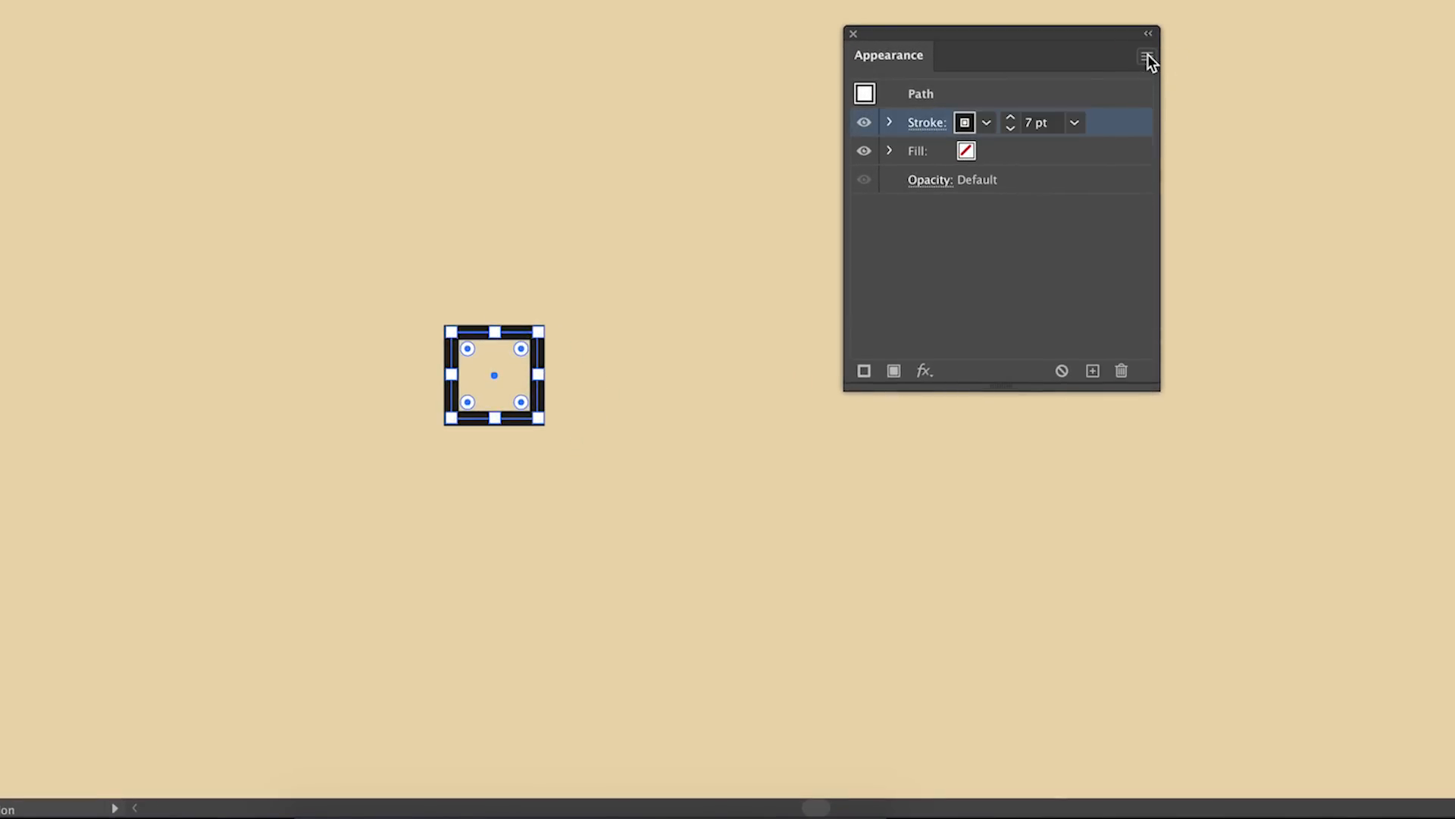
{"action": "left_click", "coordinate": [1147, 55]}
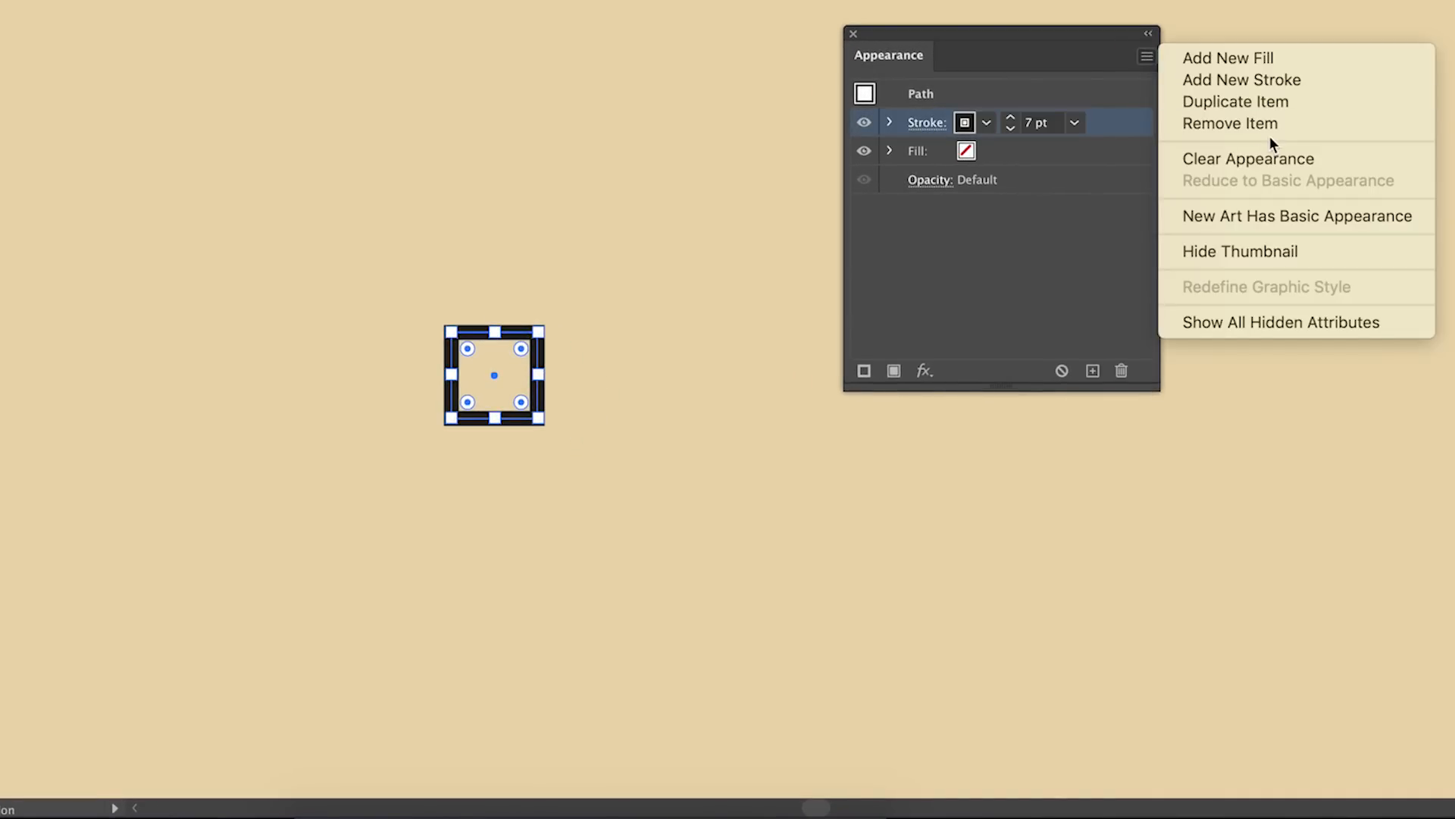
{"action": "left_click", "coordinate": [1241, 79]}
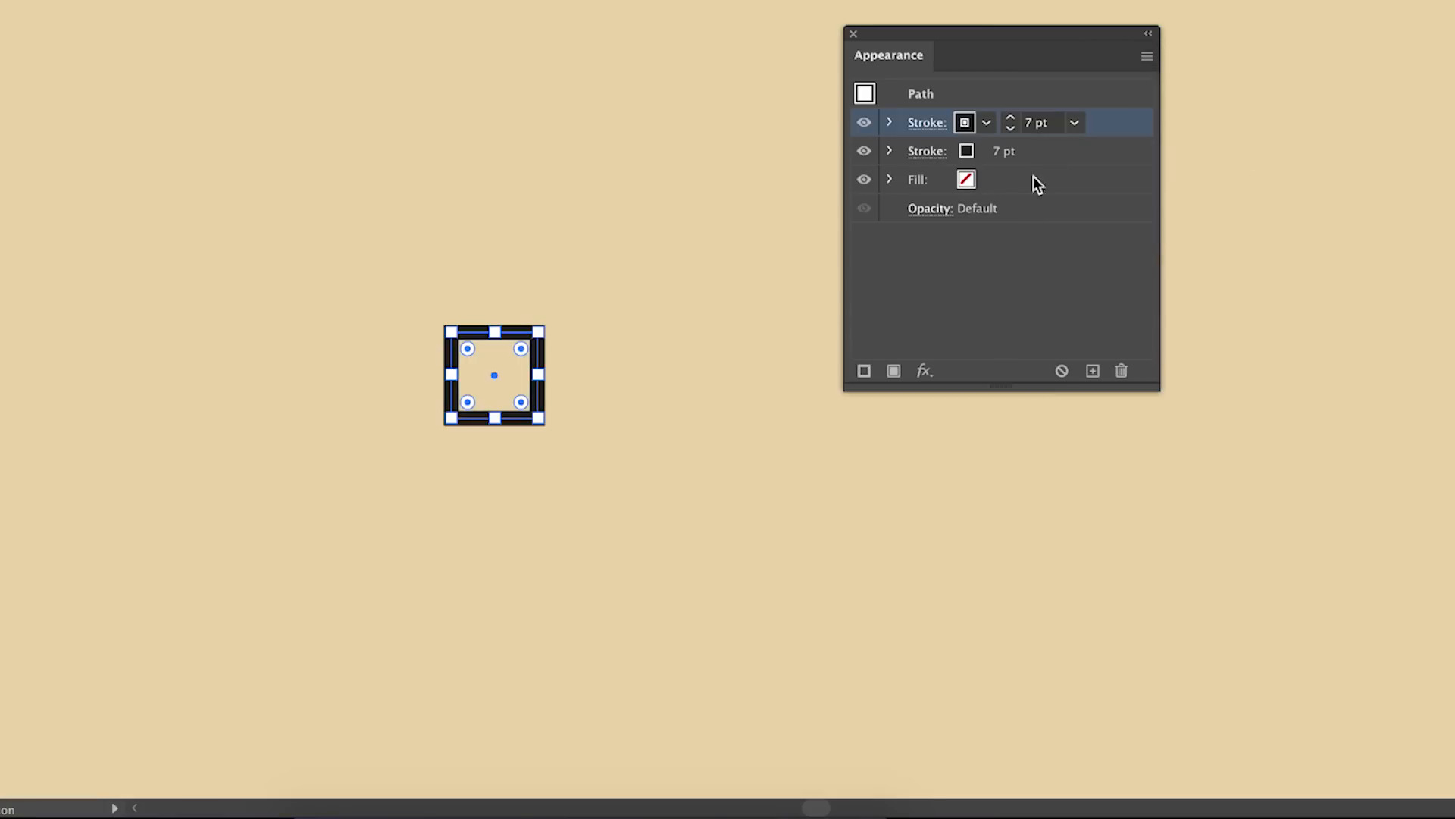
{"action": "mouse_move", "coordinate": [1054, 166]}
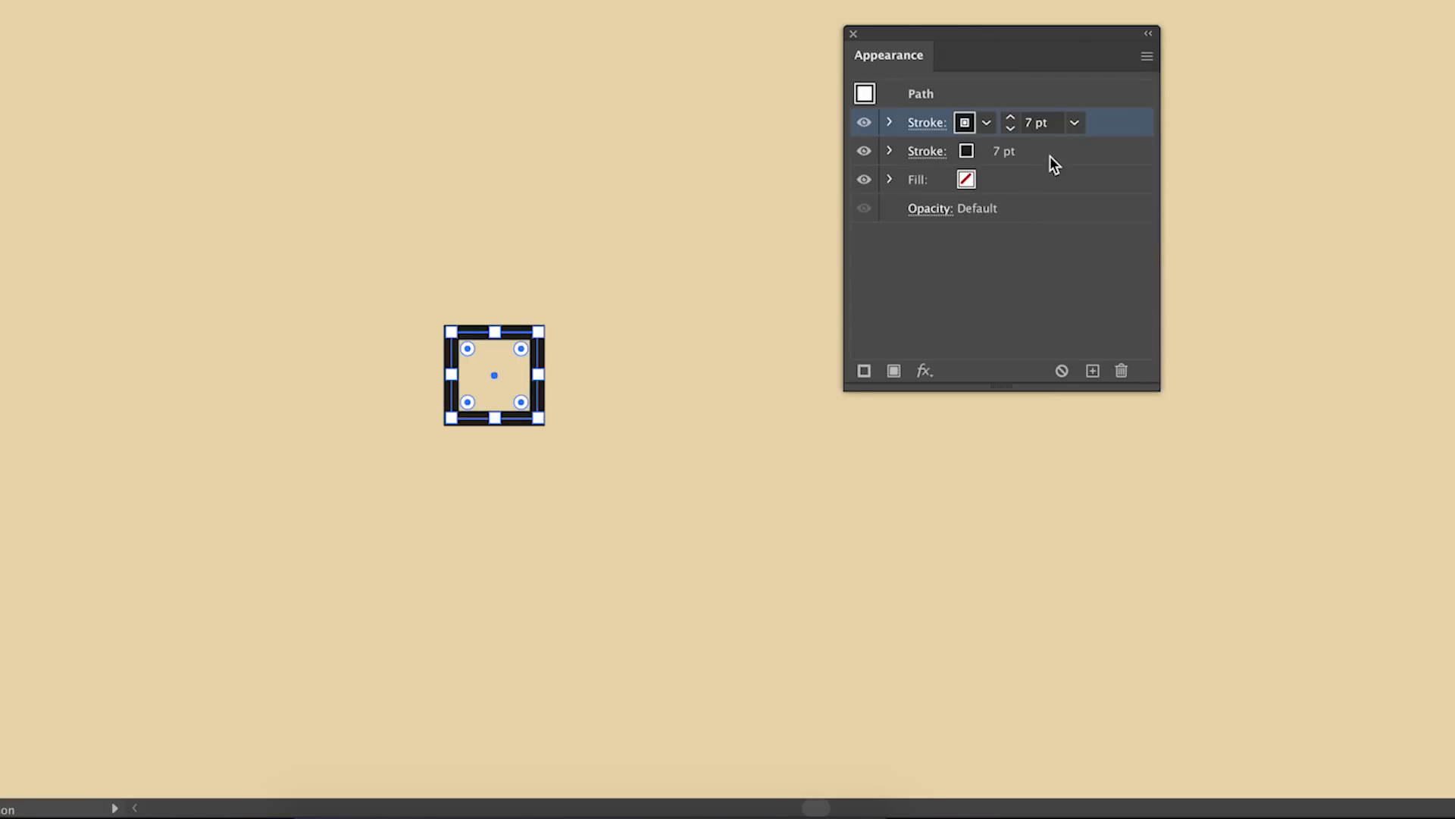
{"action": "left_click_drag", "start_coordinate": [926, 121], "coordinate": [927, 150]}
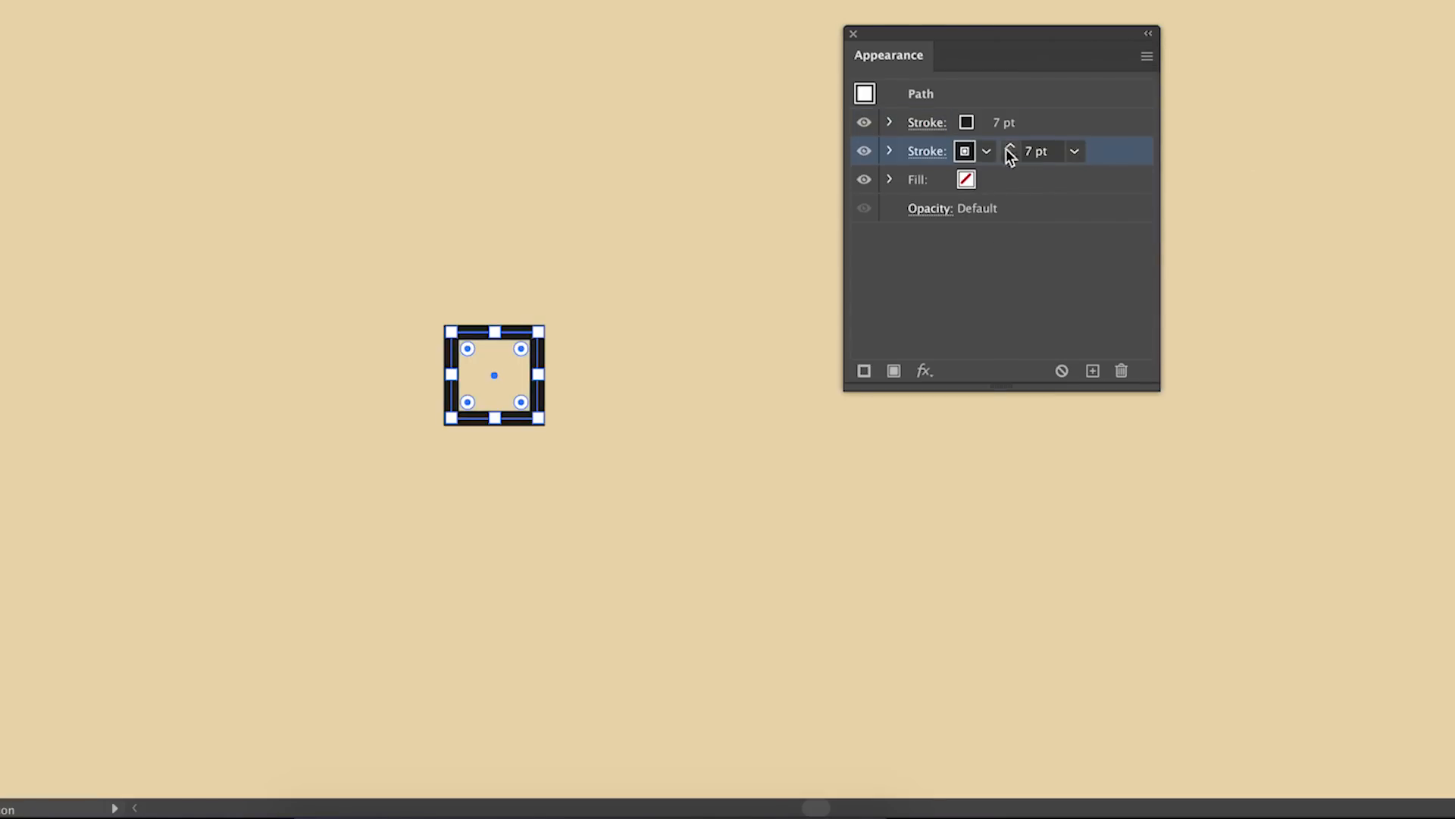
{"action": "mouse_move", "coordinate": [924, 372]}
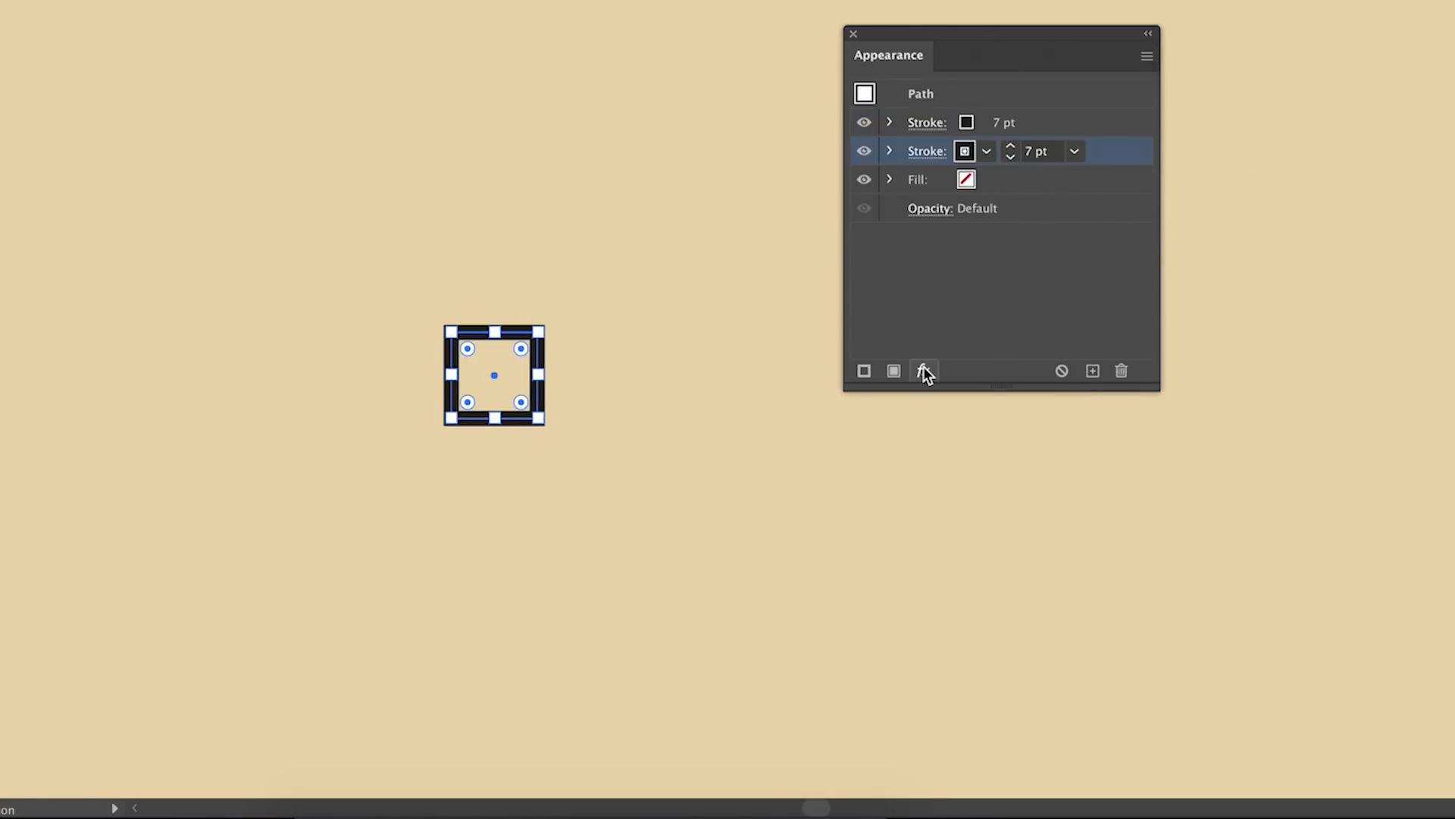
- Apply an Offset Path effect of 20 px to the duplicated stroke
{"action": "left_click", "coordinate": [925, 371]}
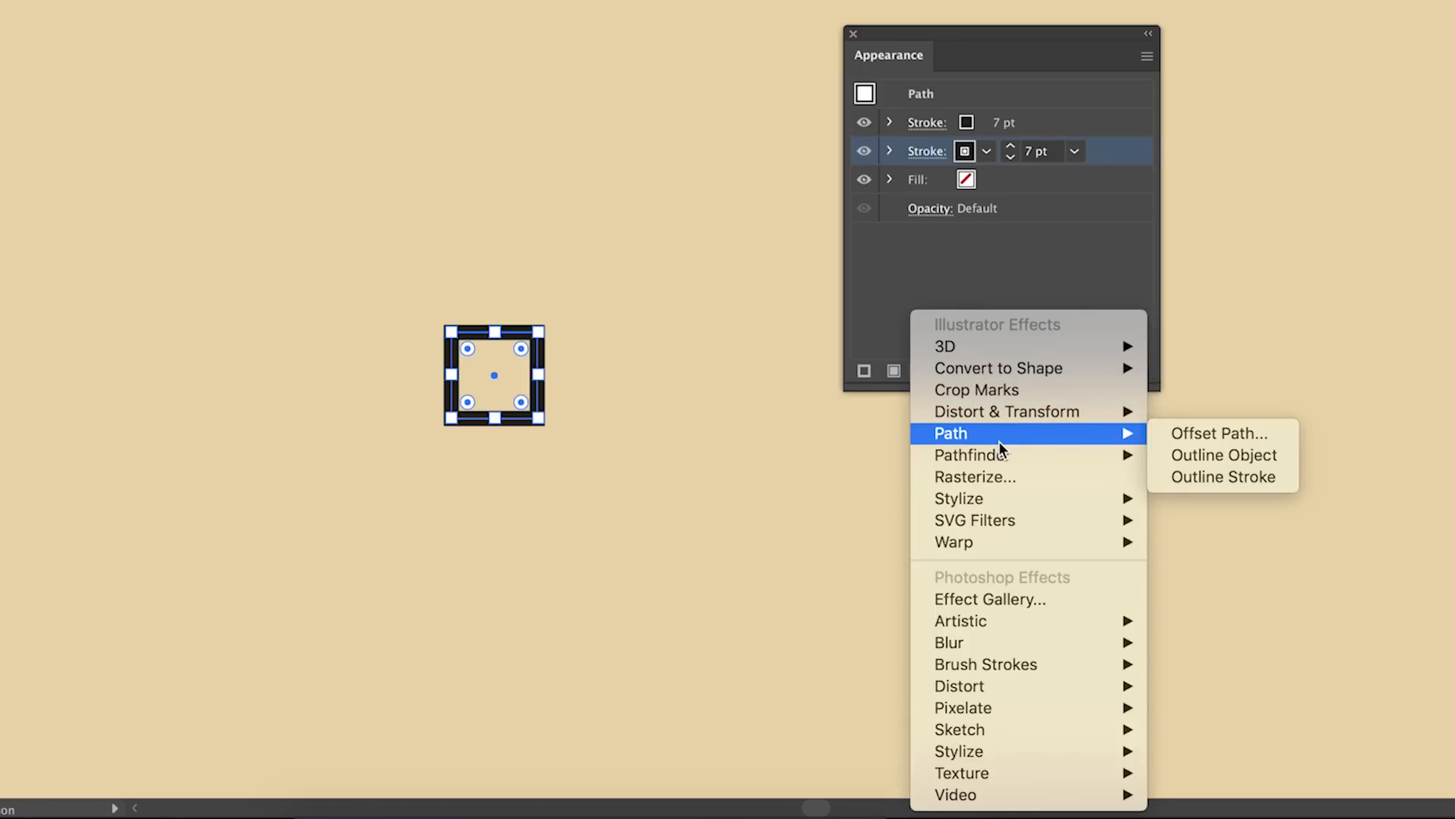
{"action": "mouse_move", "coordinate": [1220, 433]}
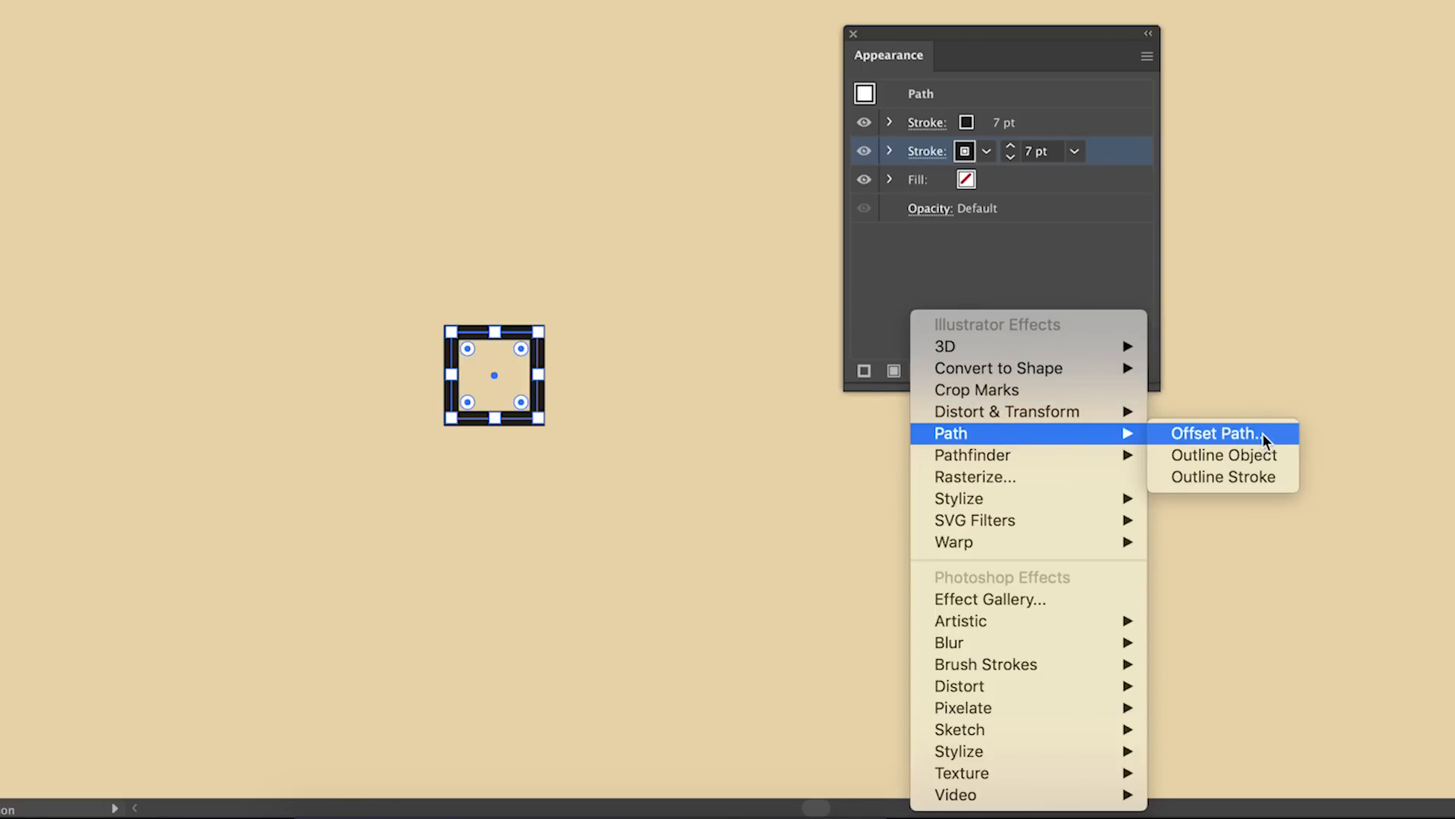
{"action": "left_click", "coordinate": [1216, 434]}
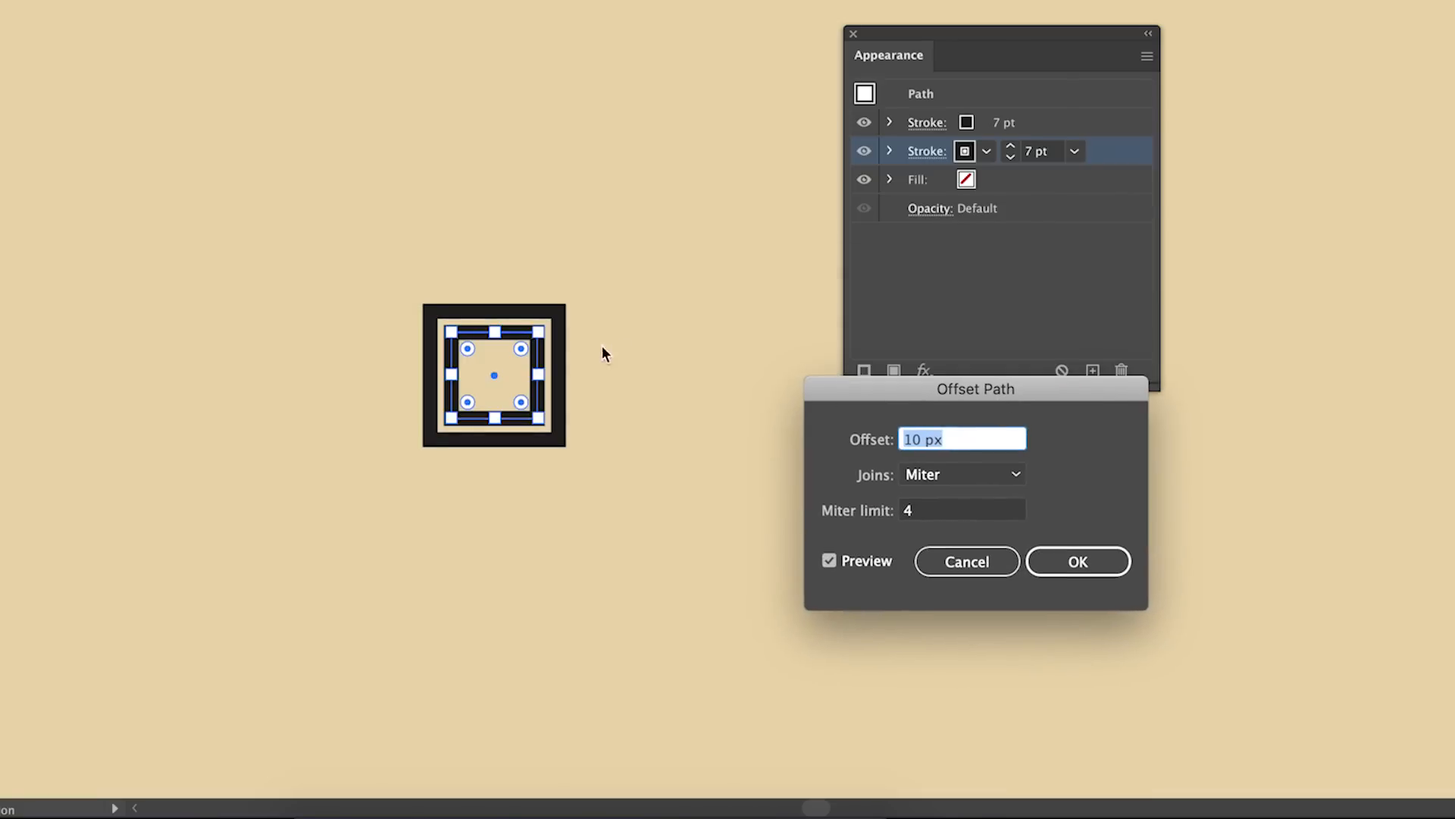
{"action": "type", "text": "20"}
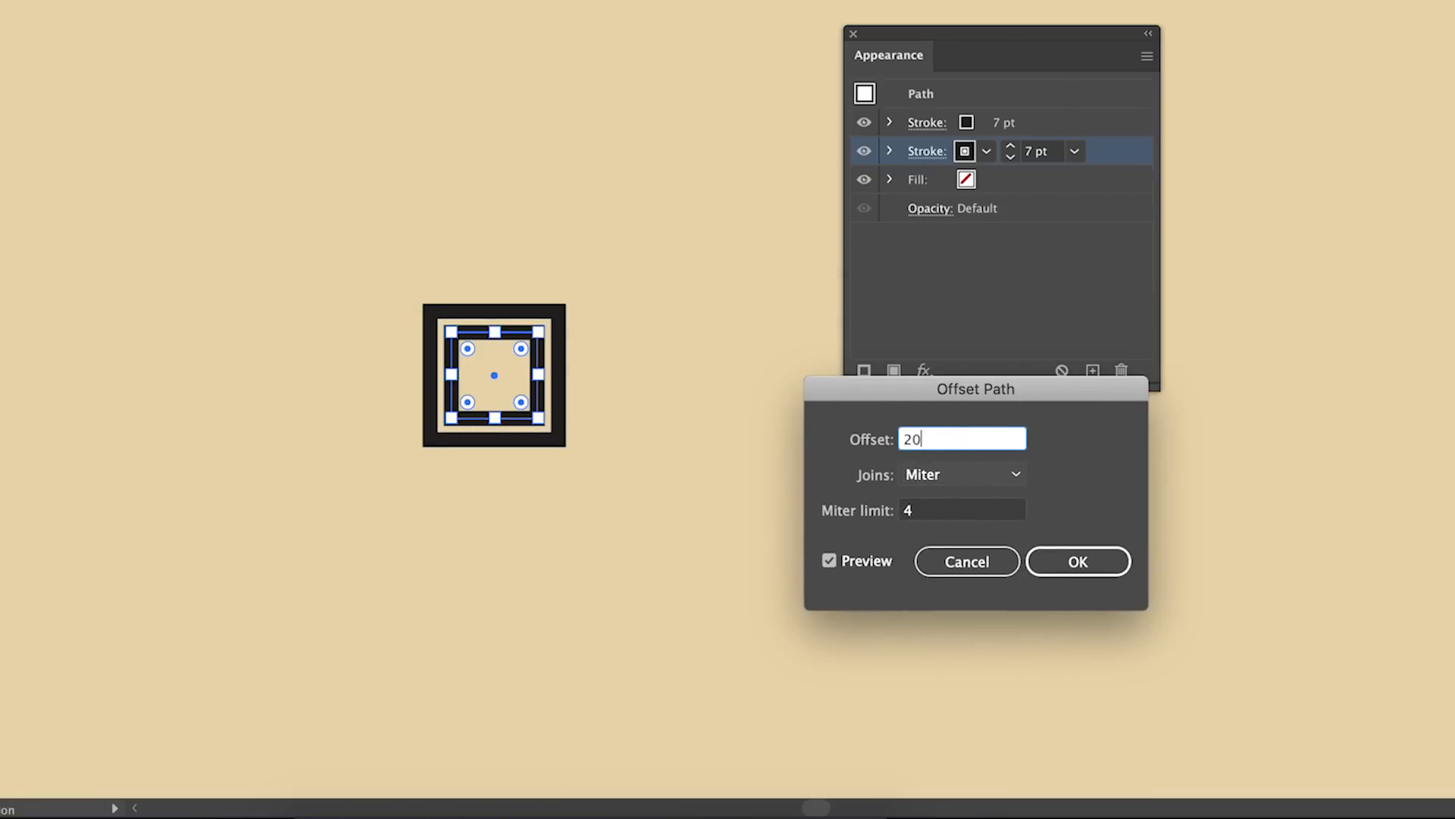
{"action": "left_click", "coordinate": [828, 561]}
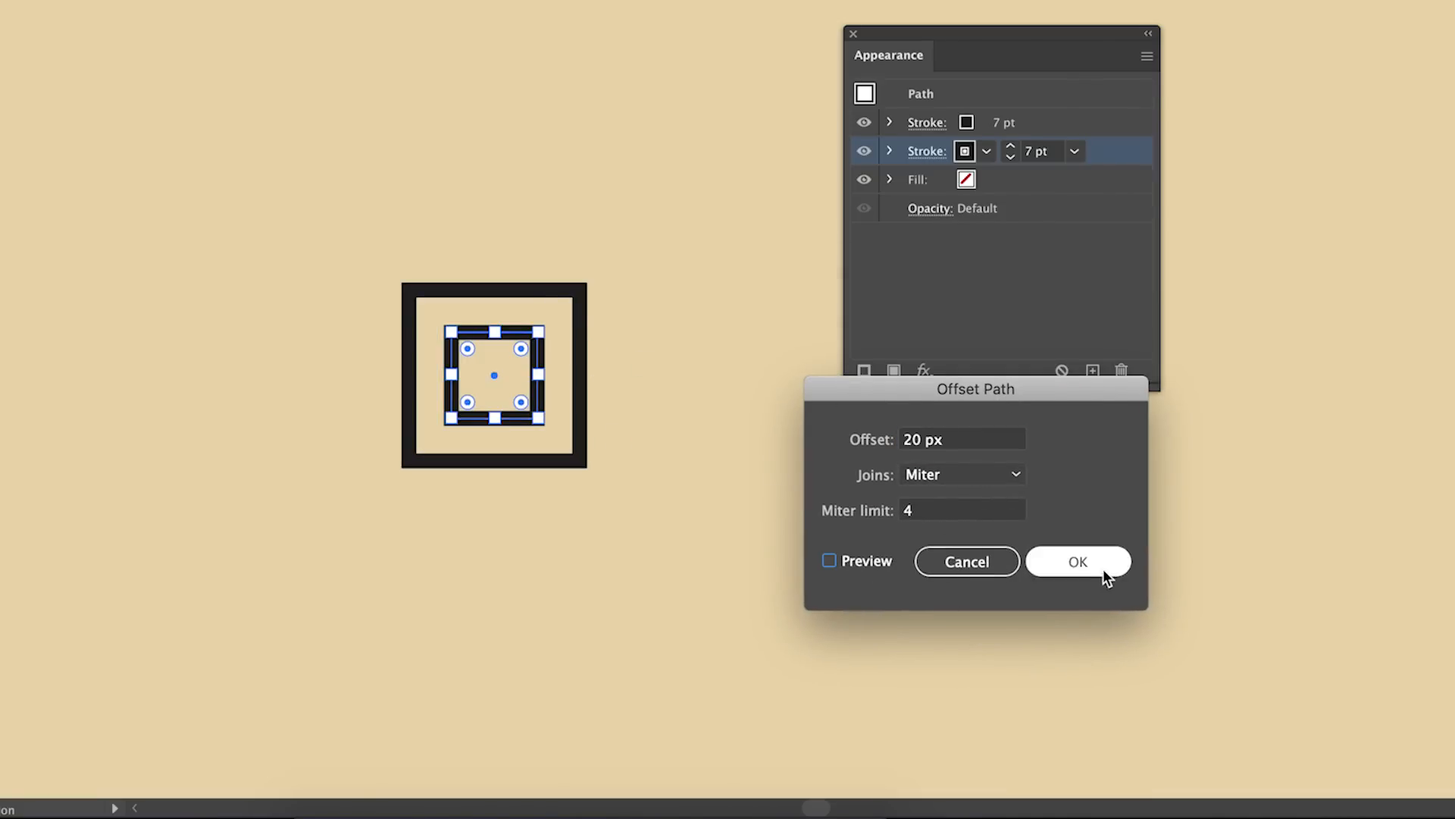
{"action": "left_click", "coordinate": [1076, 561]}
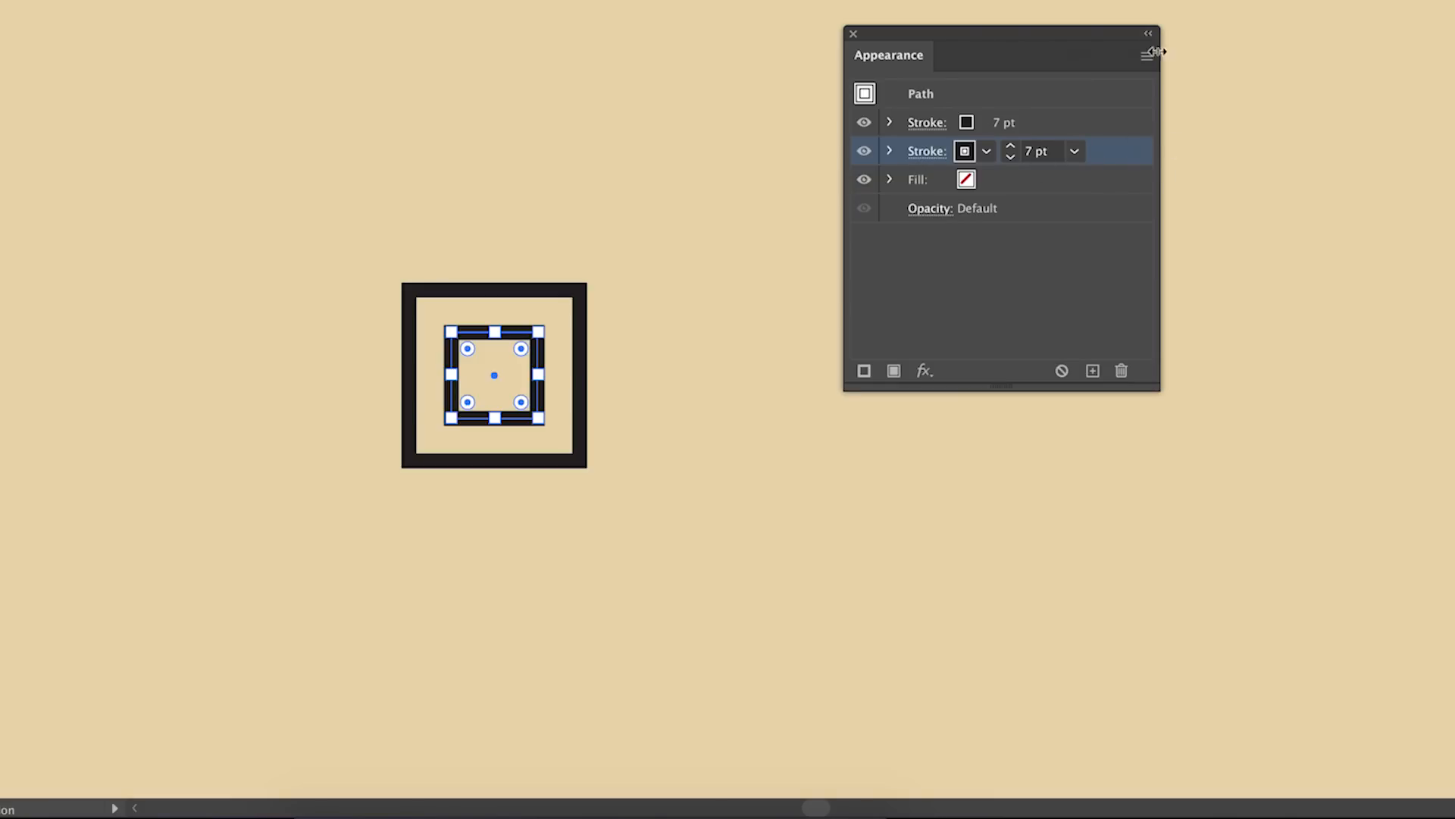
- Duplicate the offset stroke repeatedly, giving each copy a larger outward Offset Path
{"action": "left_click", "coordinate": [1147, 54]}
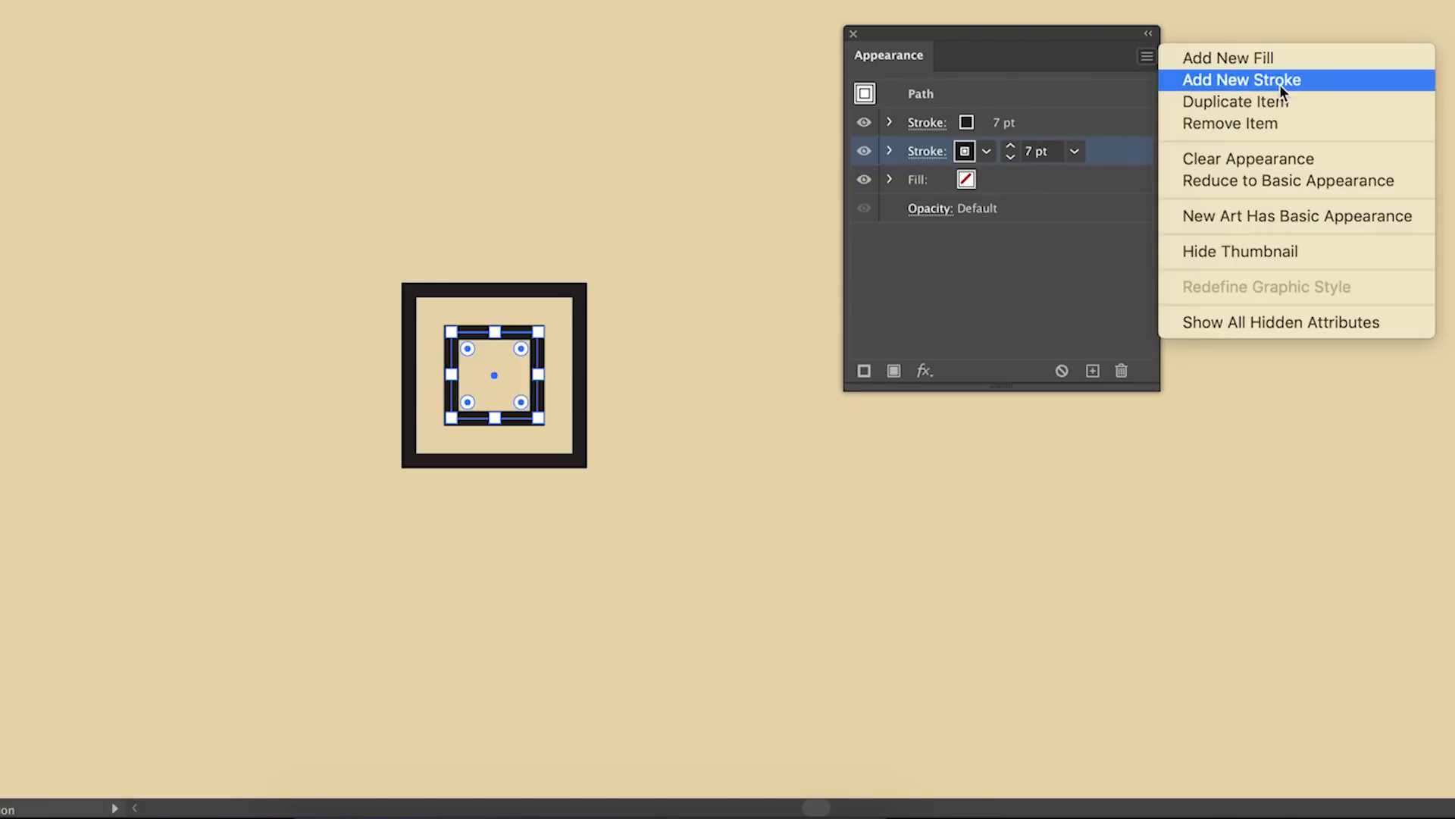
{"action": "mouse_move", "coordinate": [1304, 102]}
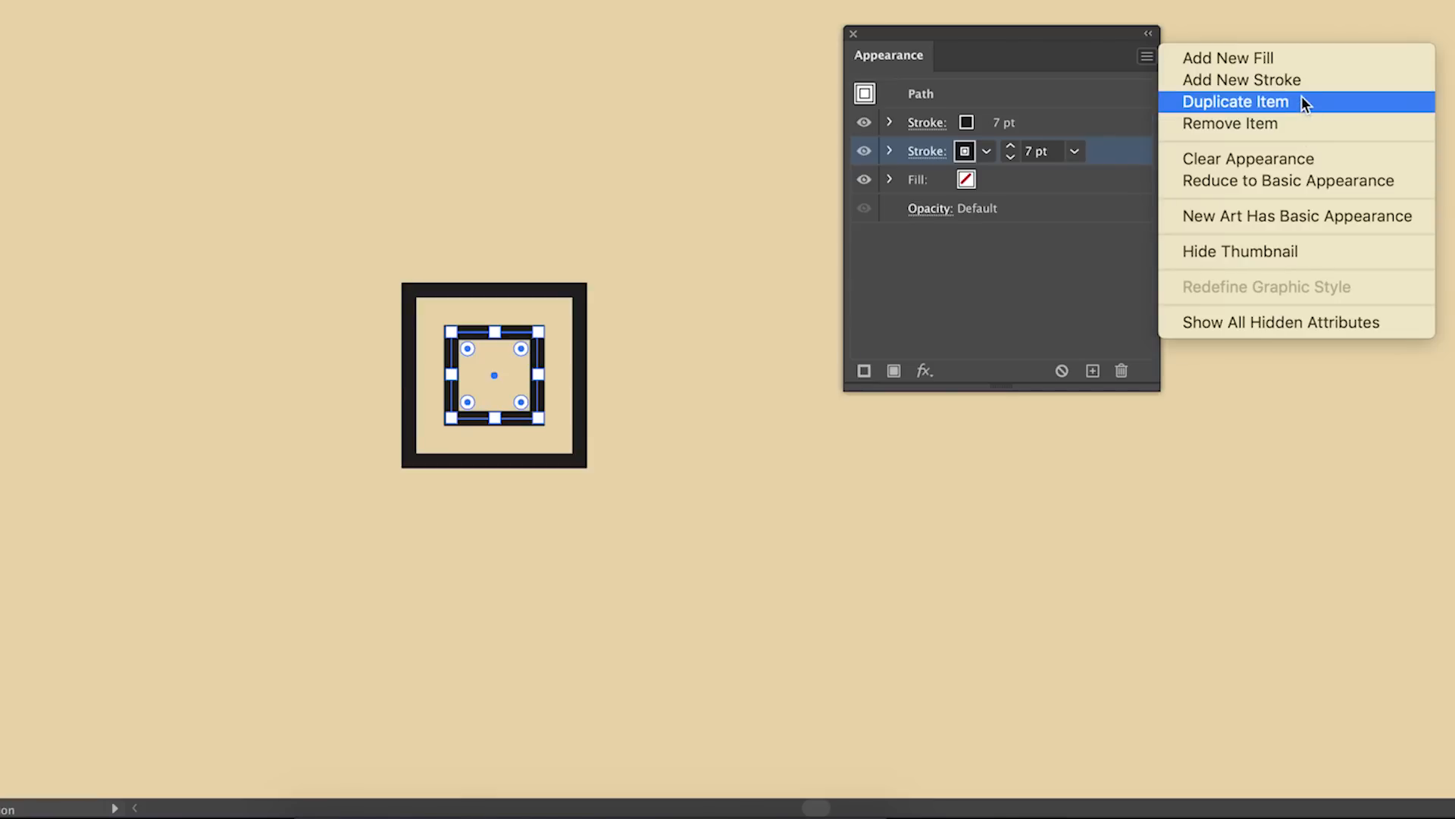
{"action": "left_click", "coordinate": [1236, 101]}
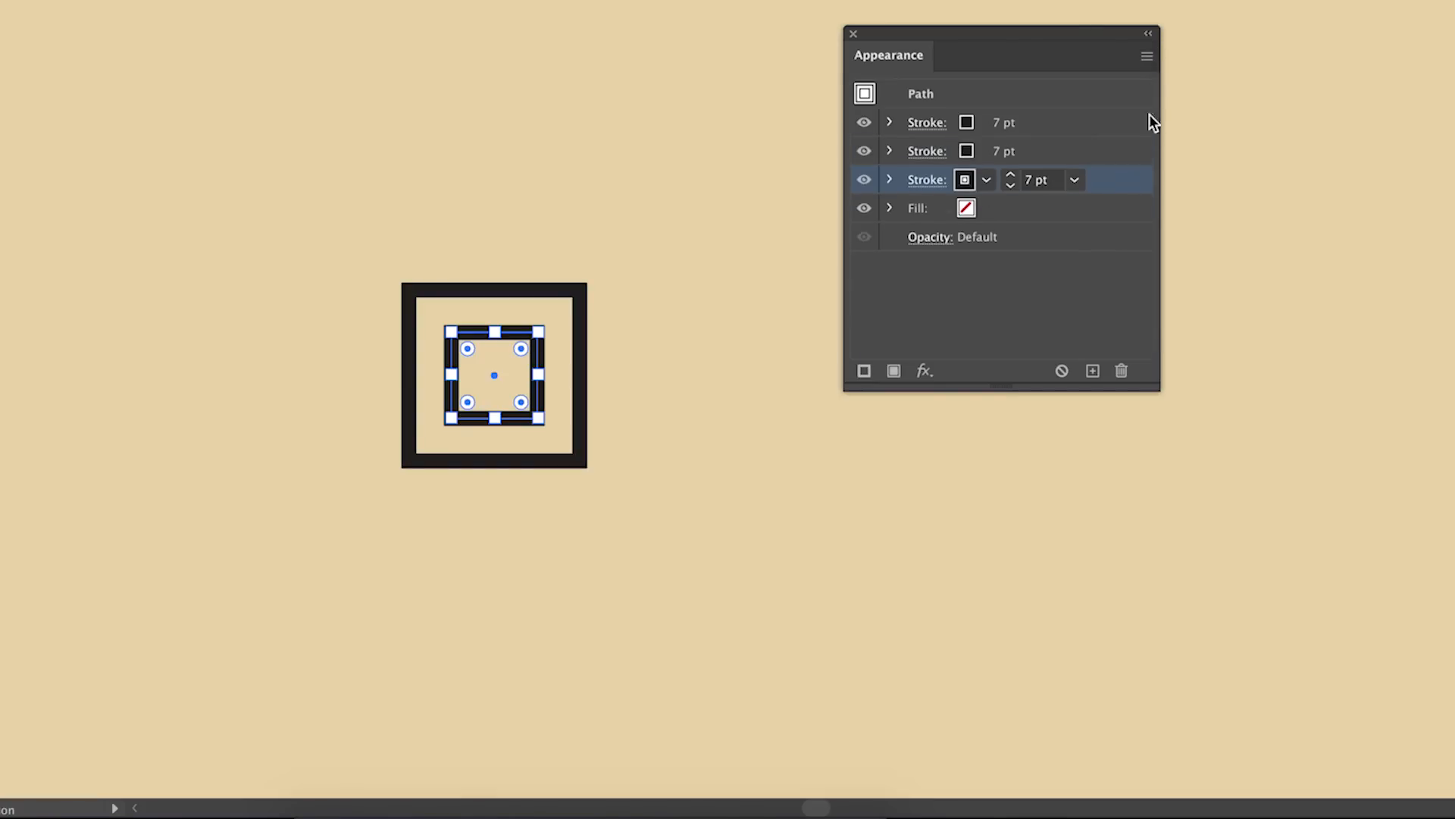
{"action": "left_click", "coordinate": [1147, 55]}
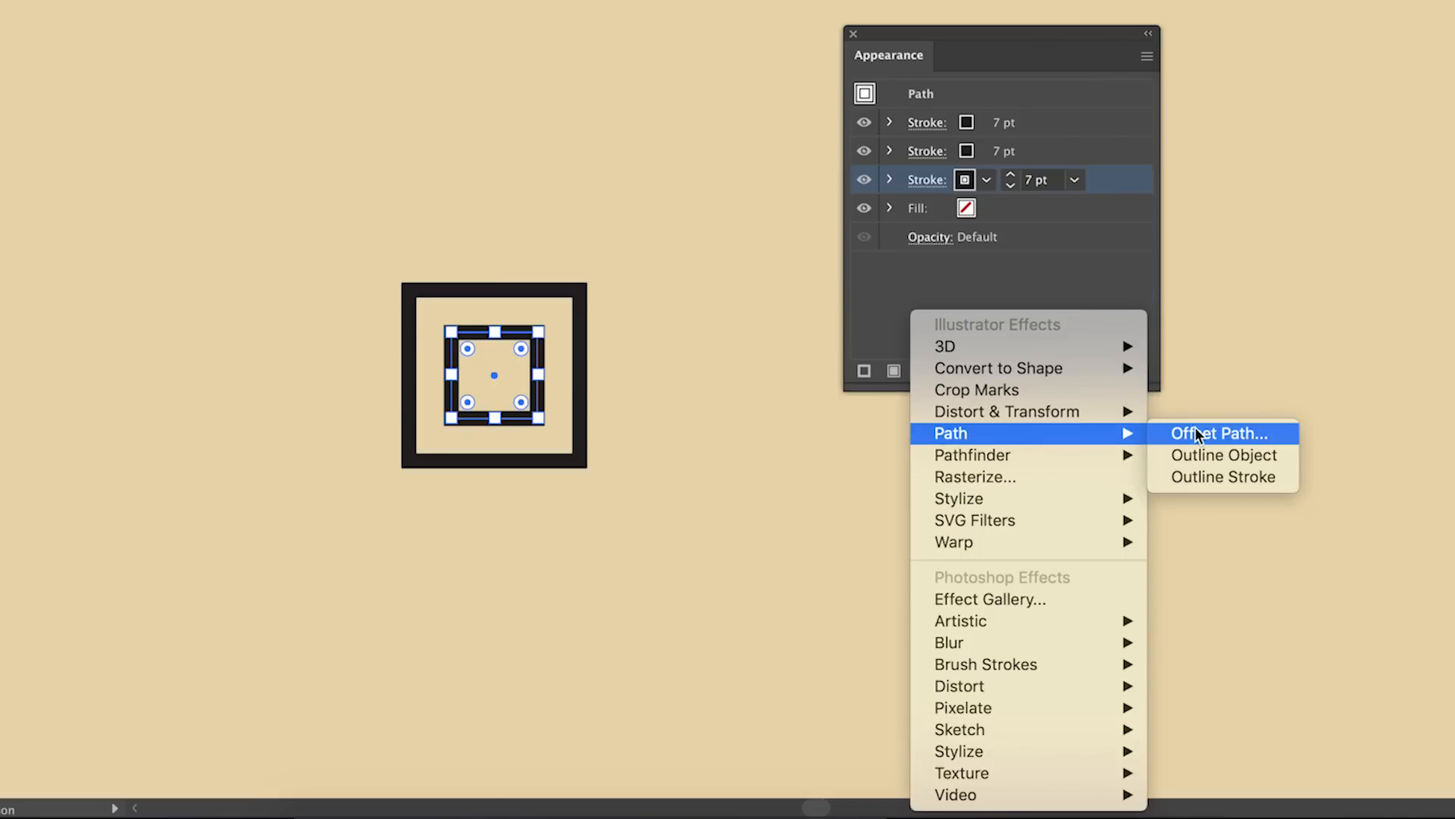
{"action": "left_click", "coordinate": [1220, 433]}
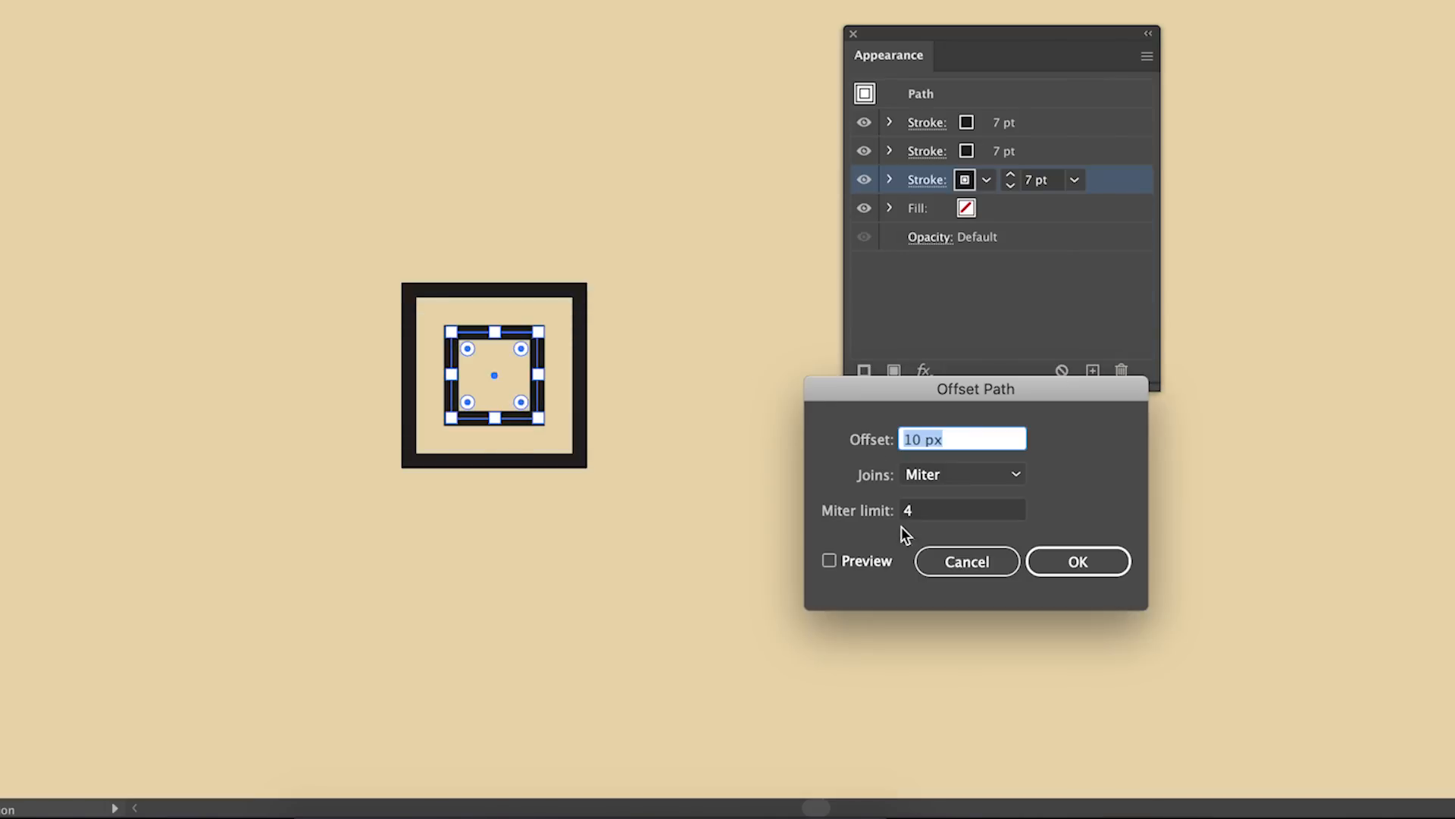
{"action": "left_click", "coordinate": [830, 561]}
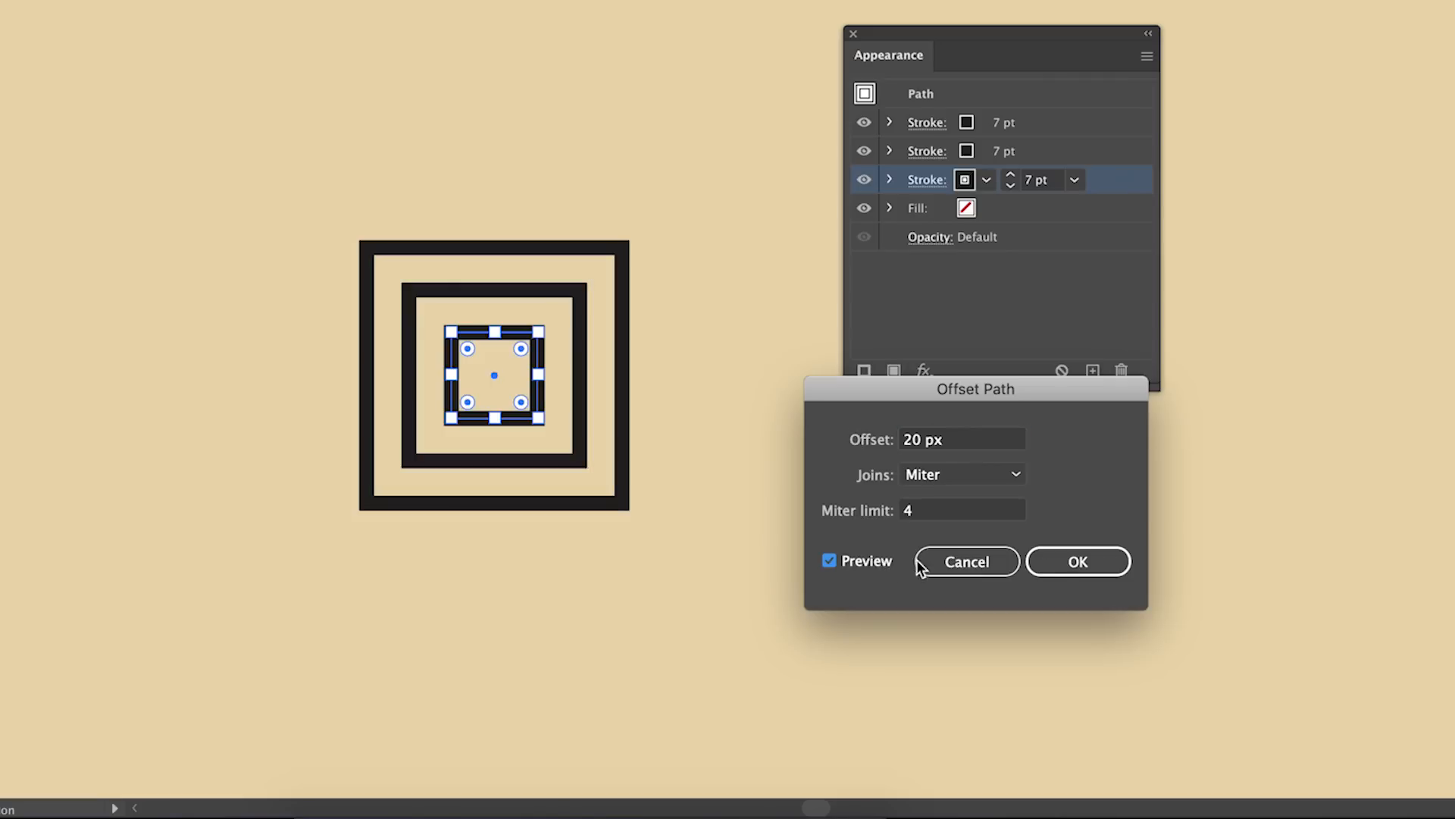
{"action": "left_click", "coordinate": [1146, 56]}
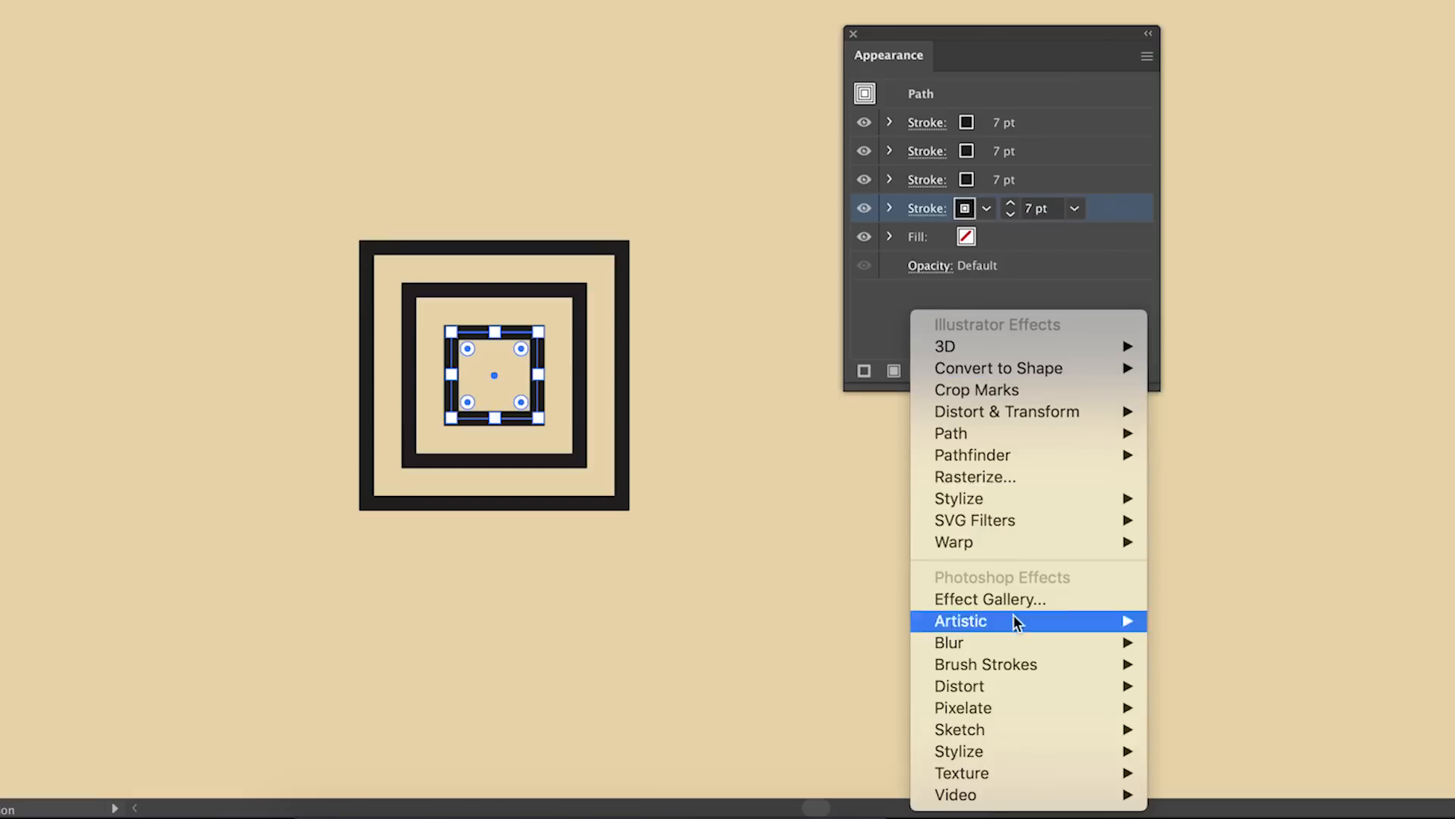
{"action": "left_click", "coordinate": [951, 433]}
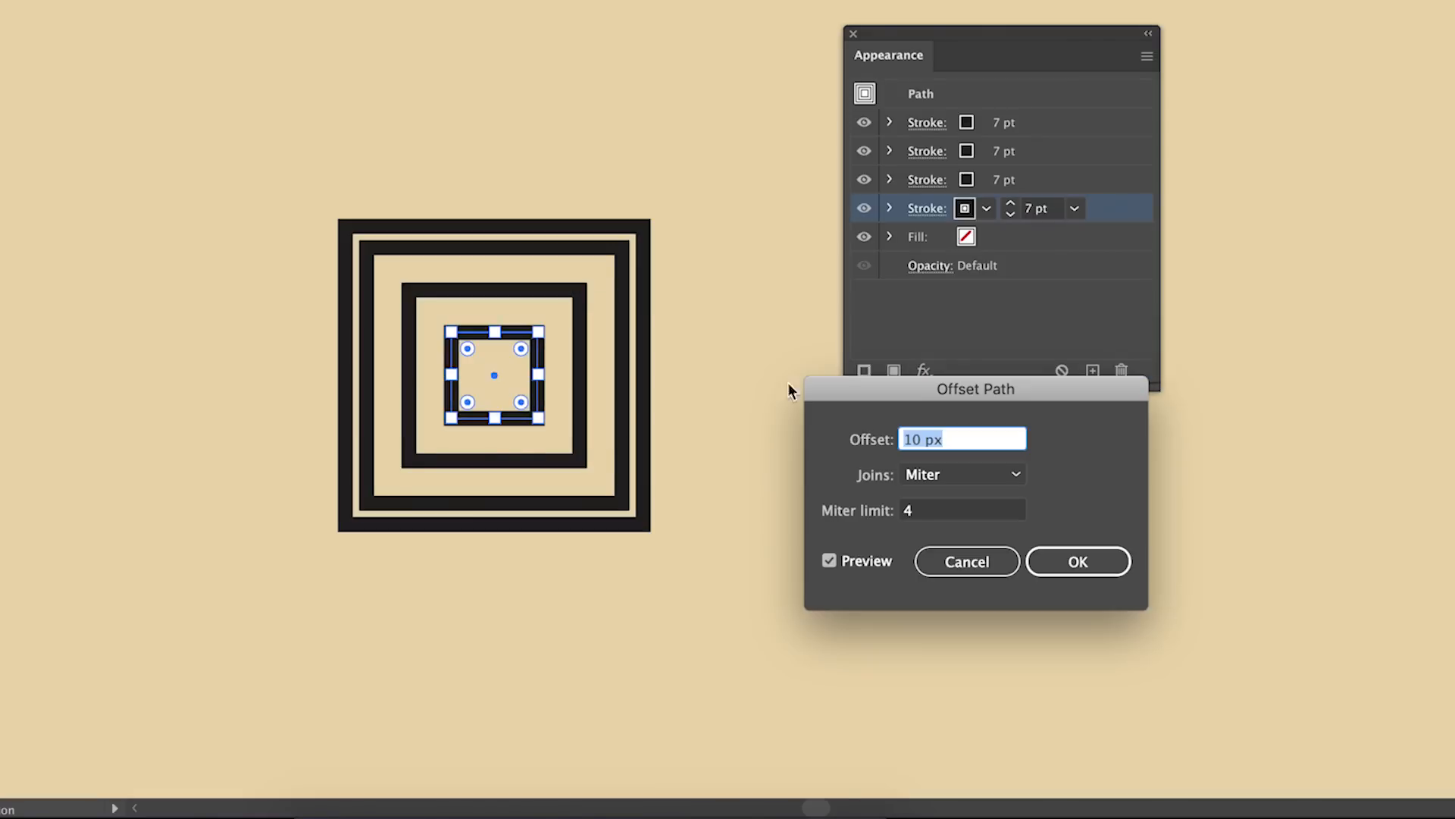
{"action": "left_click", "coordinate": [1076, 561]}
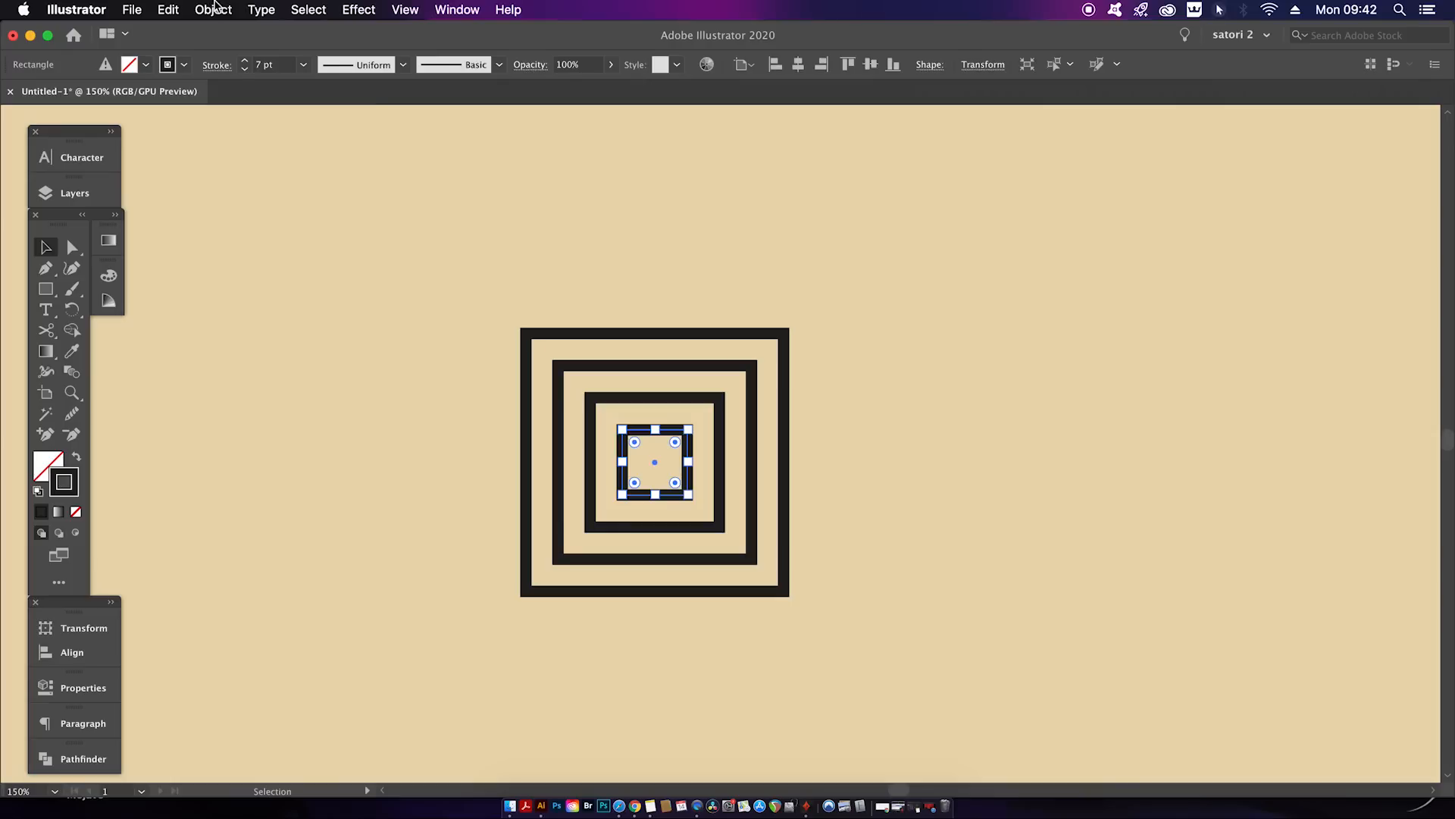
- Apply Object > Expand Appearance to the layered strokes, then Object > Ungroup
{"action": "left_click", "coordinate": [212, 9]}
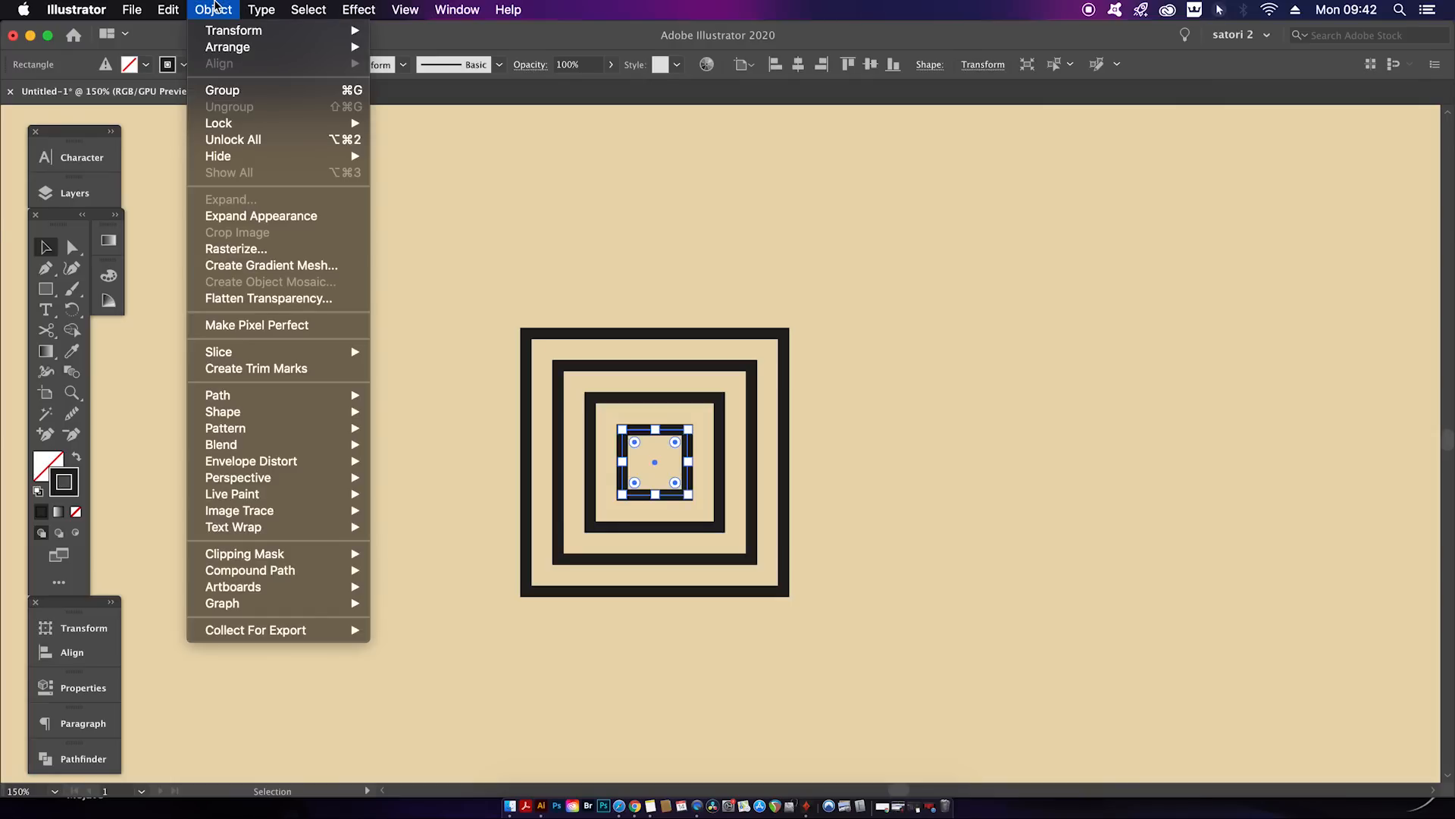
{"action": "mouse_move", "coordinate": [260, 215]}
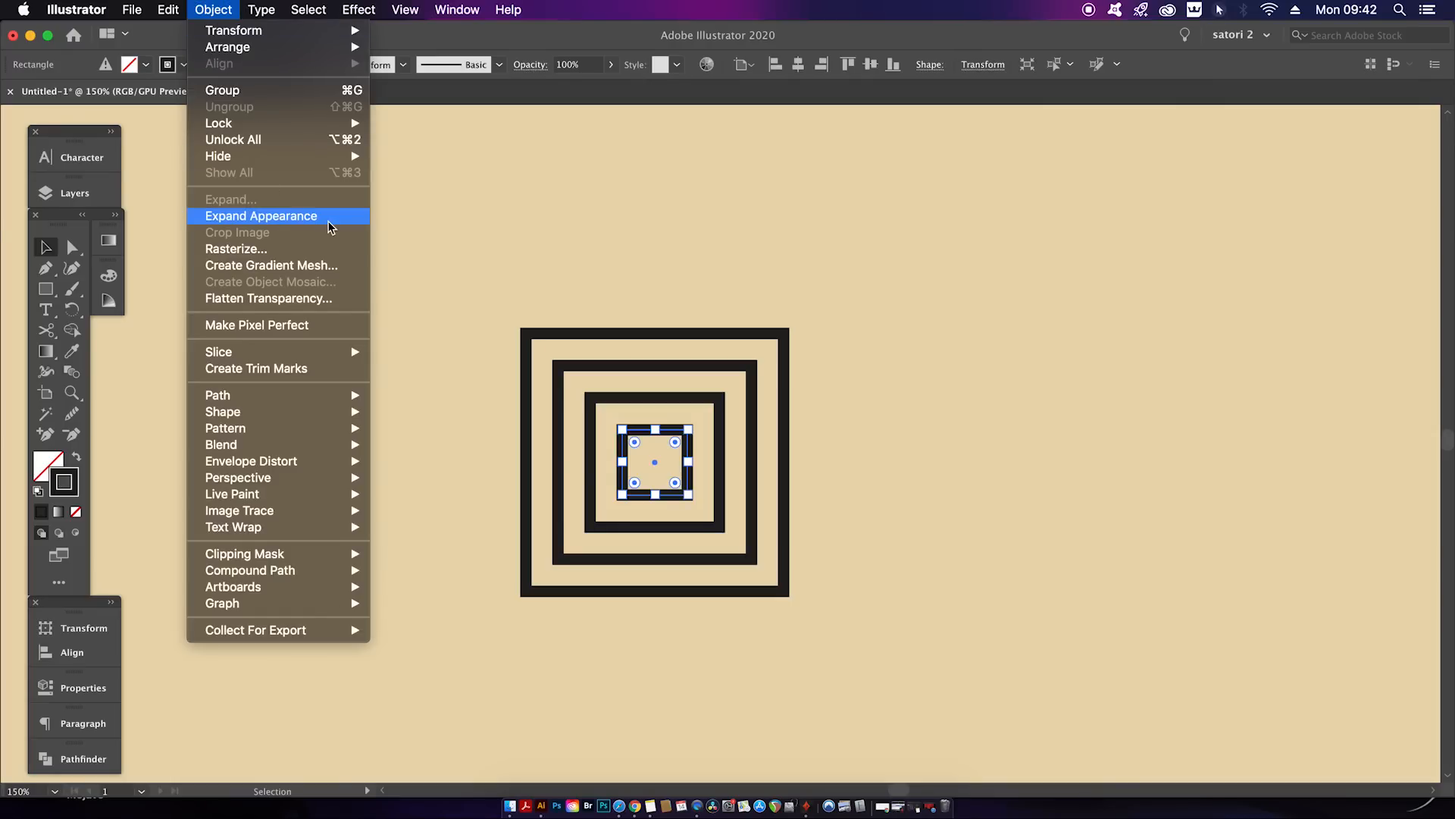
{"action": "left_click", "coordinate": [261, 215]}
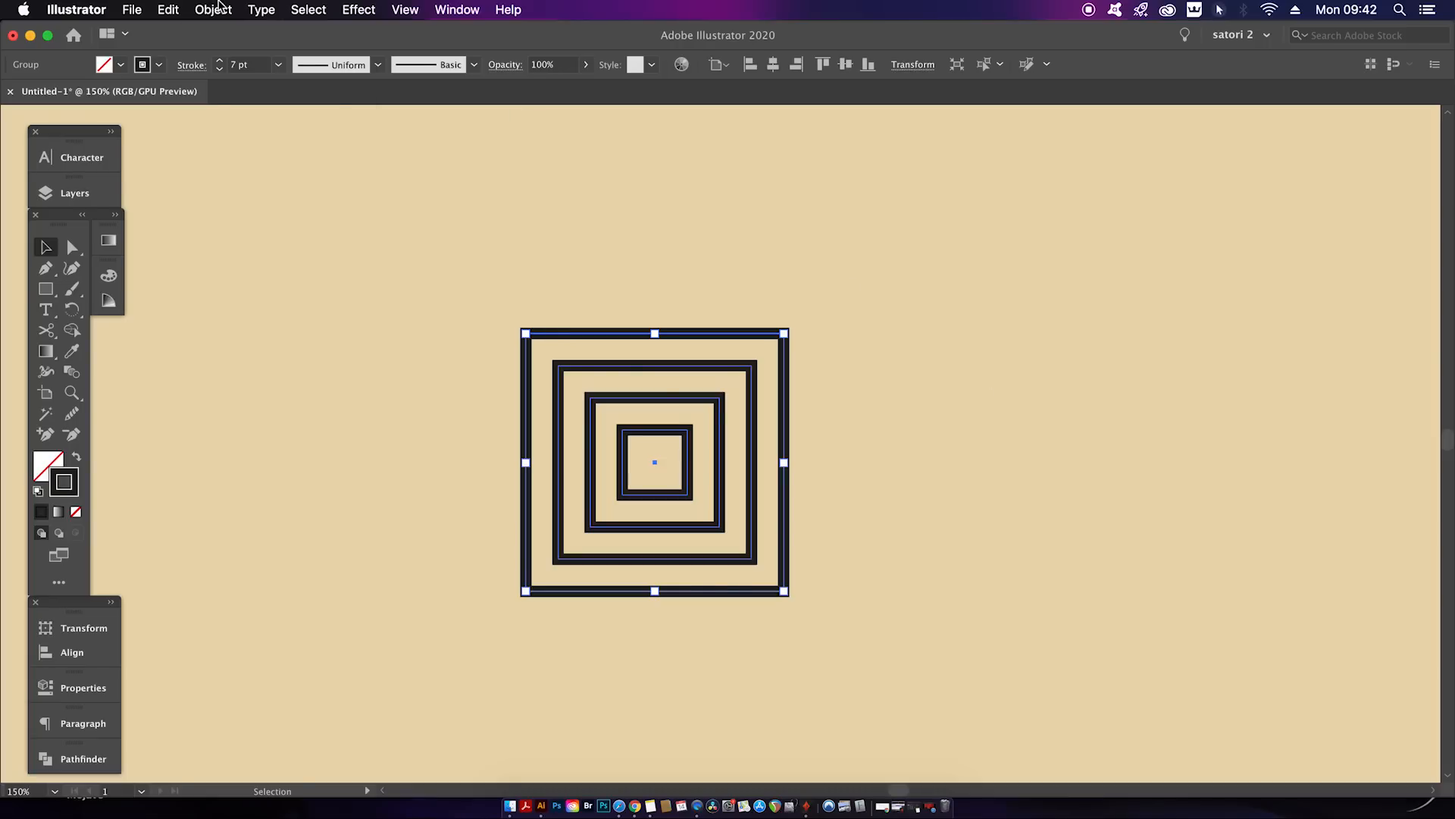
{"action": "left_click", "coordinate": [212, 9]}
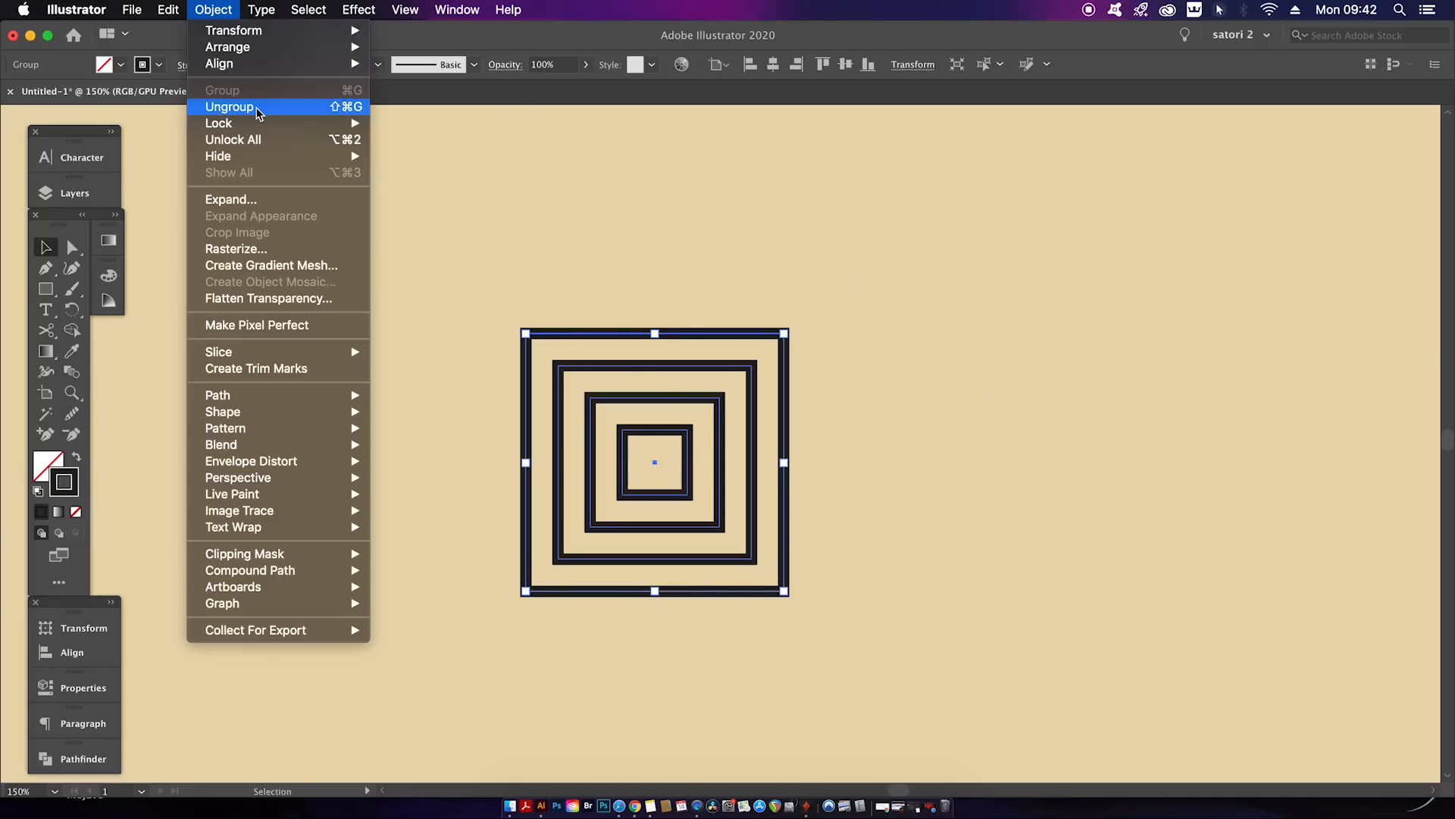
{"action": "left_click", "coordinate": [229, 106]}
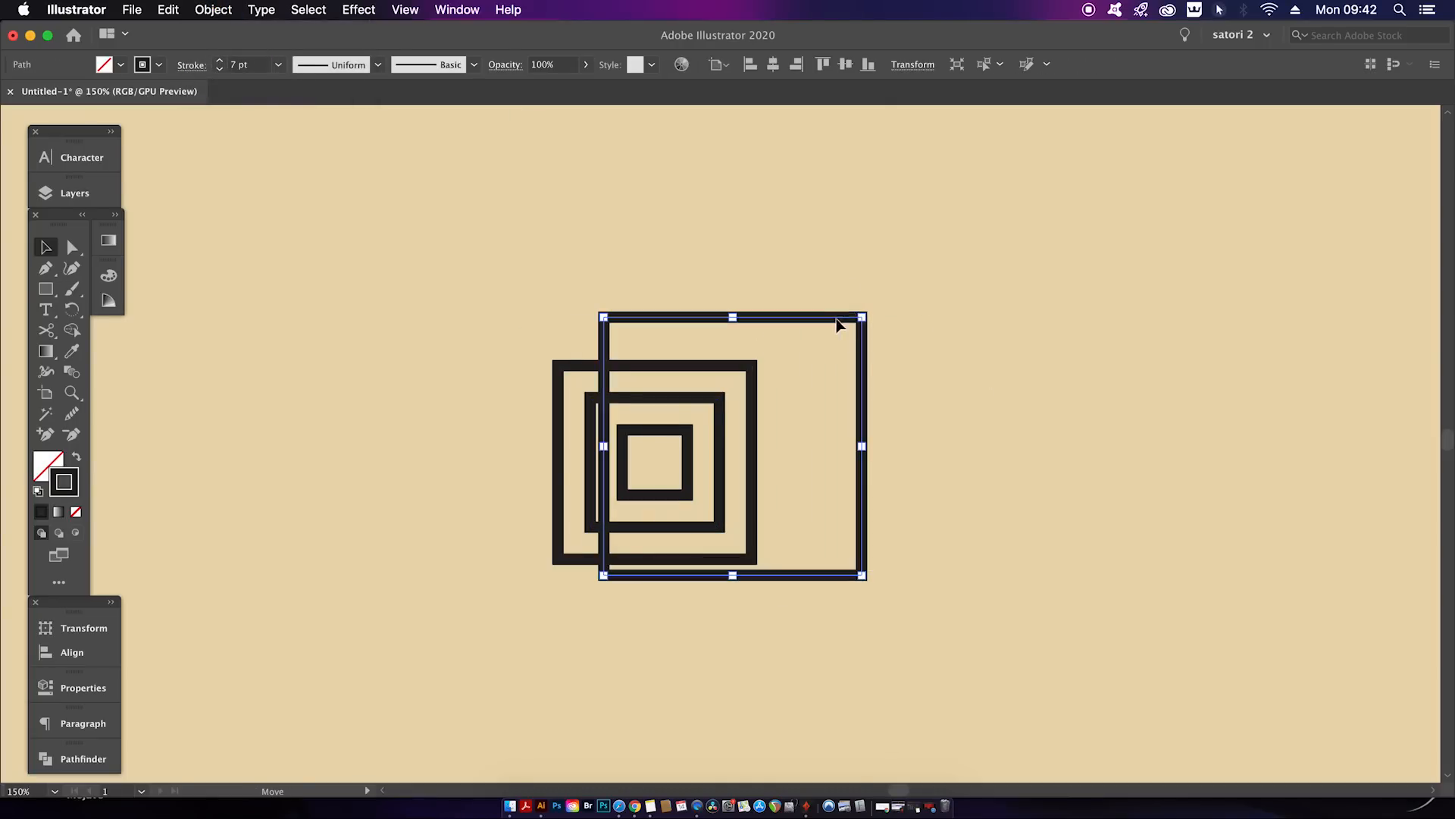
{"action": "left_click", "coordinate": [965, 381]}
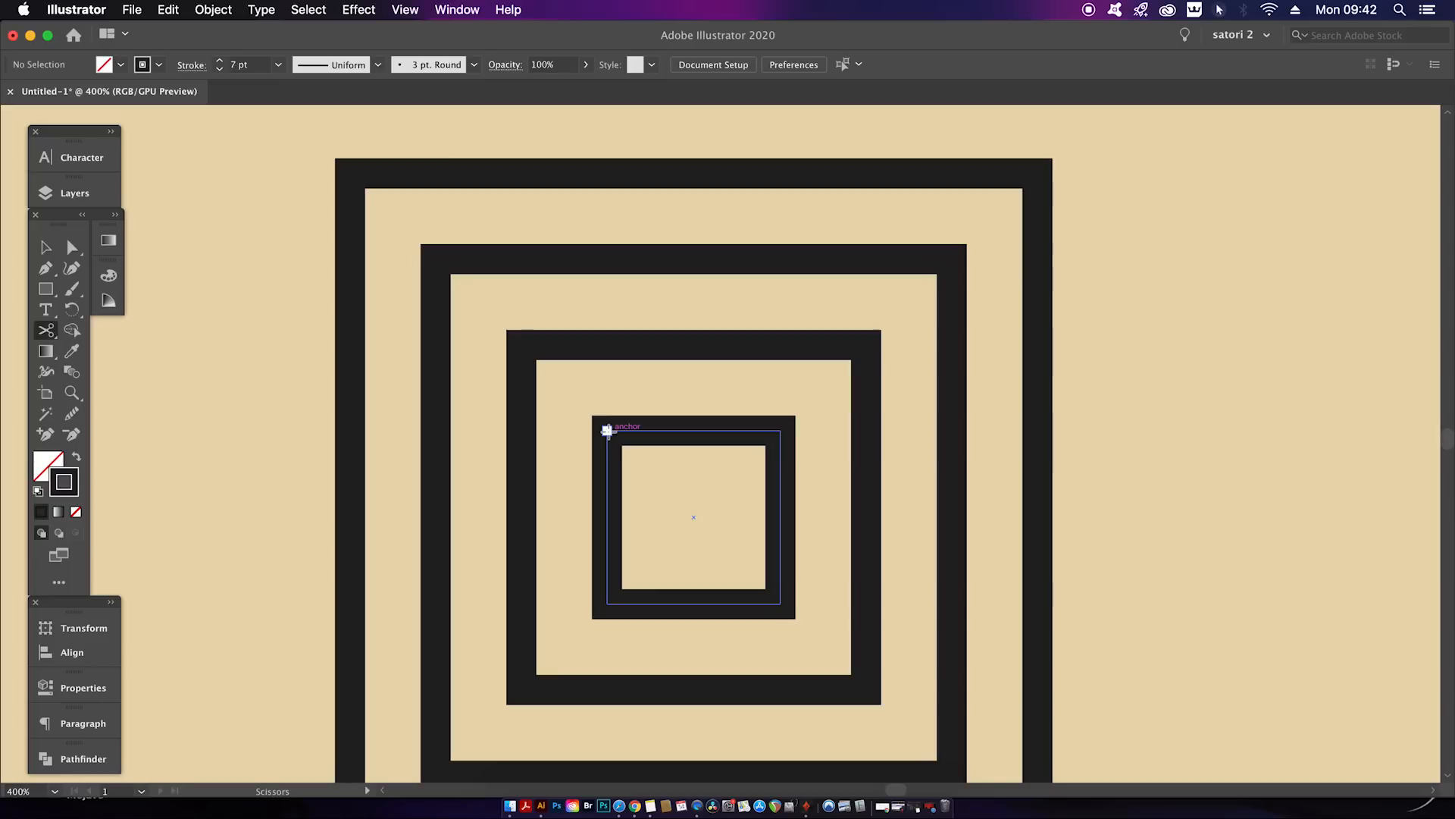
- Cut the squares at corners with Scissors and drag the cut ends outward to connect
{"action": "left_click", "coordinate": [608, 430]}
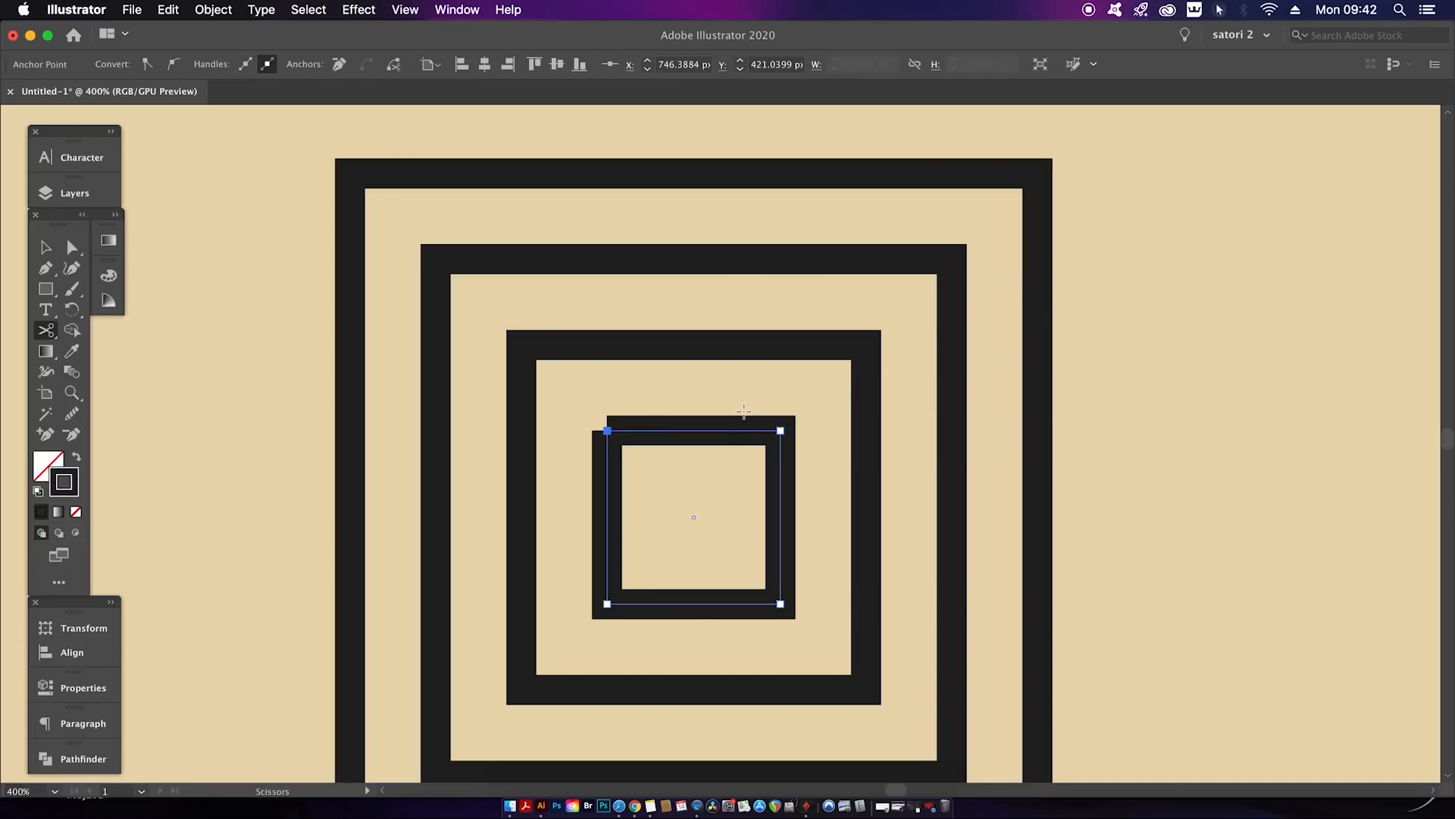
{"action": "mouse_move", "coordinate": [707, 382]}
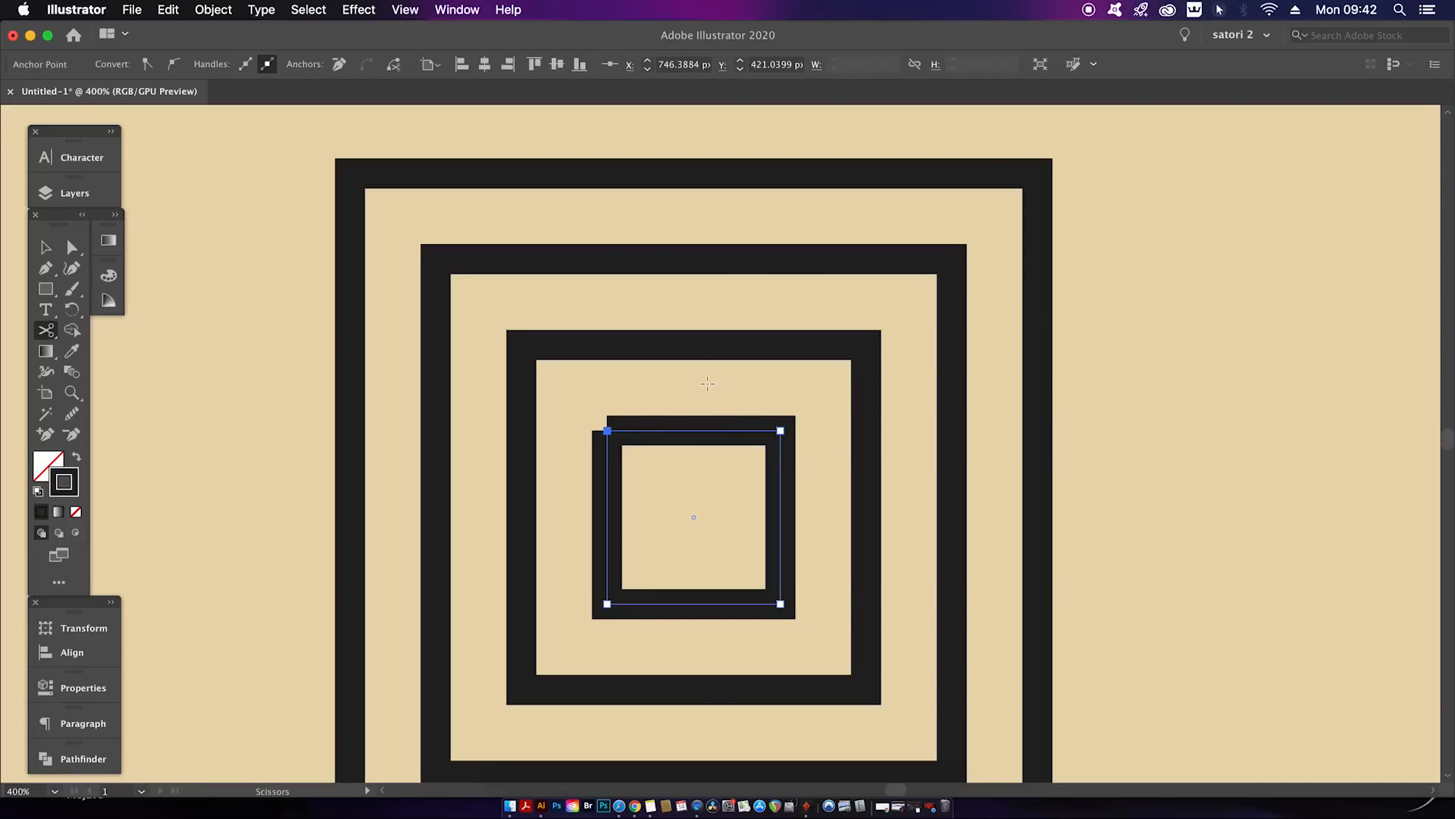
{"action": "left_click", "coordinate": [71, 247]}
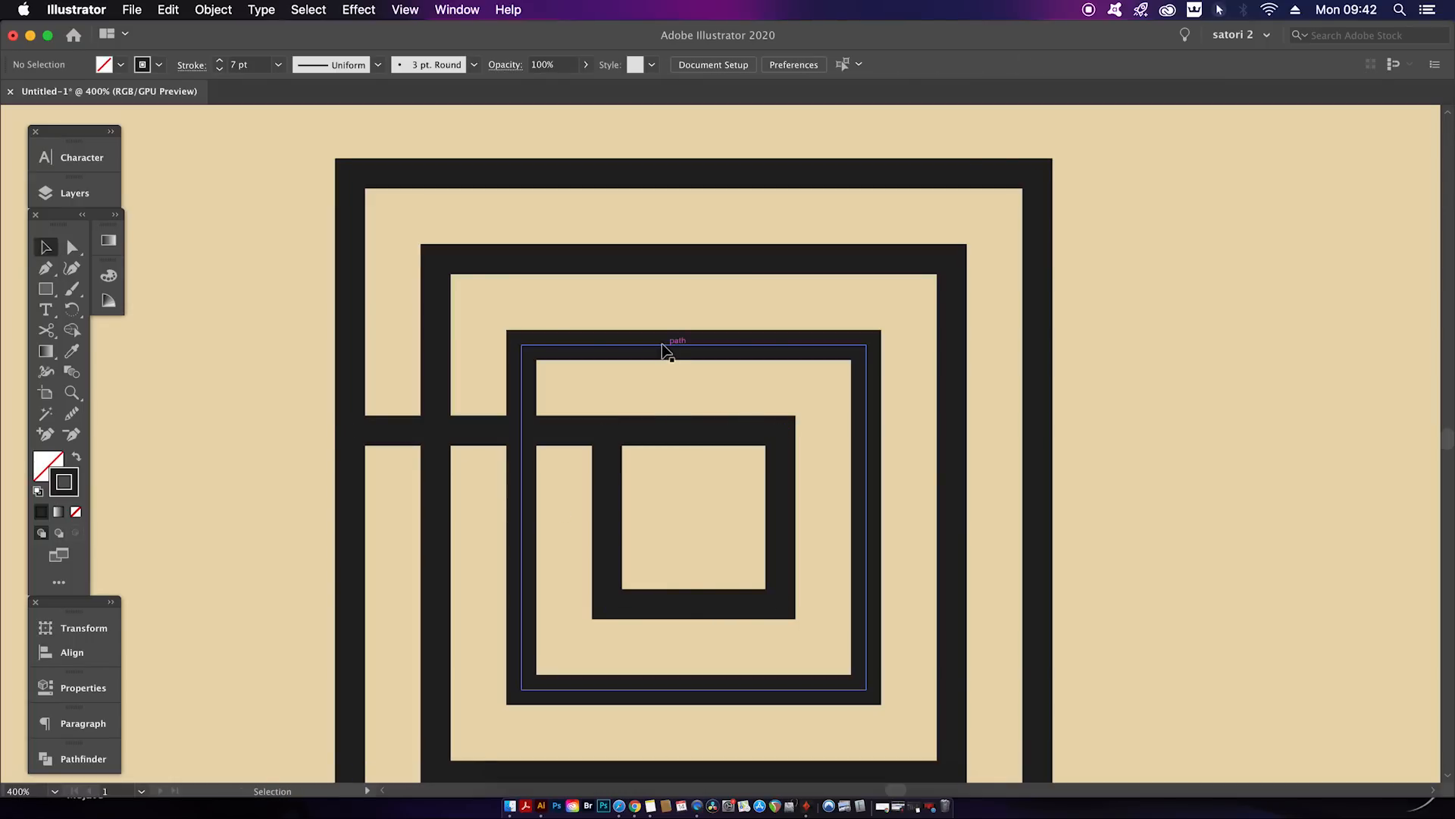
{"action": "left_click", "coordinate": [71, 246]}
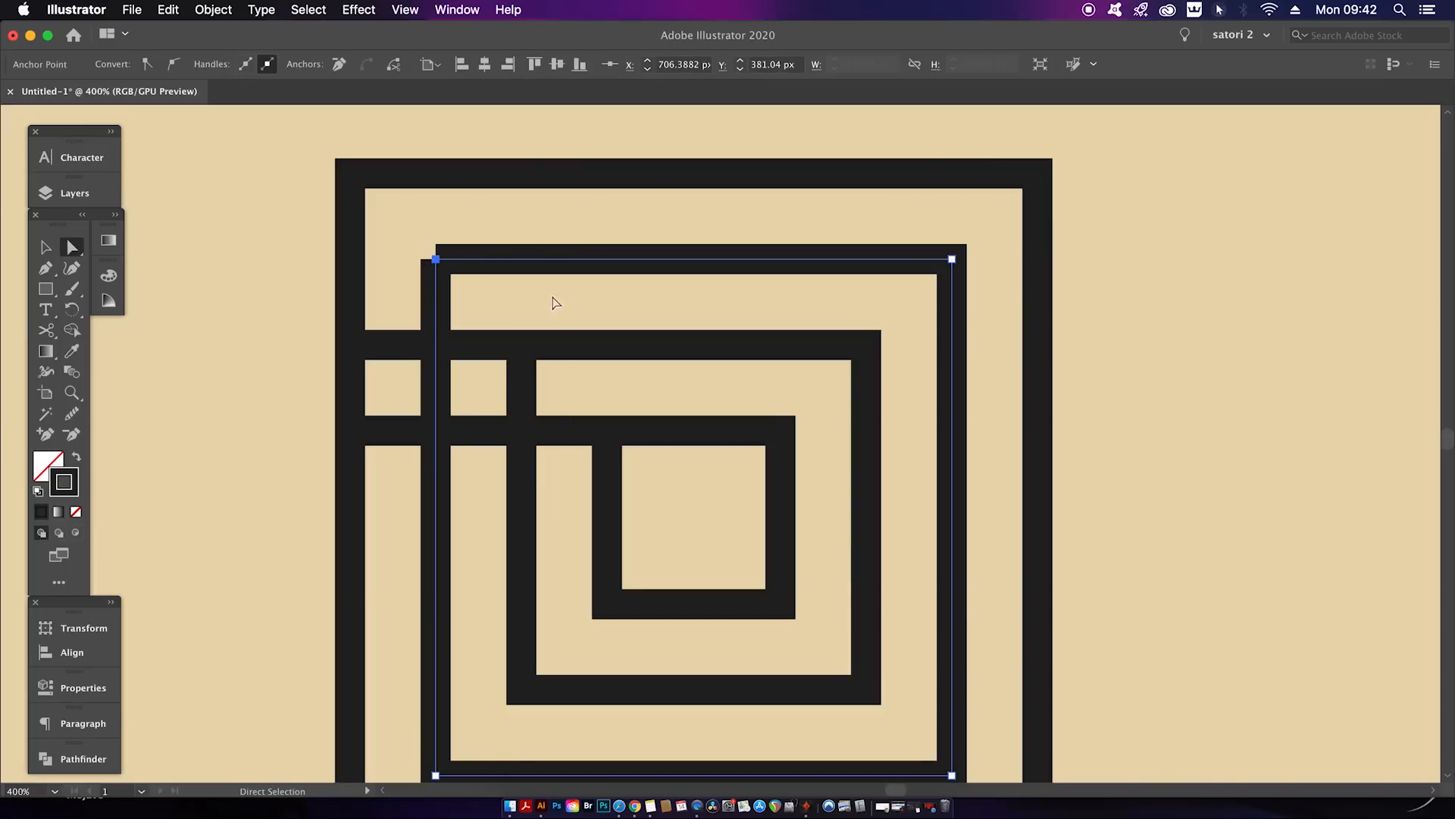
{"action": "left_click_drag", "start_coordinate": [436, 258], "coordinate": [372, 259]}
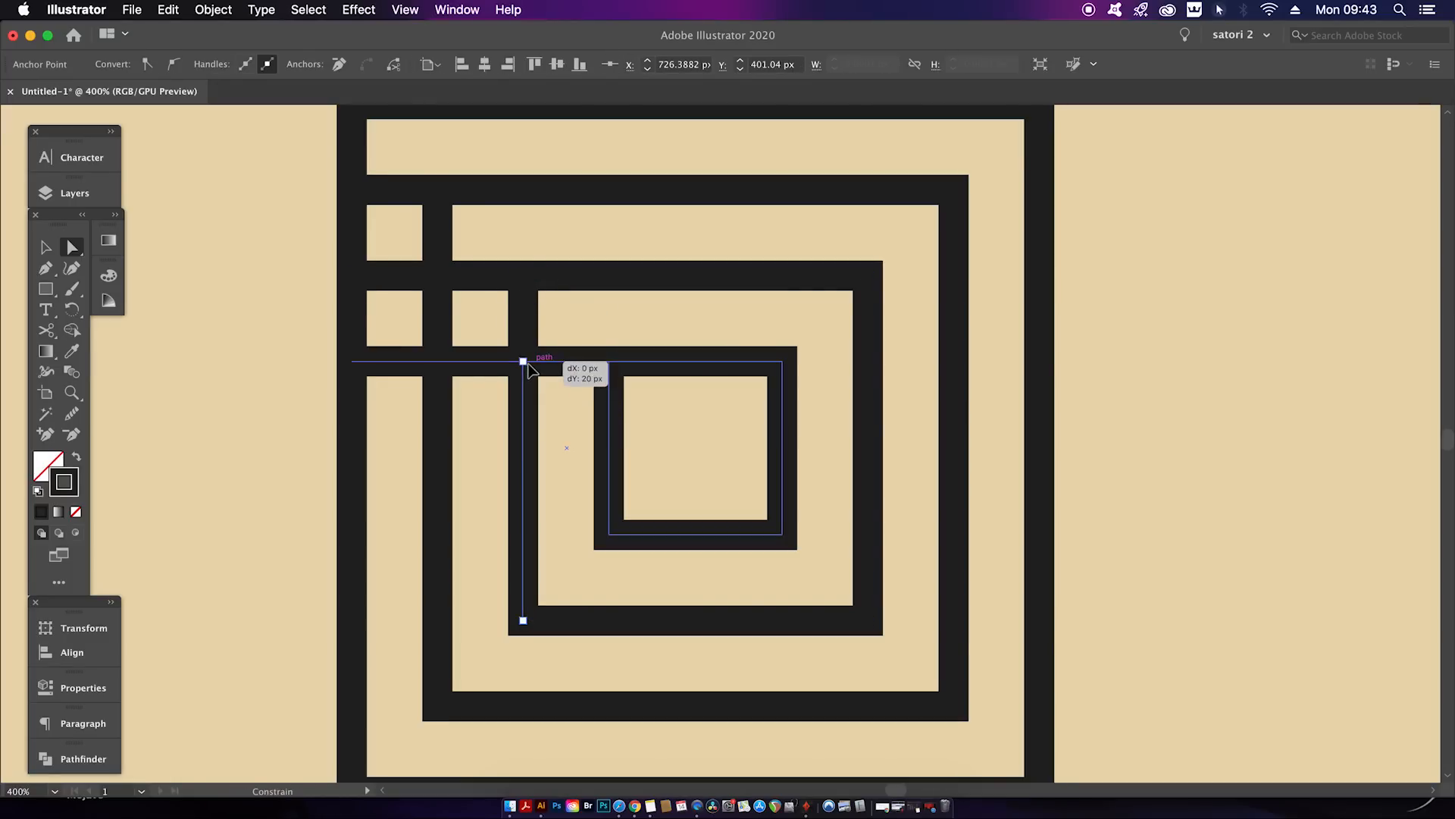
{"action": "left_click_drag", "start_coordinate": [522, 363], "coordinate": [437, 191]}
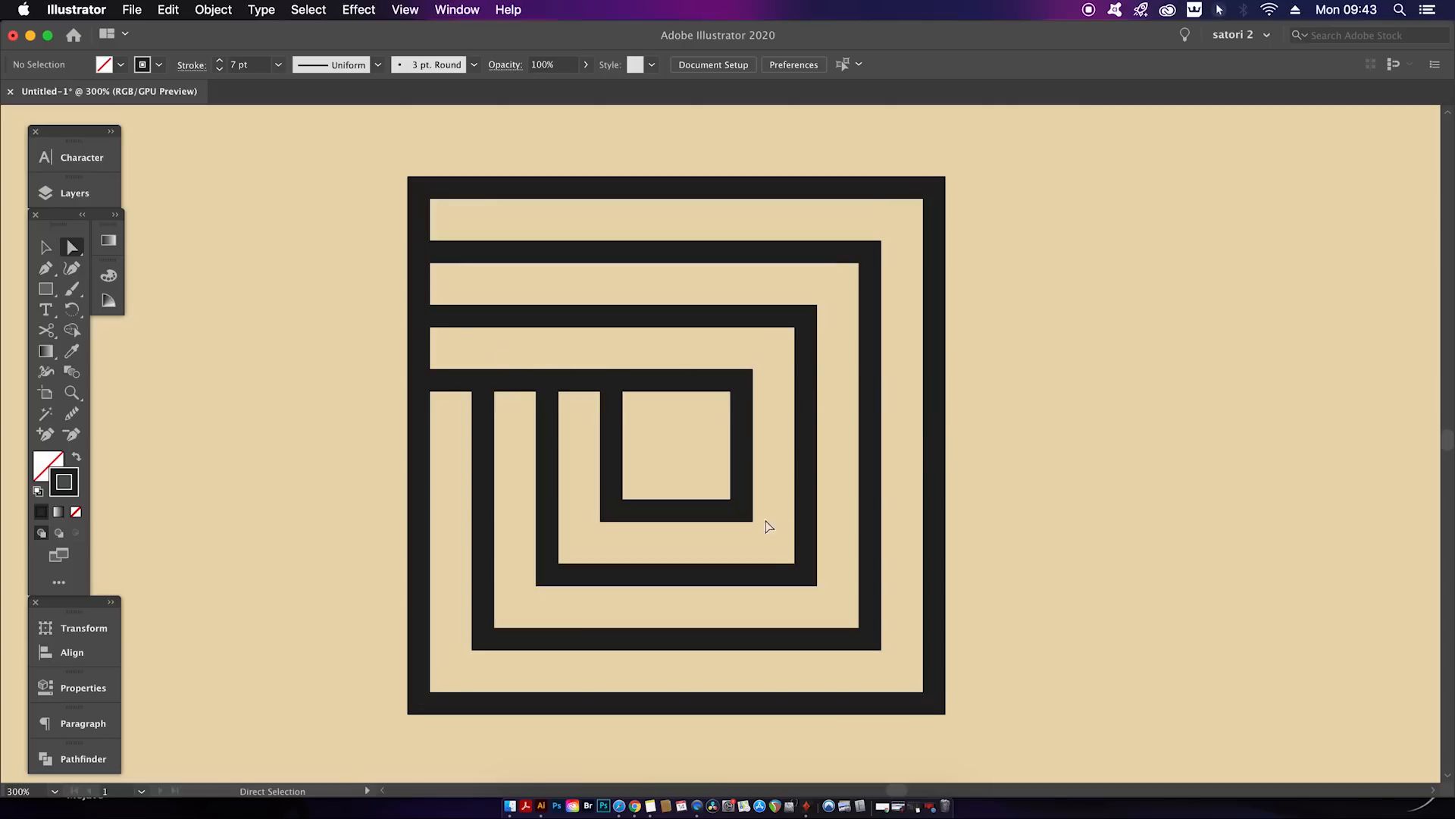
{"action": "mouse_move", "coordinate": [796, 583]}
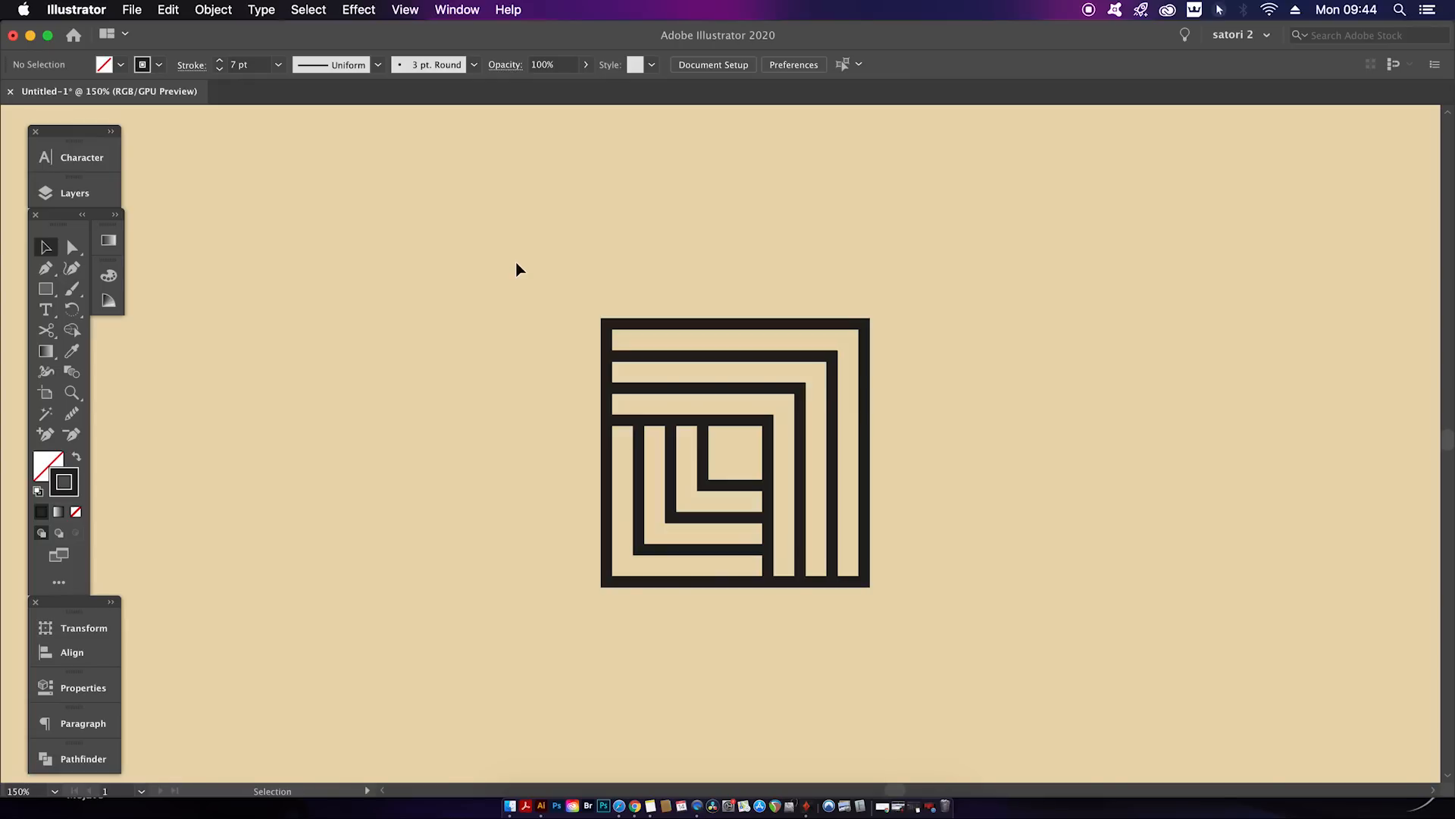
{"action": "left_click", "coordinate": [734, 452]}
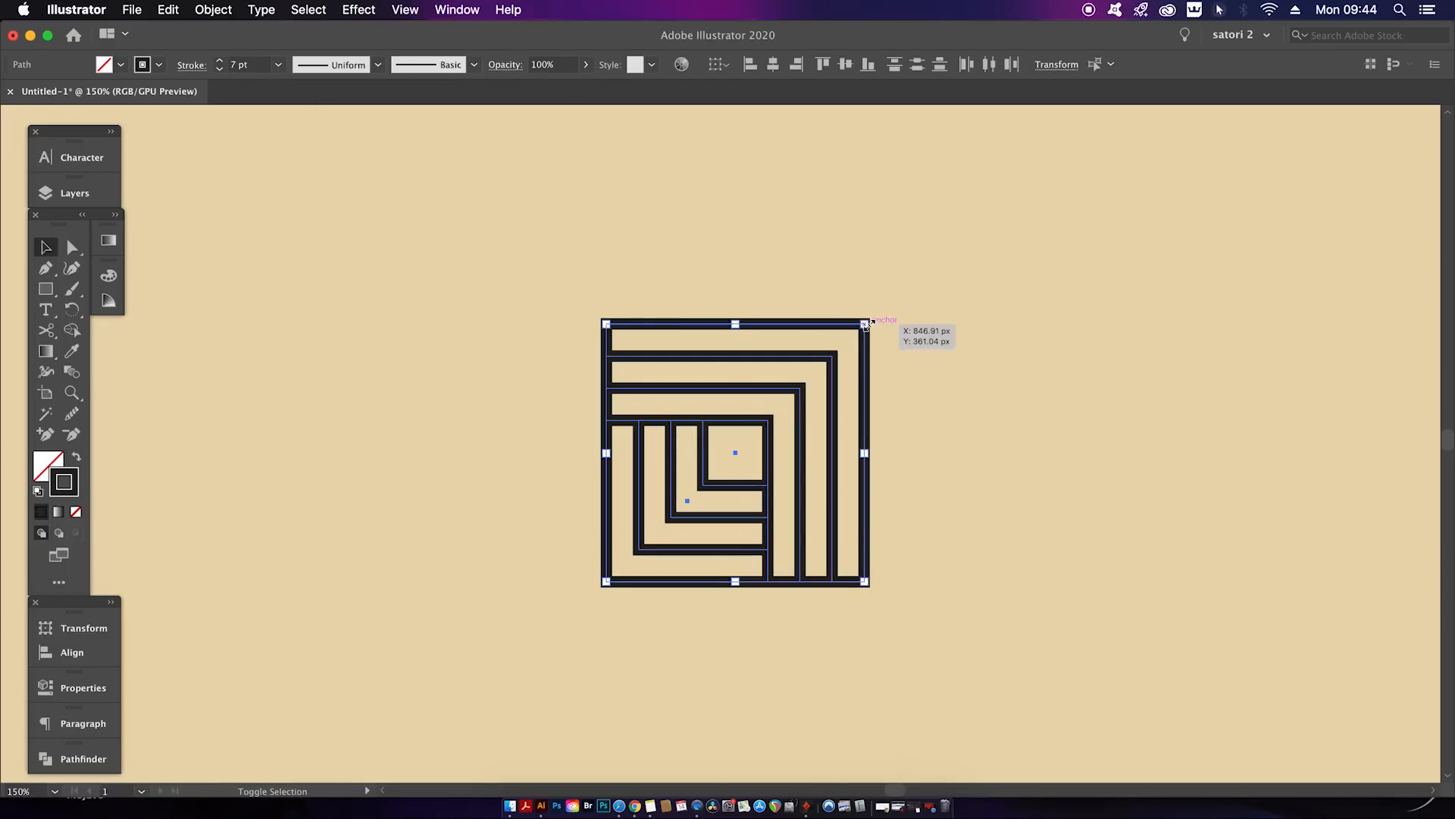
{"action": "left_click", "coordinate": [868, 417]}
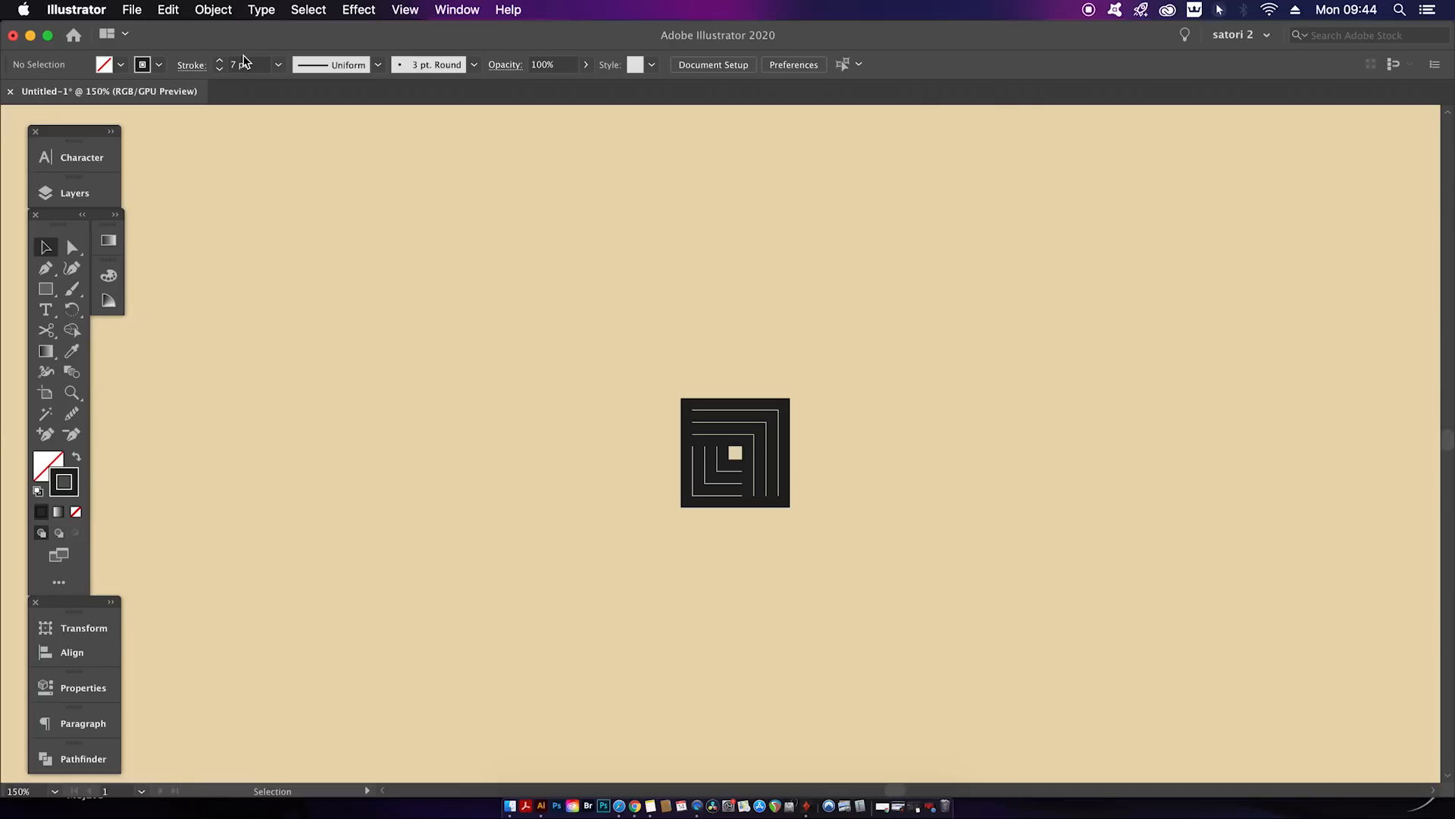
{"action": "left_click", "coordinate": [735, 452]}
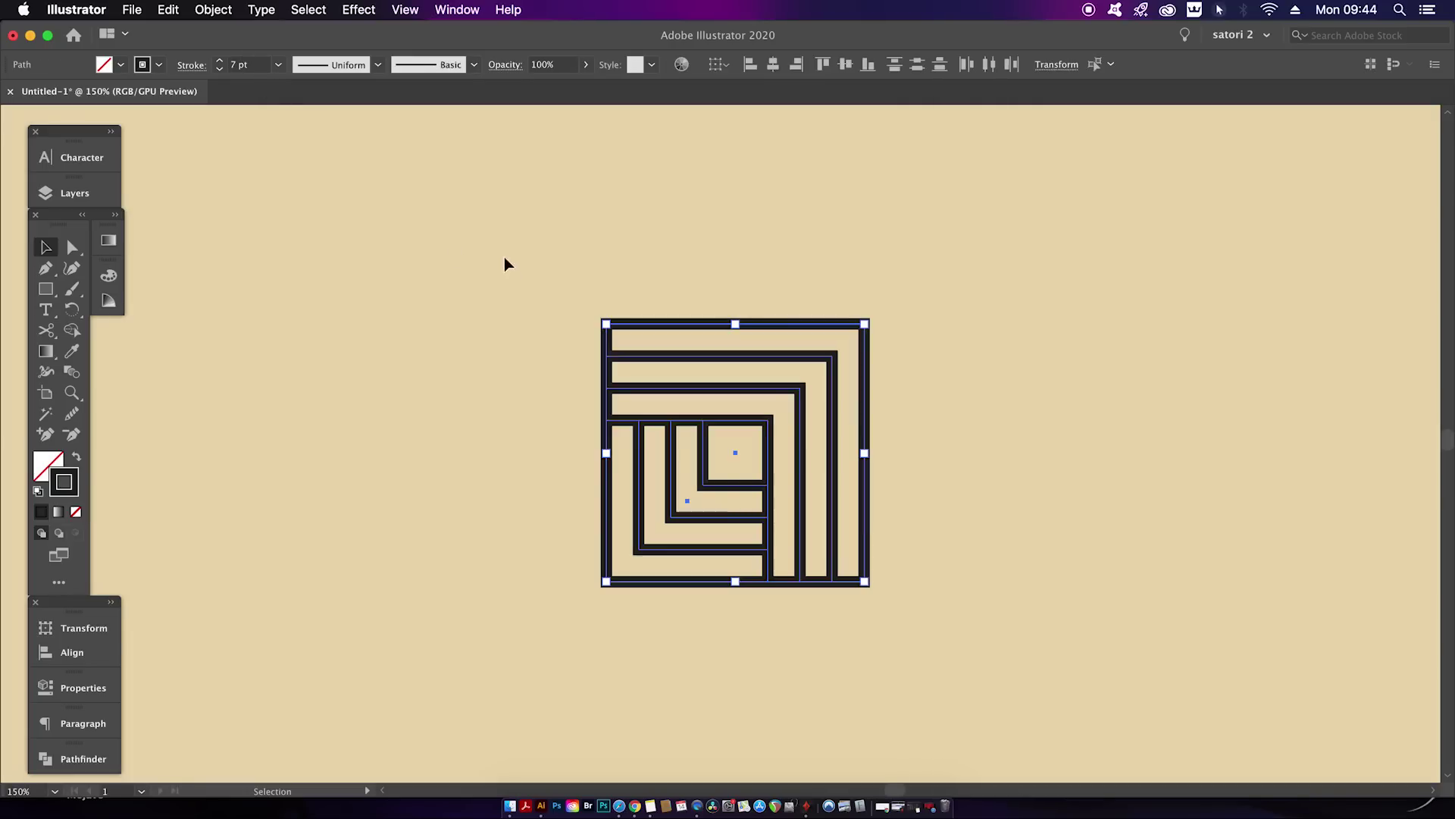
{"action": "left_click", "coordinate": [75, 9]}
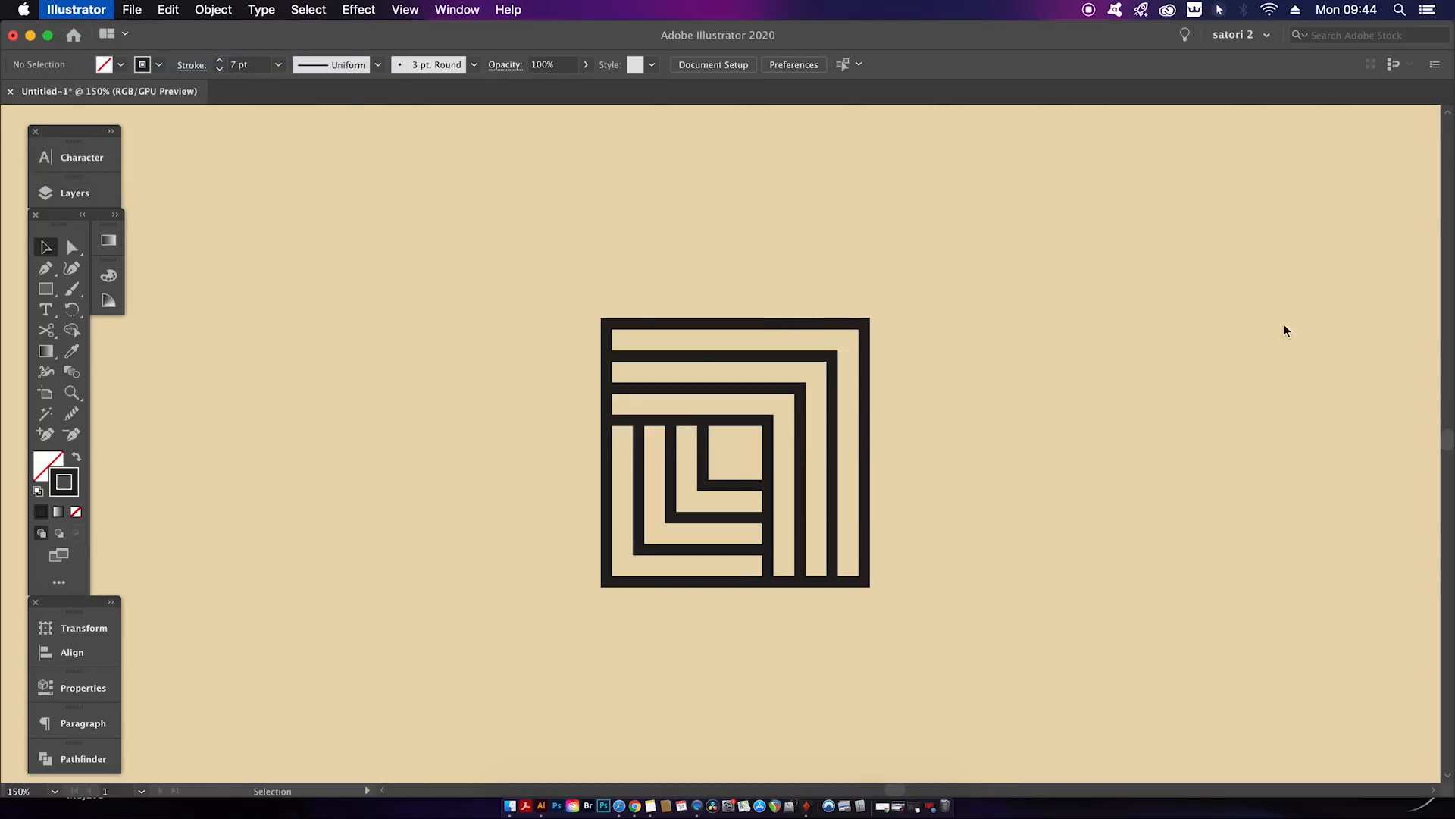
{"action": "left_click", "coordinate": [794, 63]}
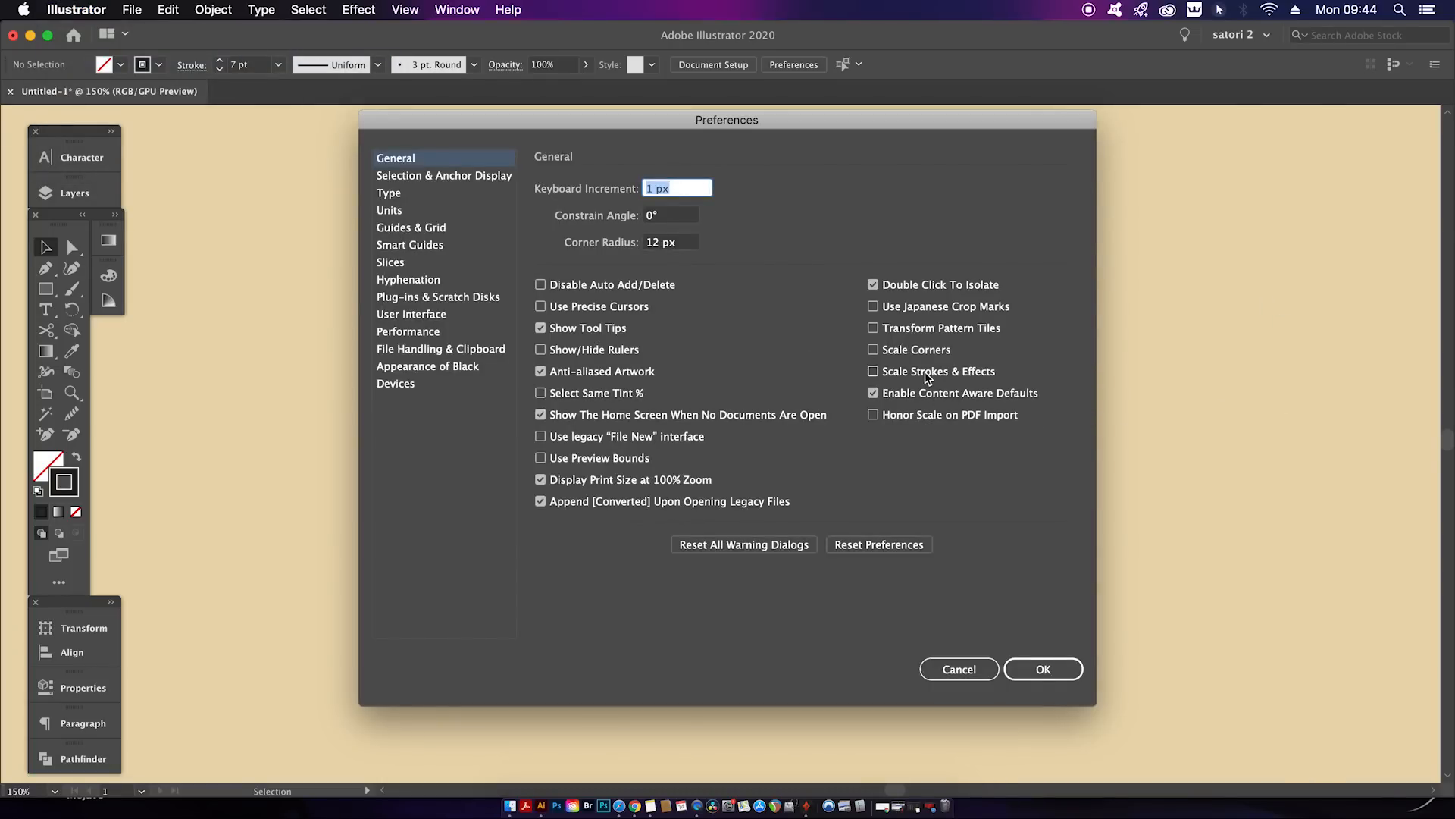
- Enable Scale Strokes & Effects in General preferences, then test-scale the maze and restore it
{"action": "left_click", "coordinate": [873, 372]}
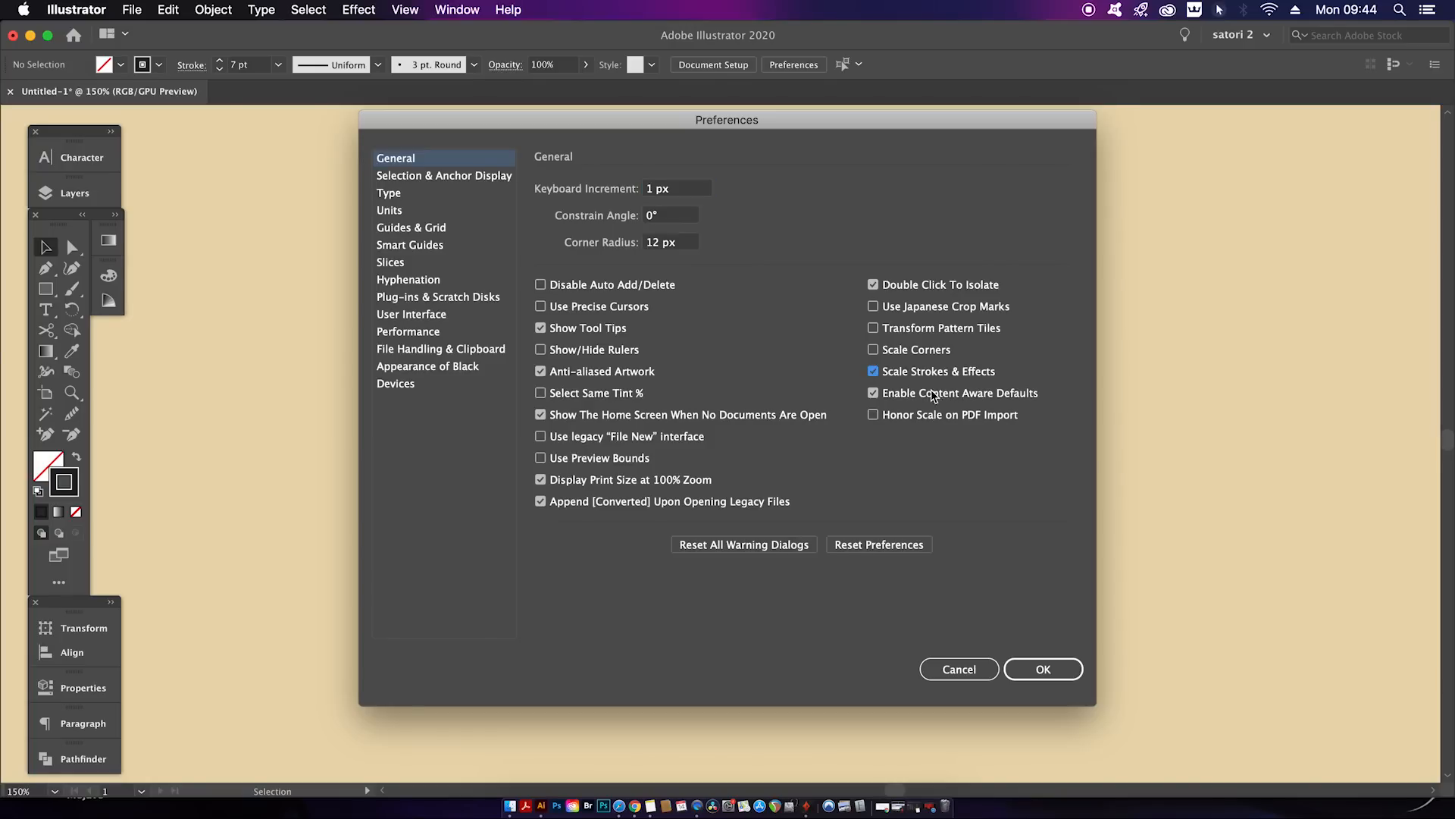
{"action": "left_click", "coordinate": [1043, 669]}
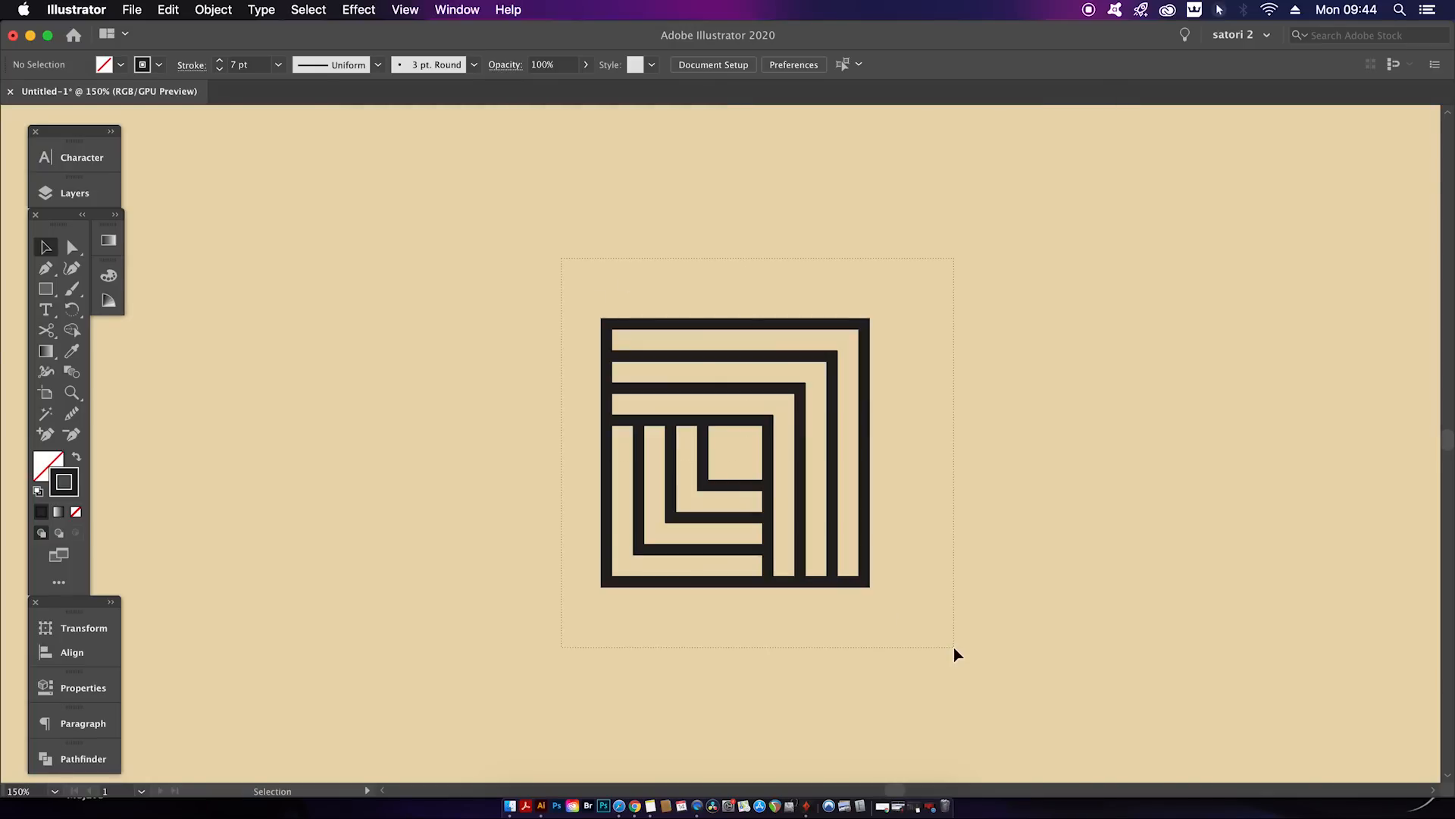
{"action": "left_click", "coordinate": [733, 453]}
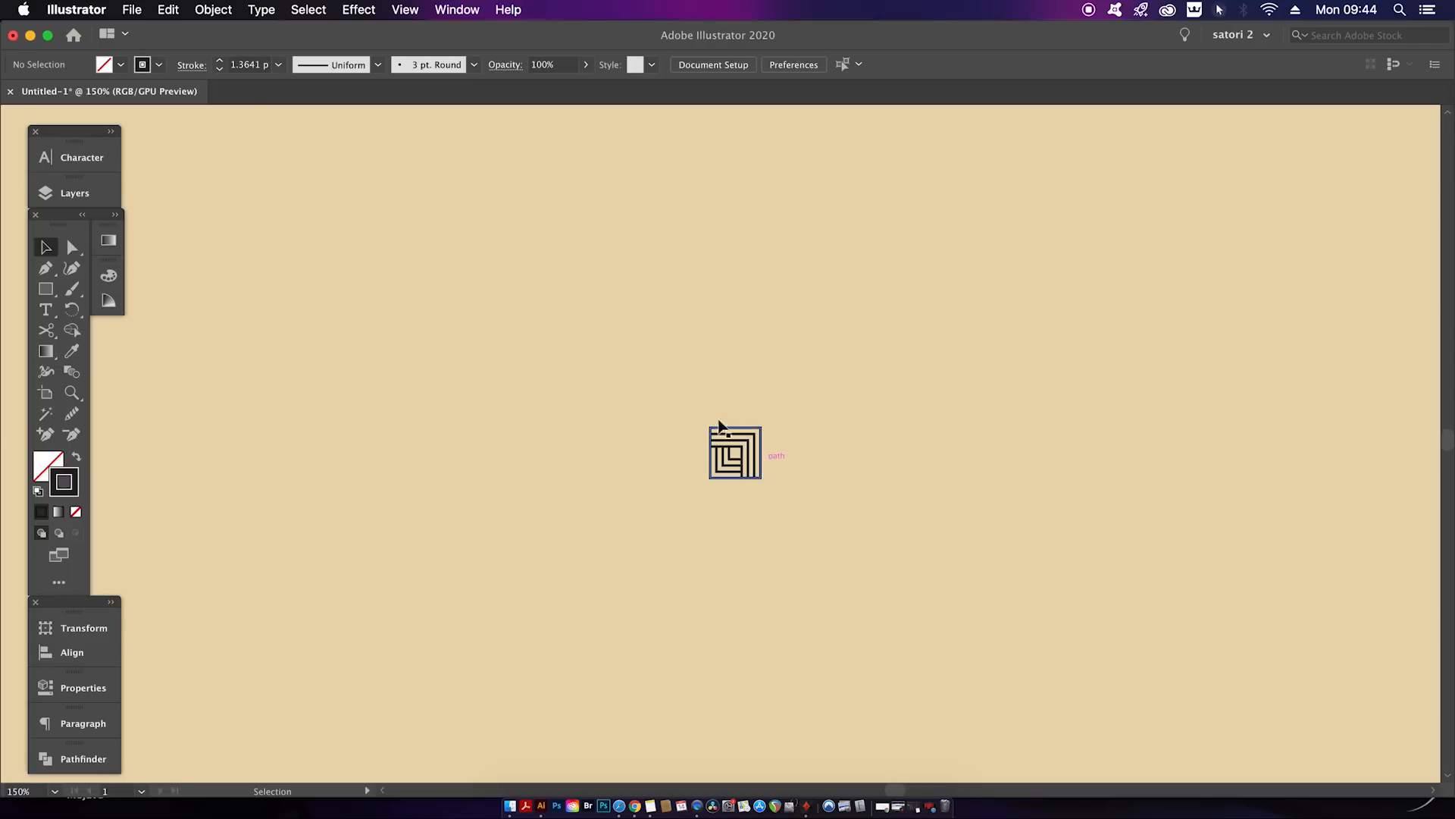
{"action": "mouse_move", "coordinate": [263, 74]}
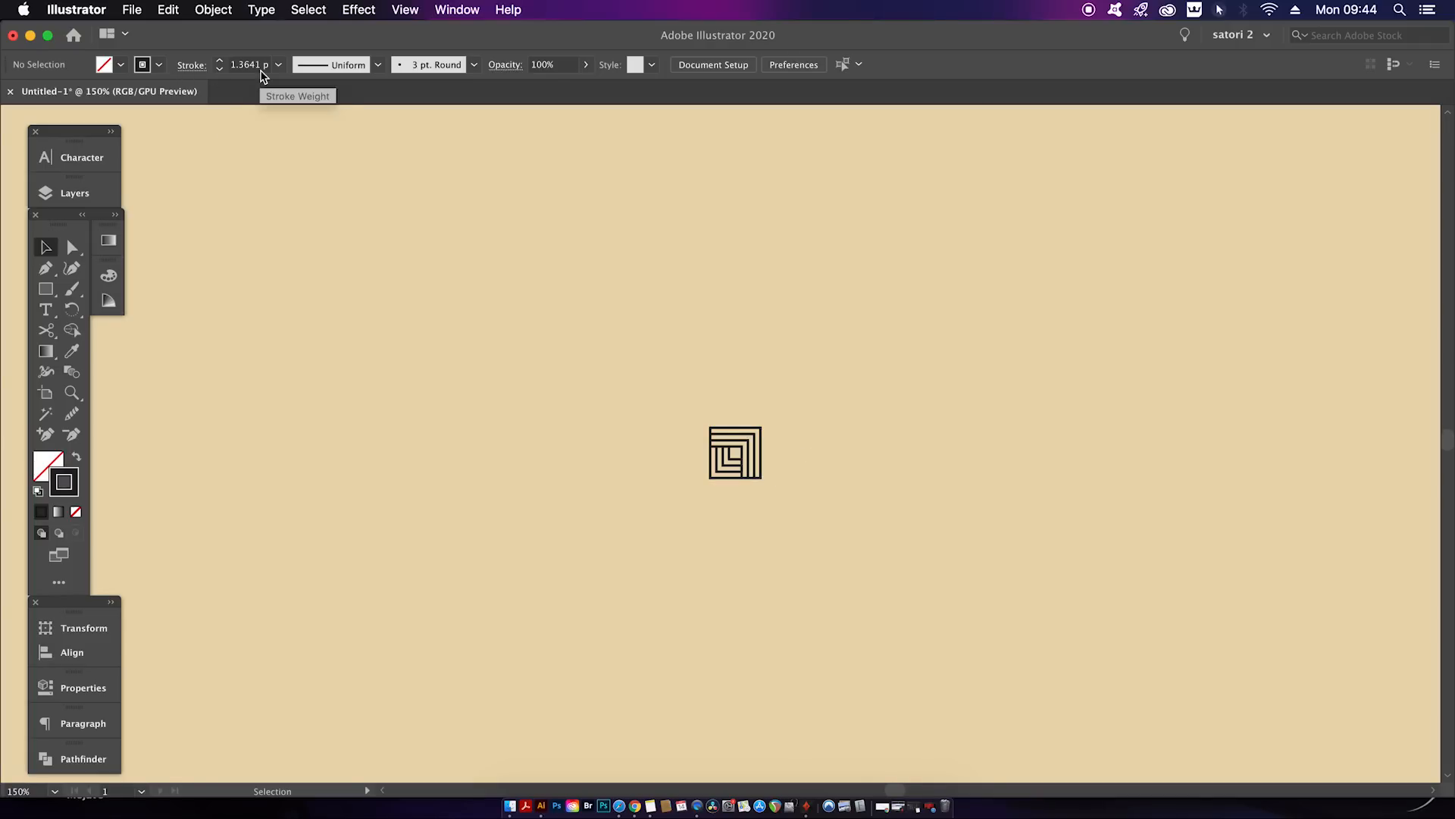
{"action": "left_click", "coordinate": [735, 452]}
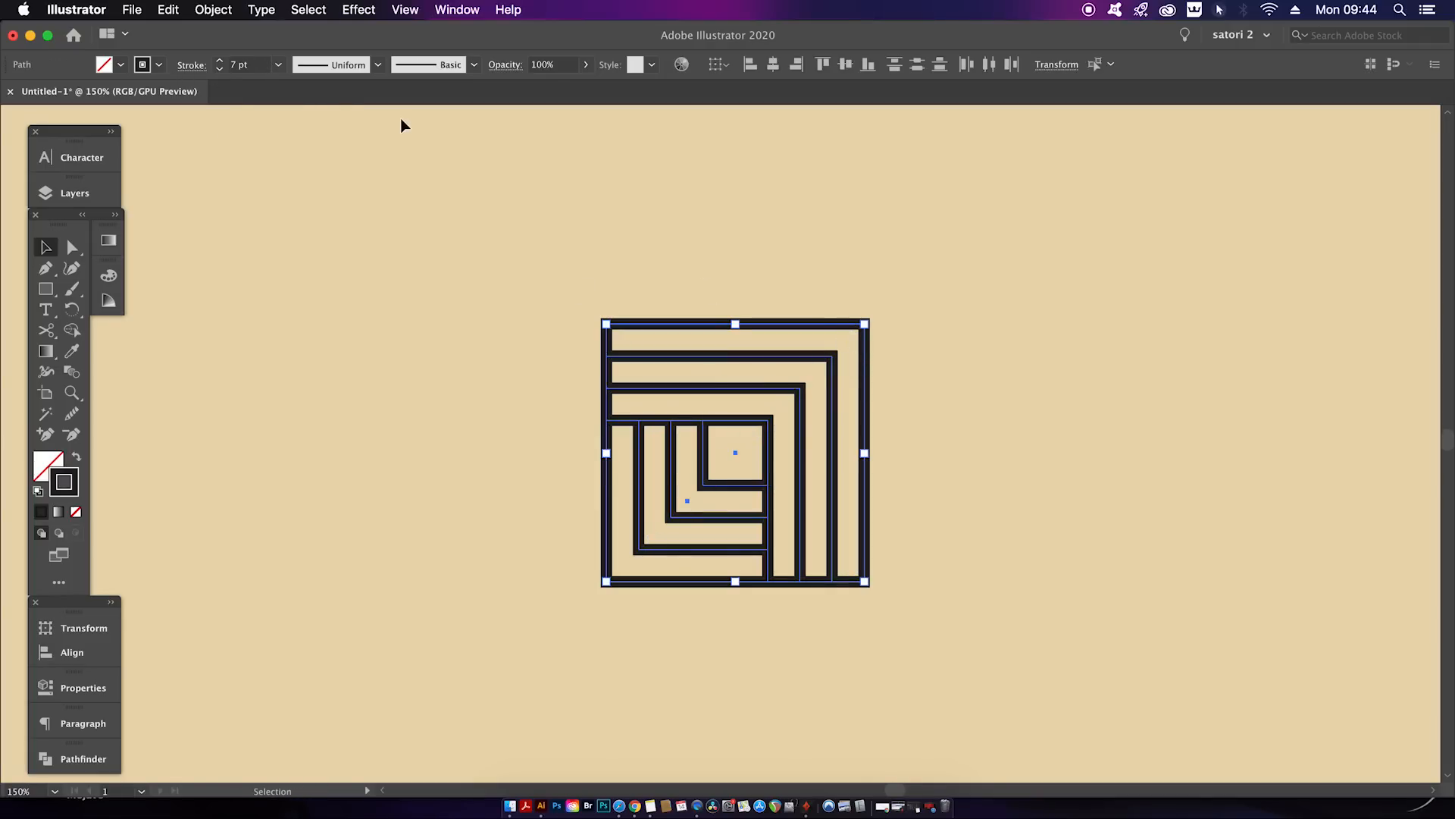
- Reflect copies of the maze square into a 2×2 block, then group and scale it
{"action": "left_click", "coordinate": [219, 61]}
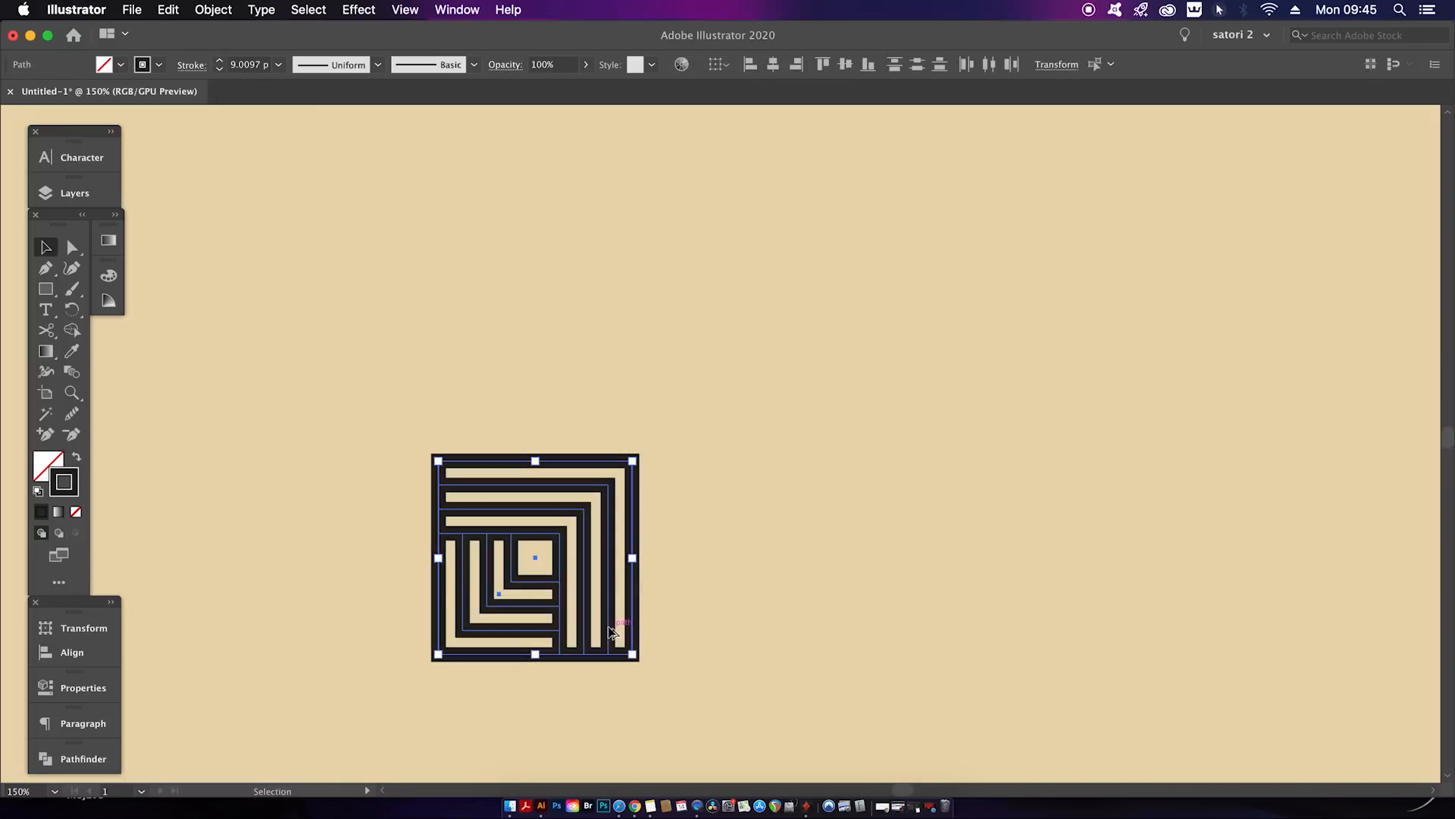
{"action": "mouse_move", "coordinate": [599, 634]}
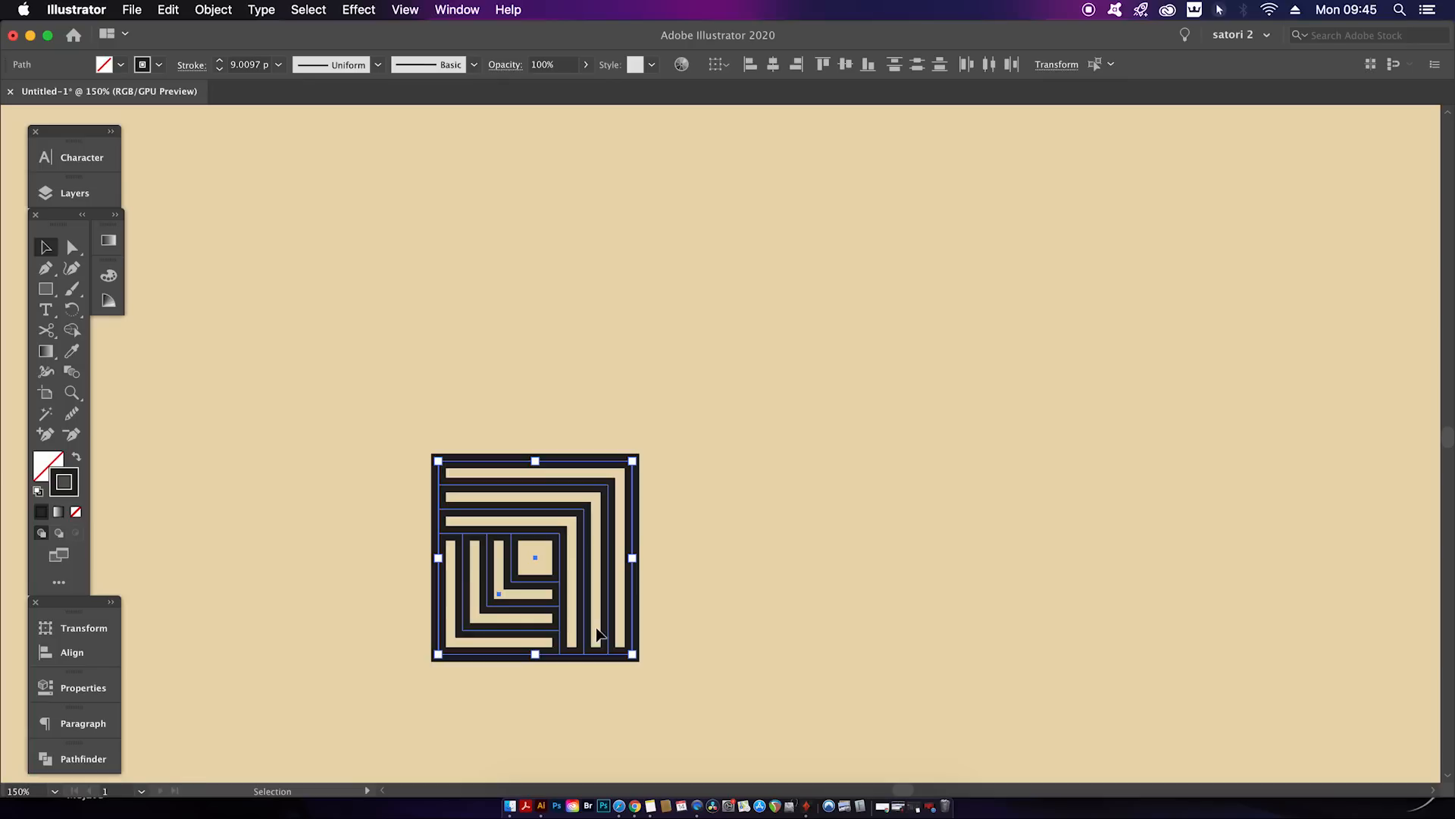
{"action": "mouse_move", "coordinate": [611, 631]}
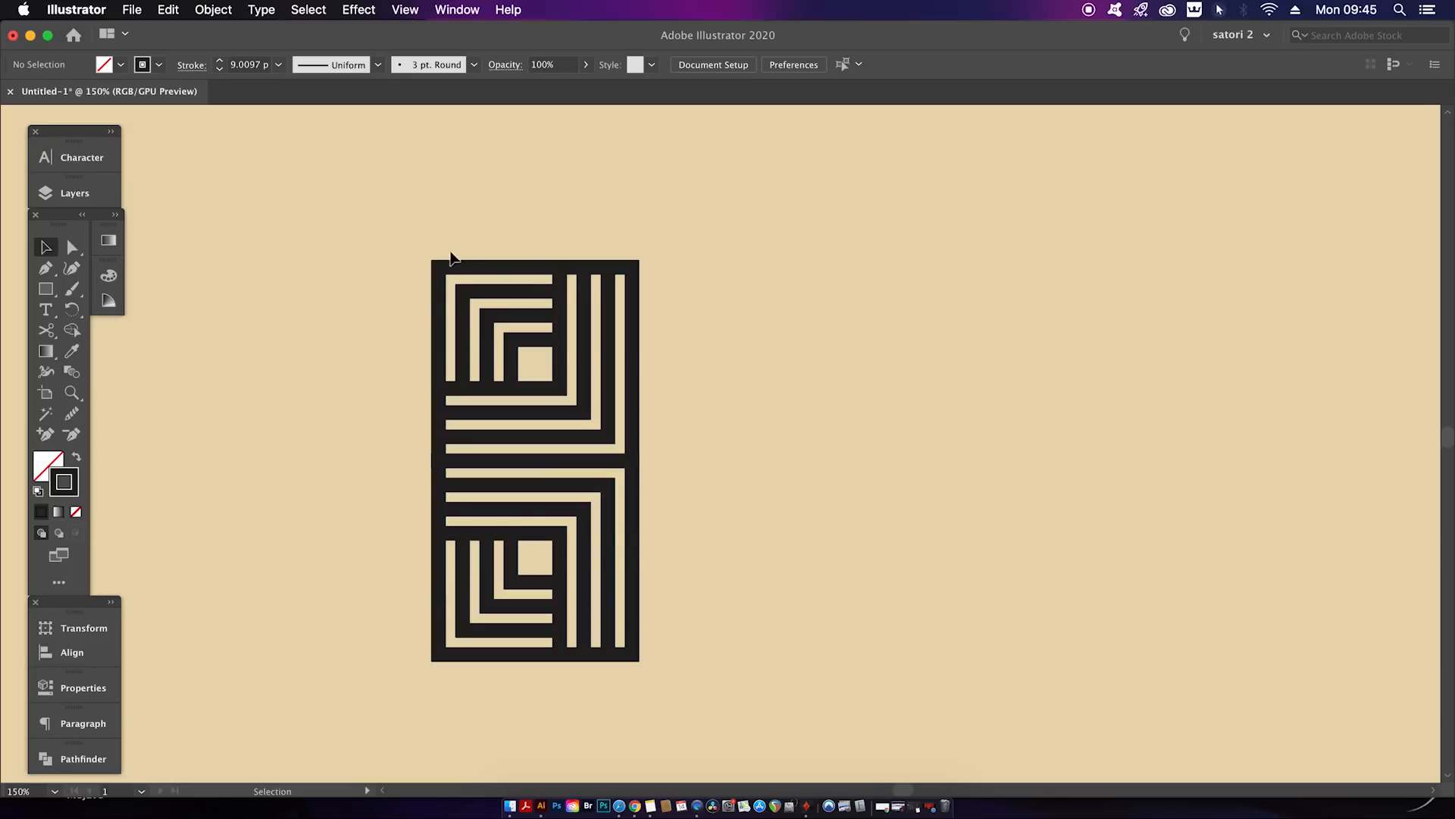
{"action": "left_click", "coordinate": [595, 640]}
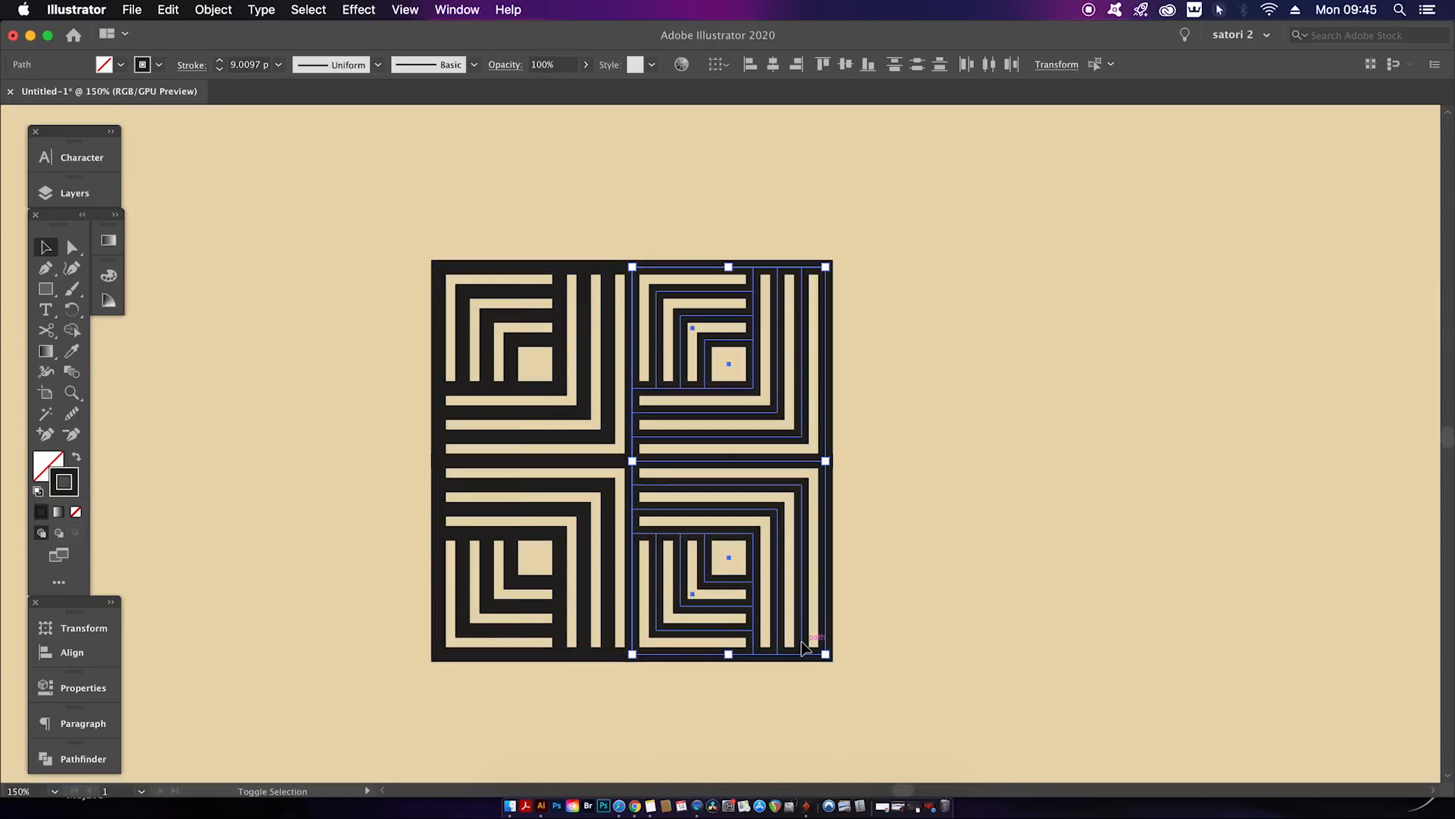
{"action": "mouse_move", "coordinate": [905, 667]}
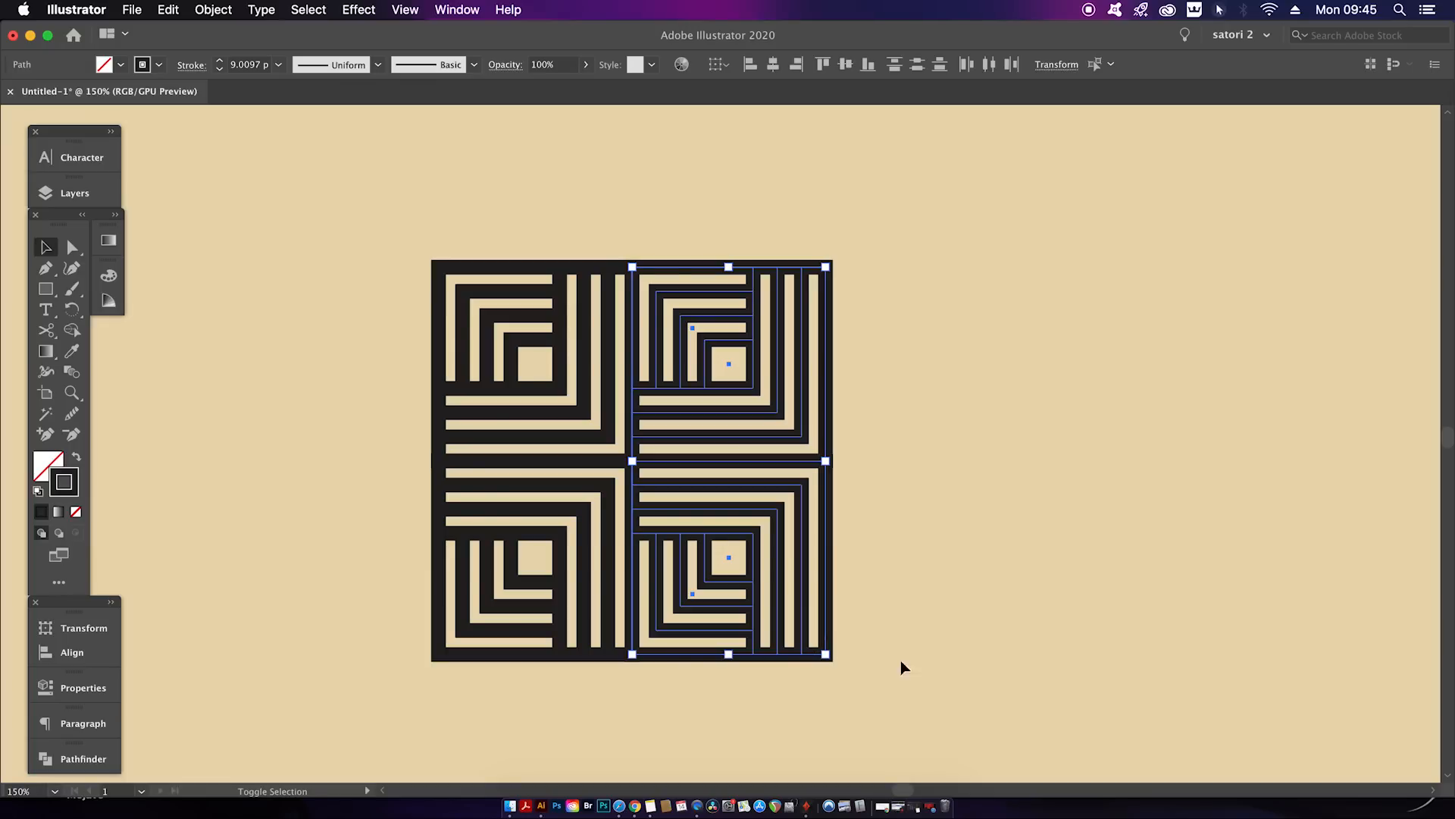
{"action": "mouse_move", "coordinate": [833, 661]}
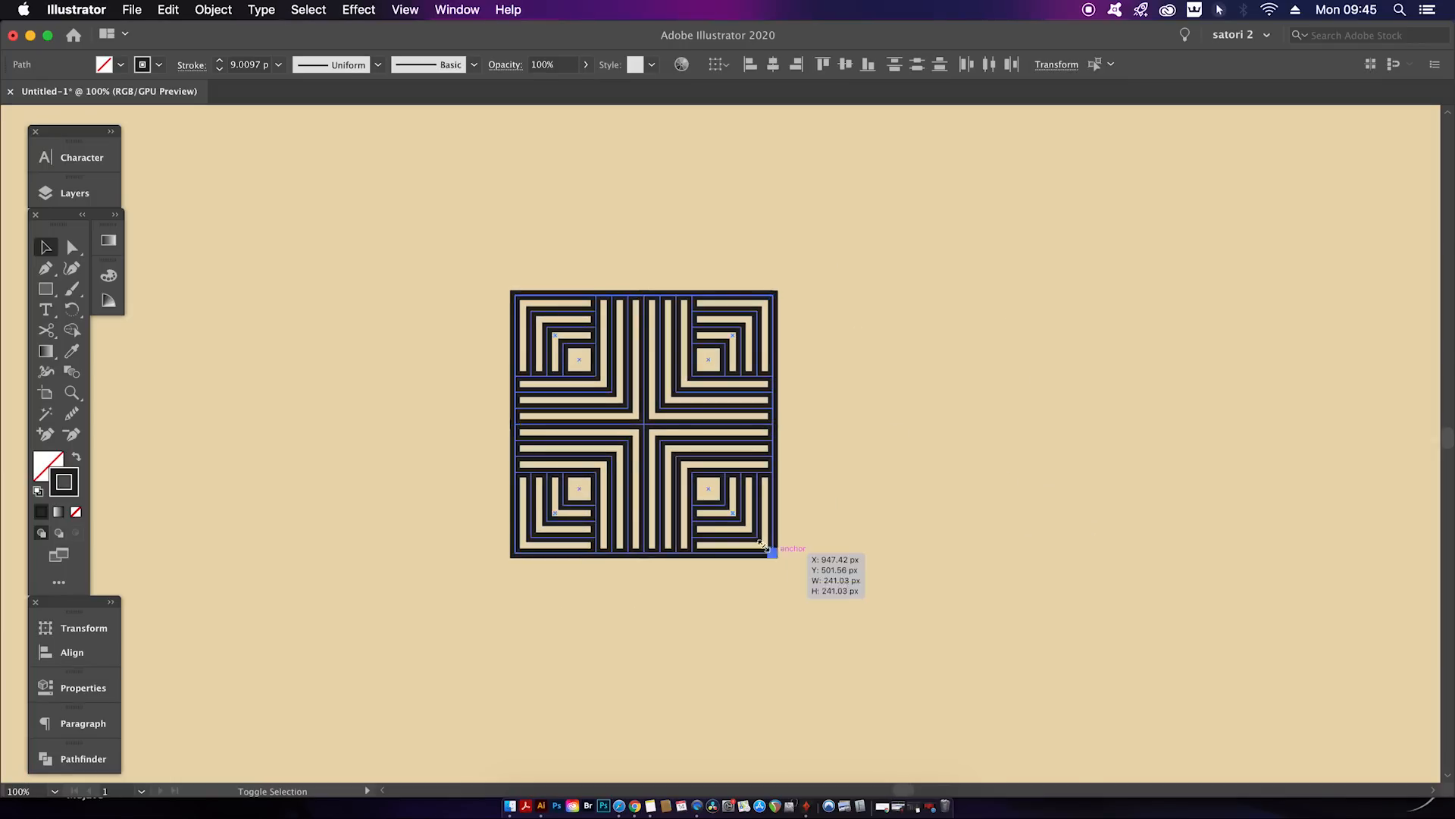
- Duplicate the scaled block into a large grid with Cmd+D and rotate it 45°
{"action": "left_click", "coordinate": [480, 268]}
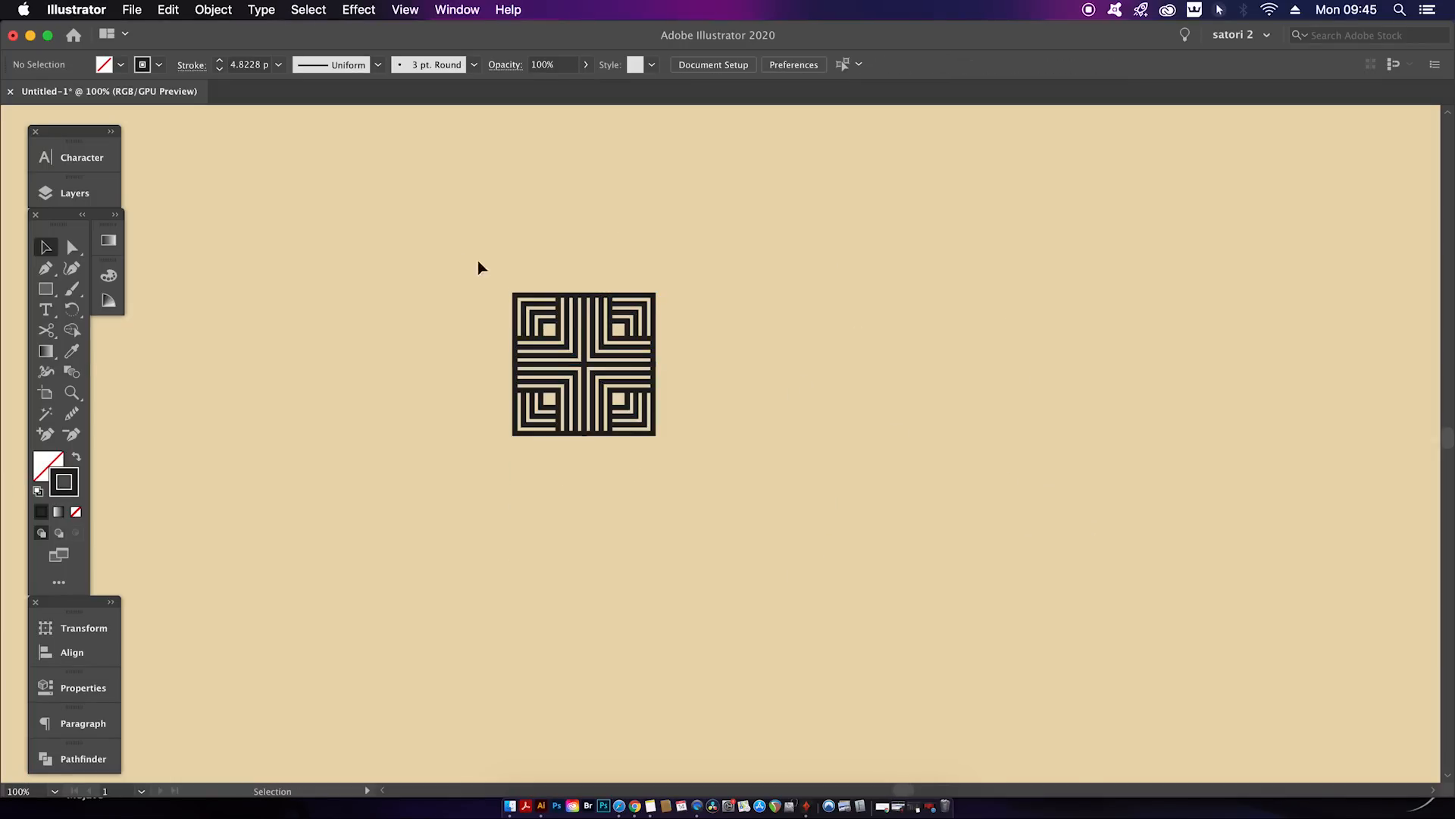
{"action": "left_click", "coordinate": [583, 364]}
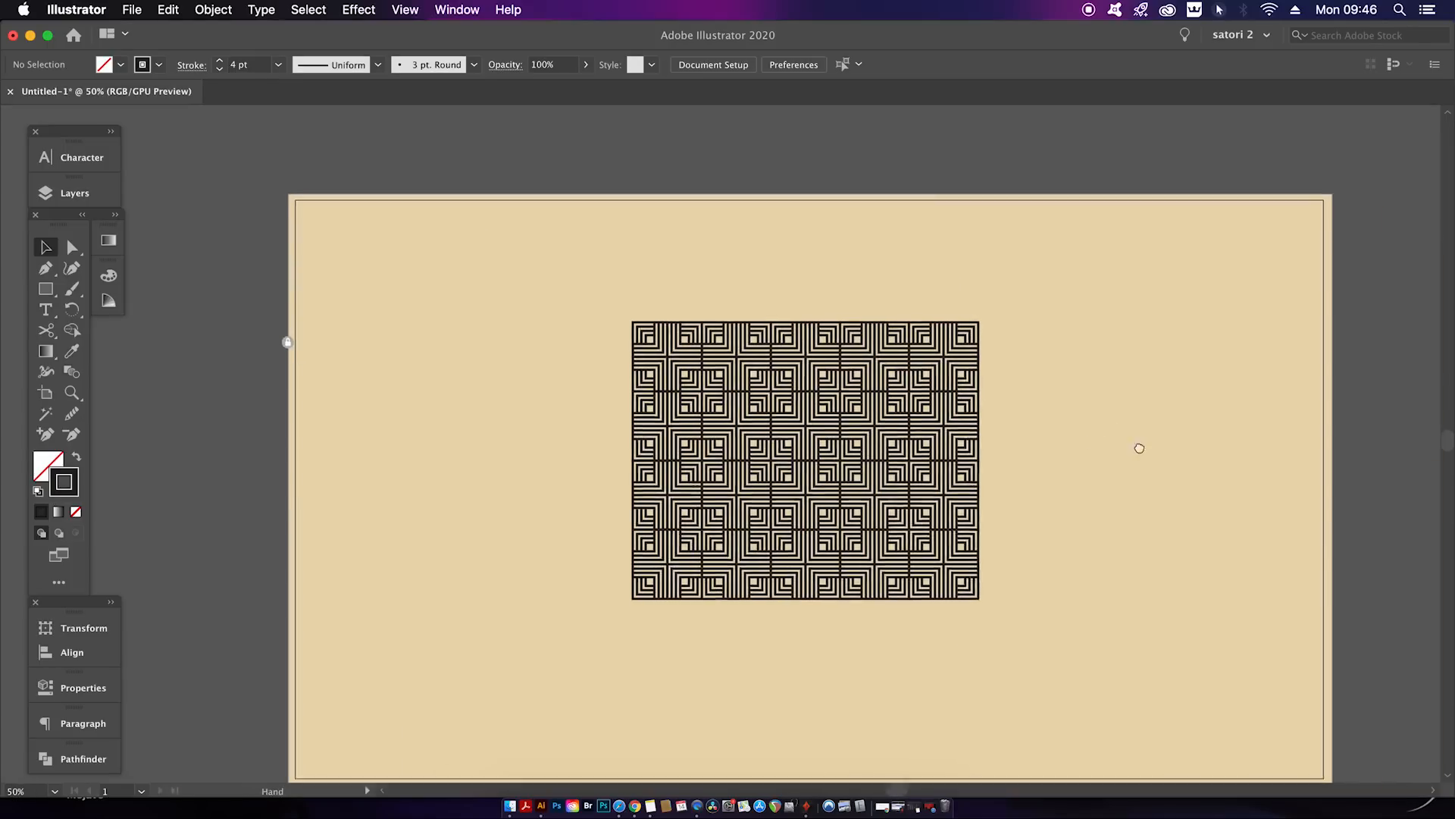
{"action": "left_click", "coordinate": [805, 462]}
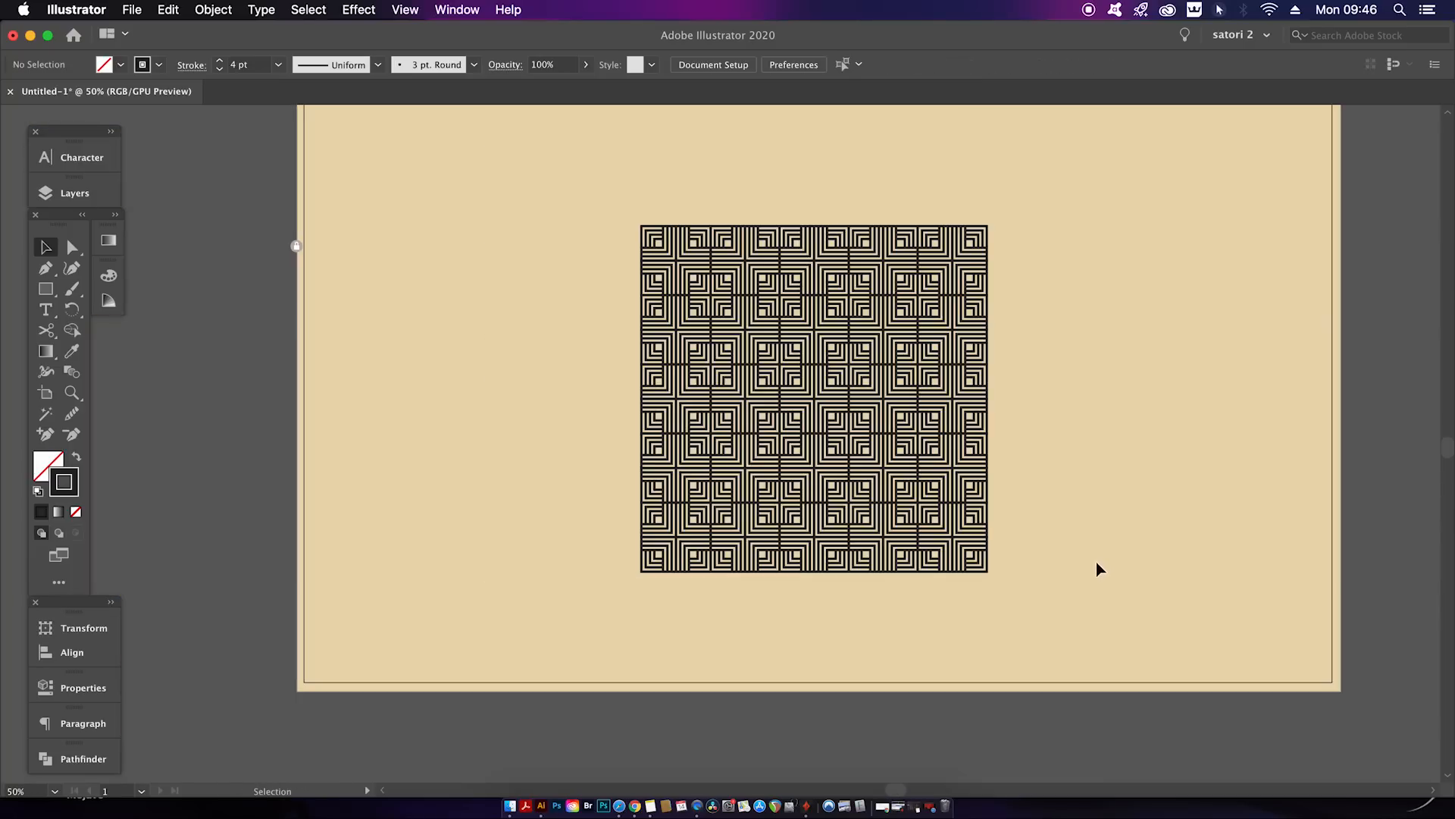
{"action": "left_click", "coordinate": [813, 400]}
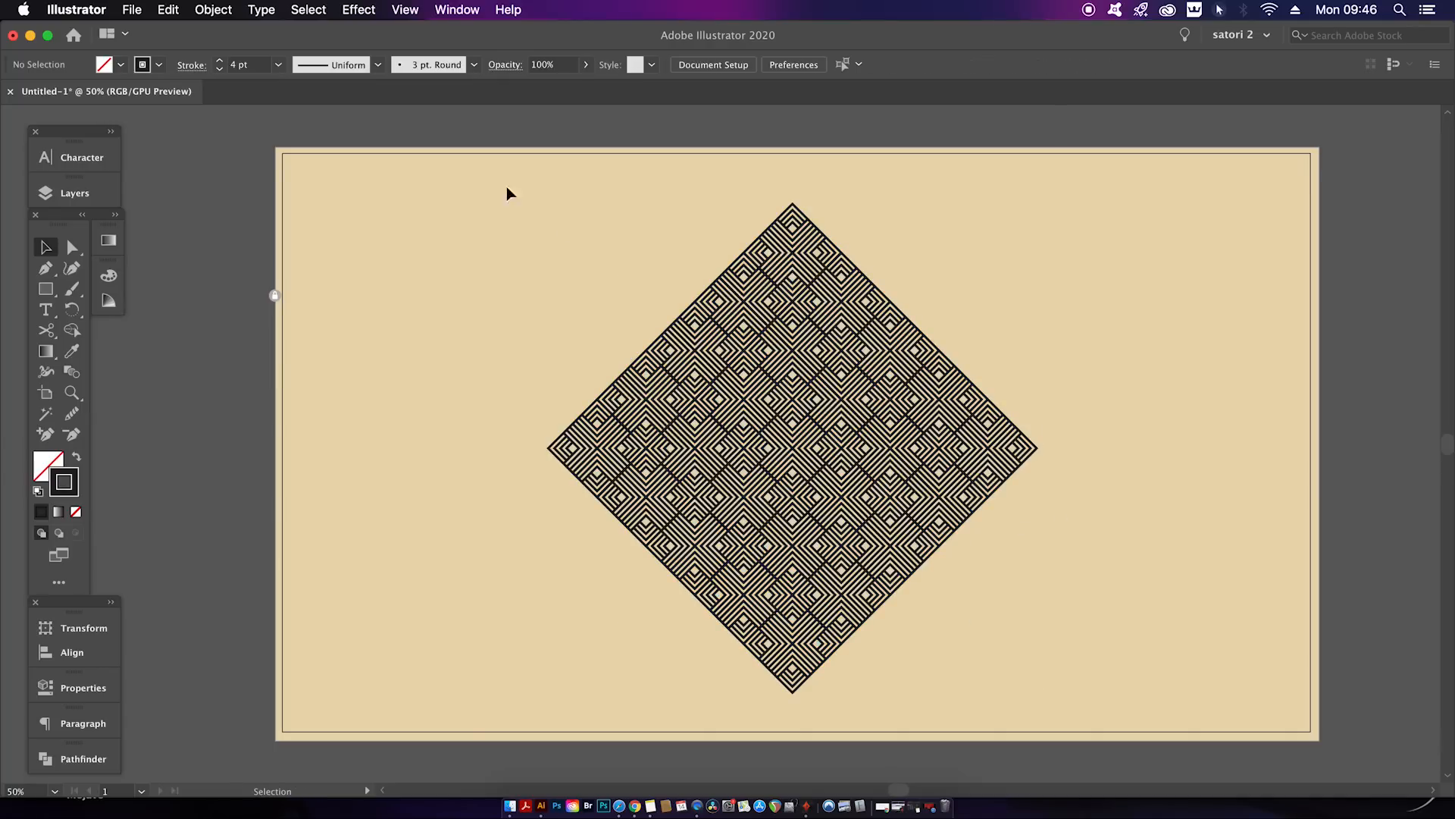
{"action": "left_click", "coordinate": [791, 448]}
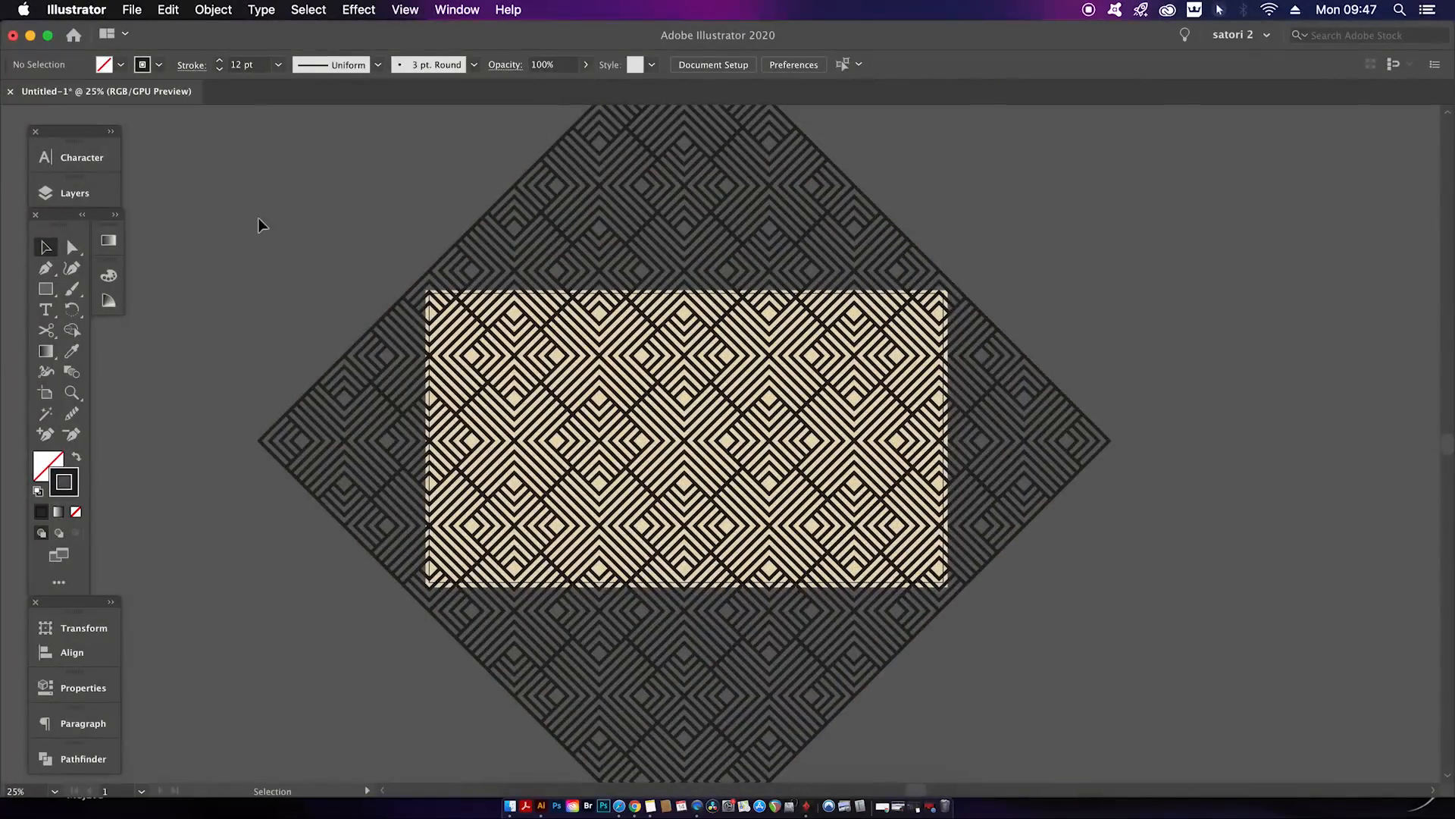
{"action": "mouse_move", "coordinate": [304, 249]}
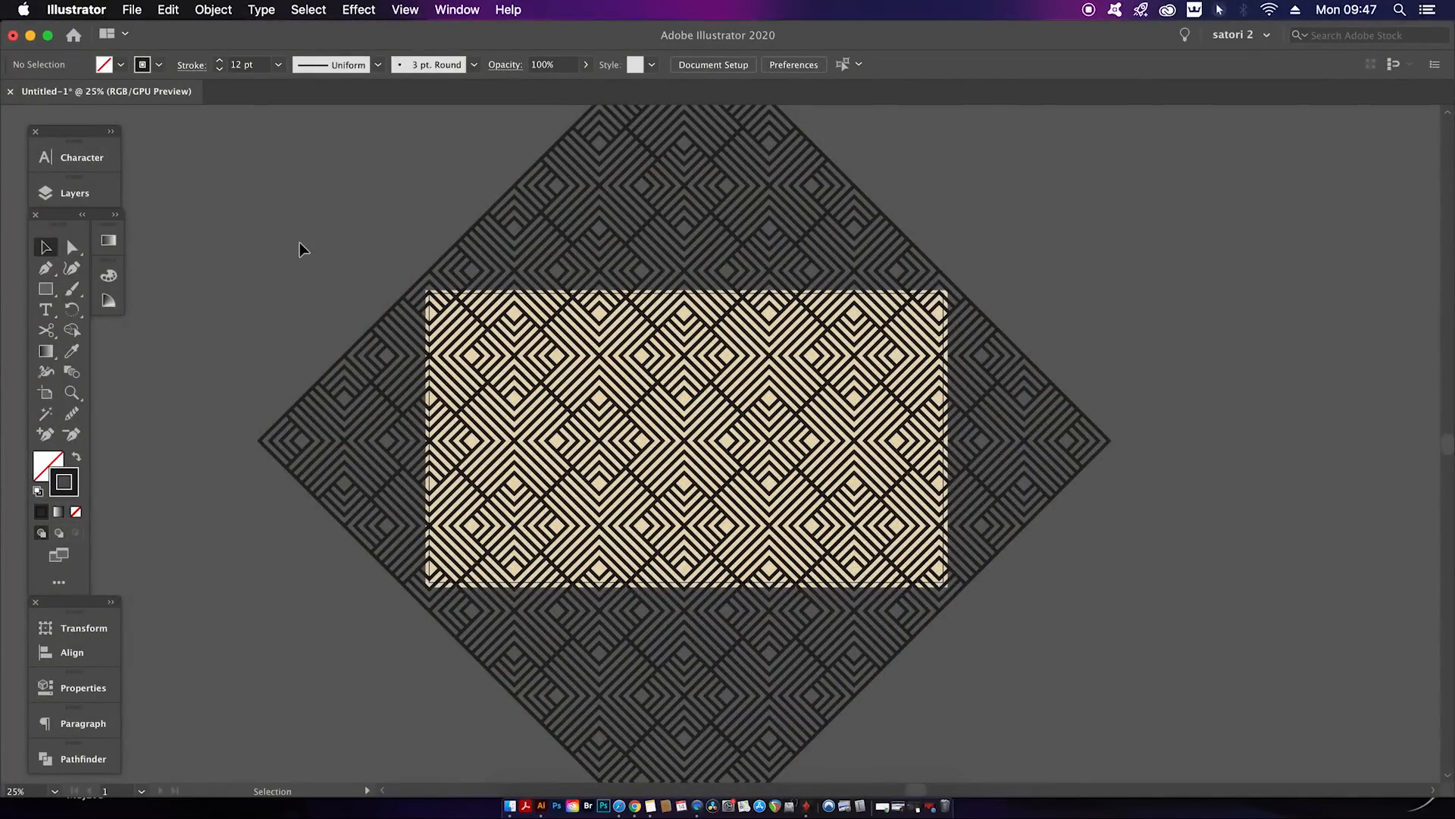
- Draw a rectangle over the diamond pattern and make a clipping mask from both
{"action": "left_click", "coordinate": [44, 289]}
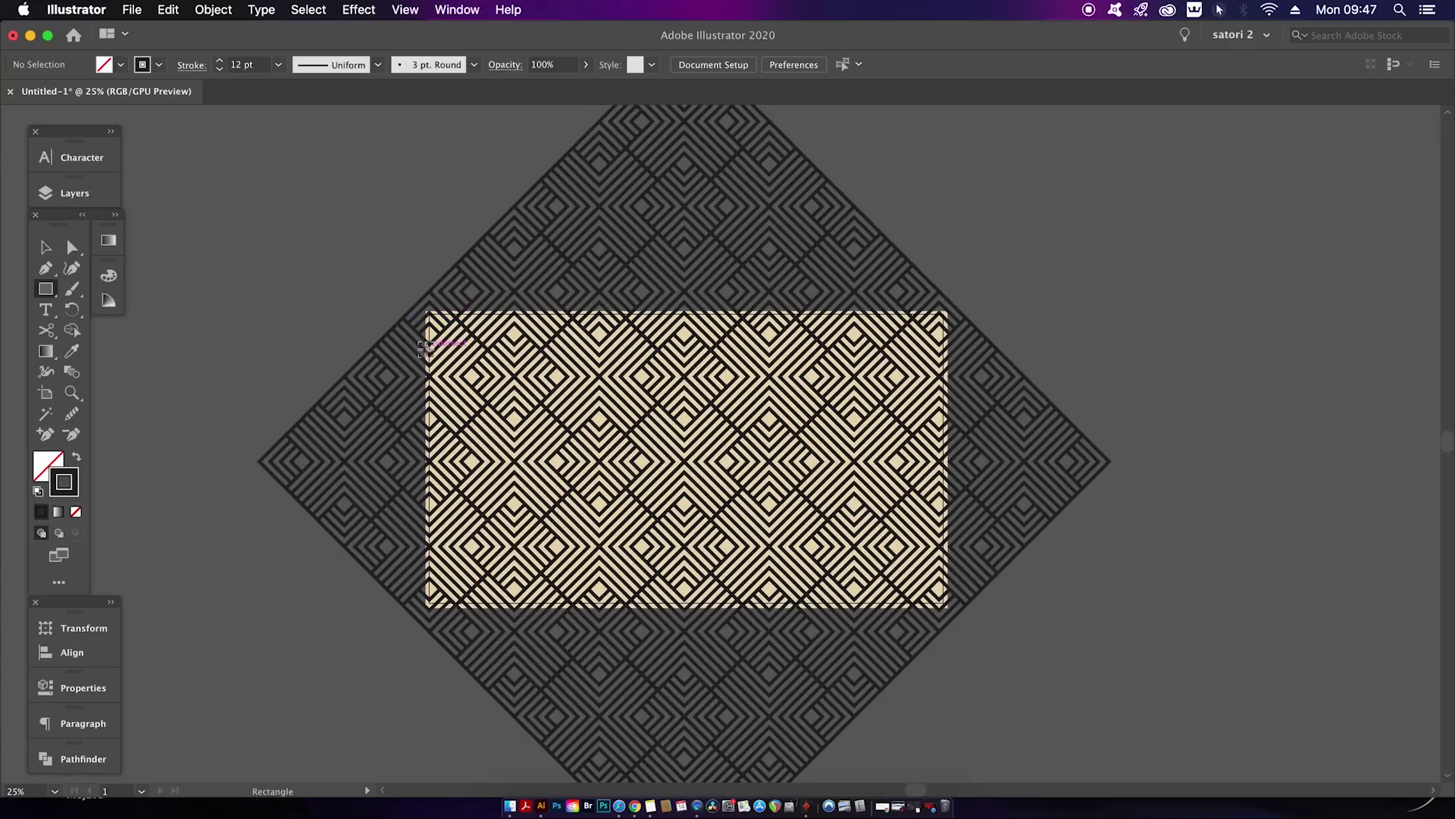
{"action": "key", "text": "cmd+="}
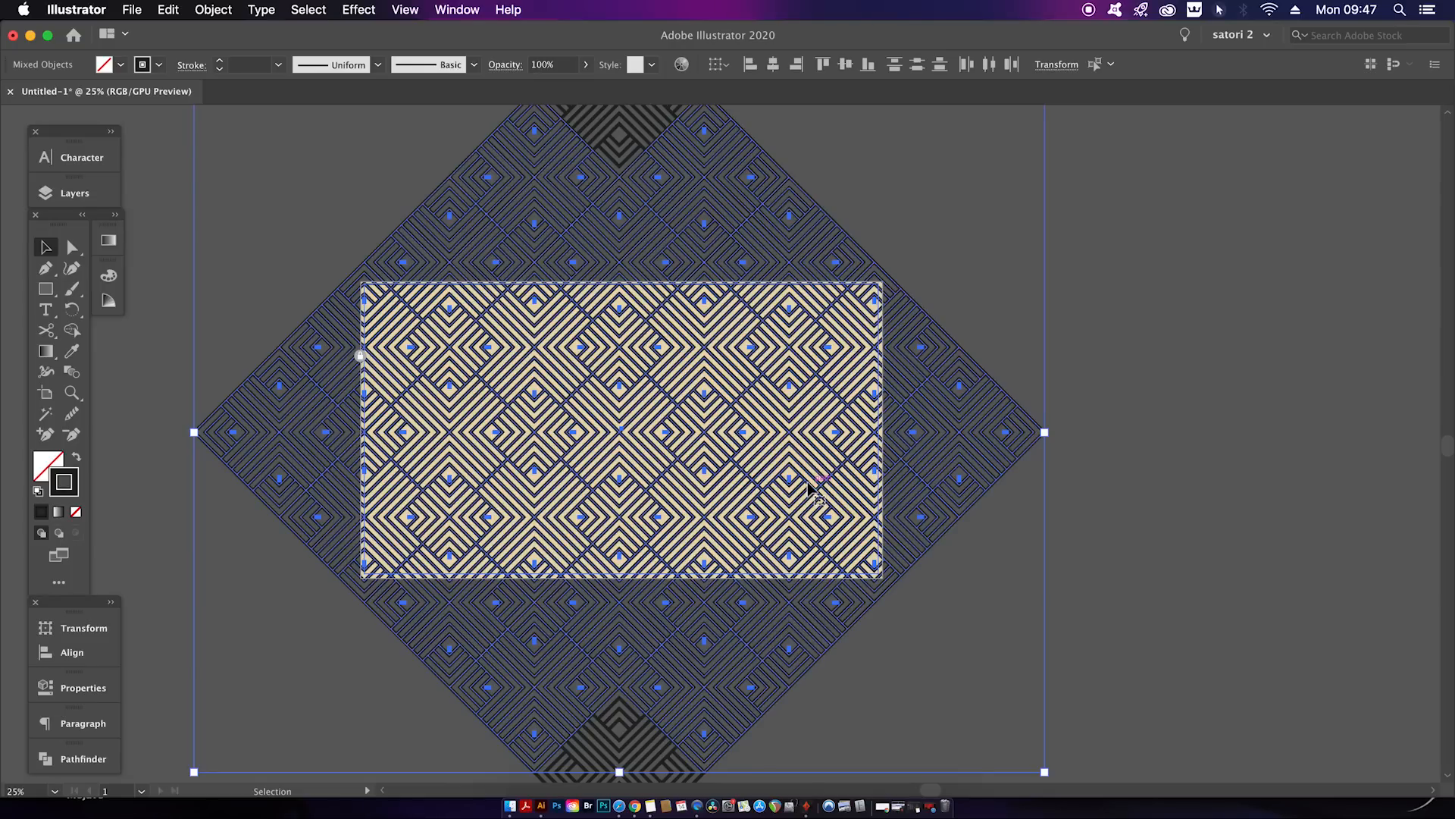
{"action": "right_click", "coordinate": [819, 483]}
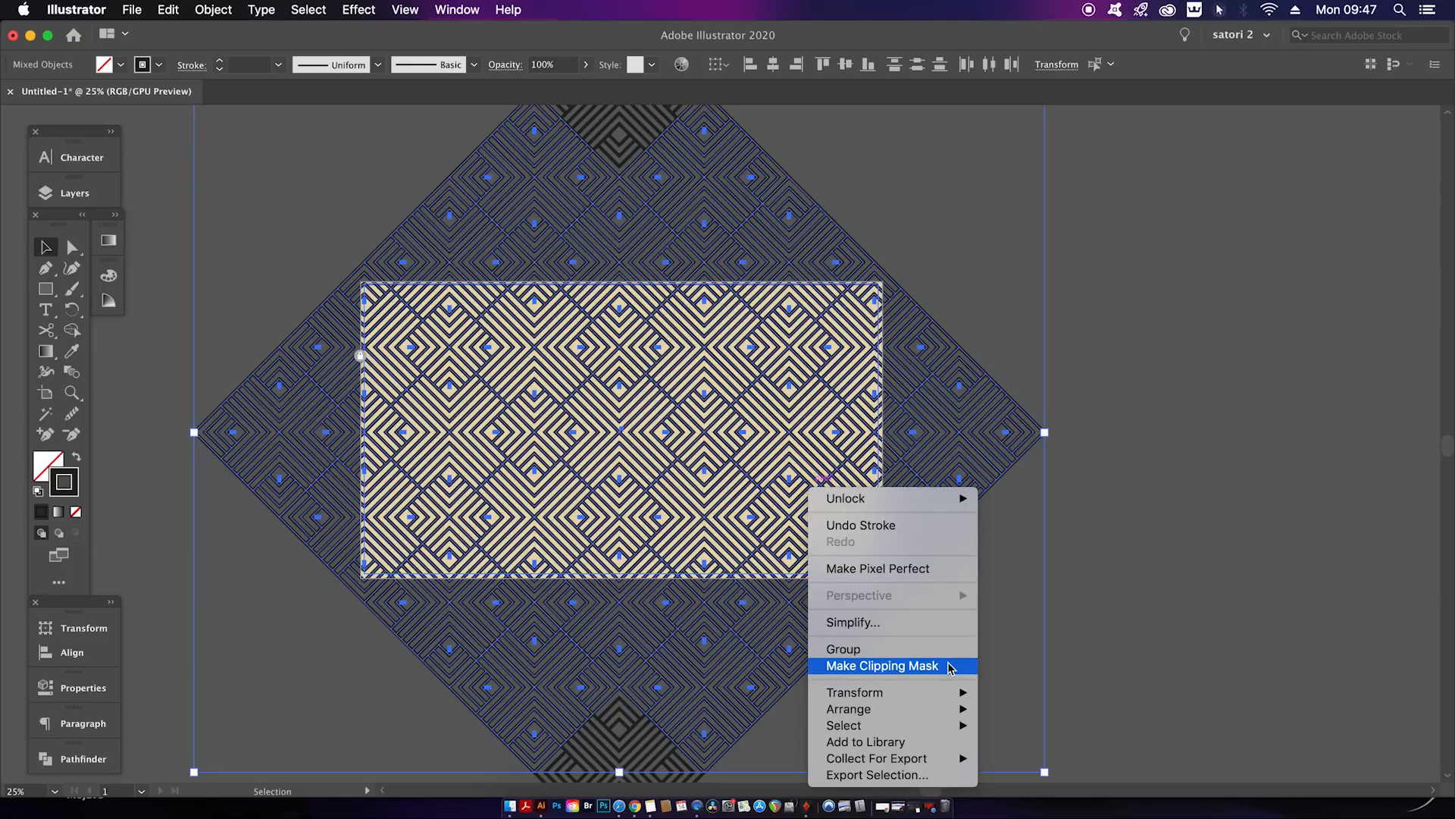
{"action": "left_click", "coordinate": [880, 665]}
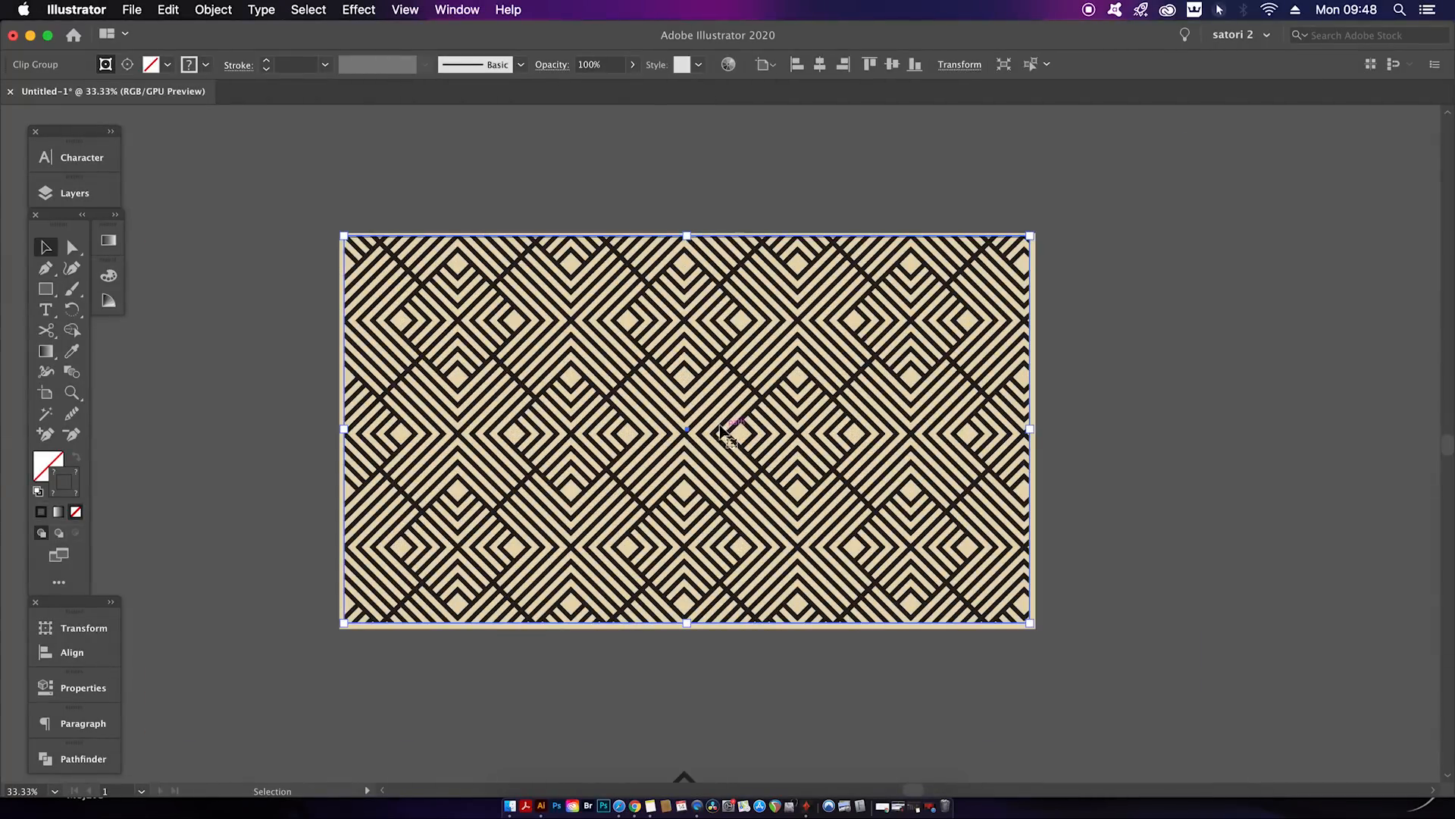
- Select the clipped pattern group and apply a blending mode such as Overlay in Transparency
{"action": "left_click", "coordinate": [456, 10]}
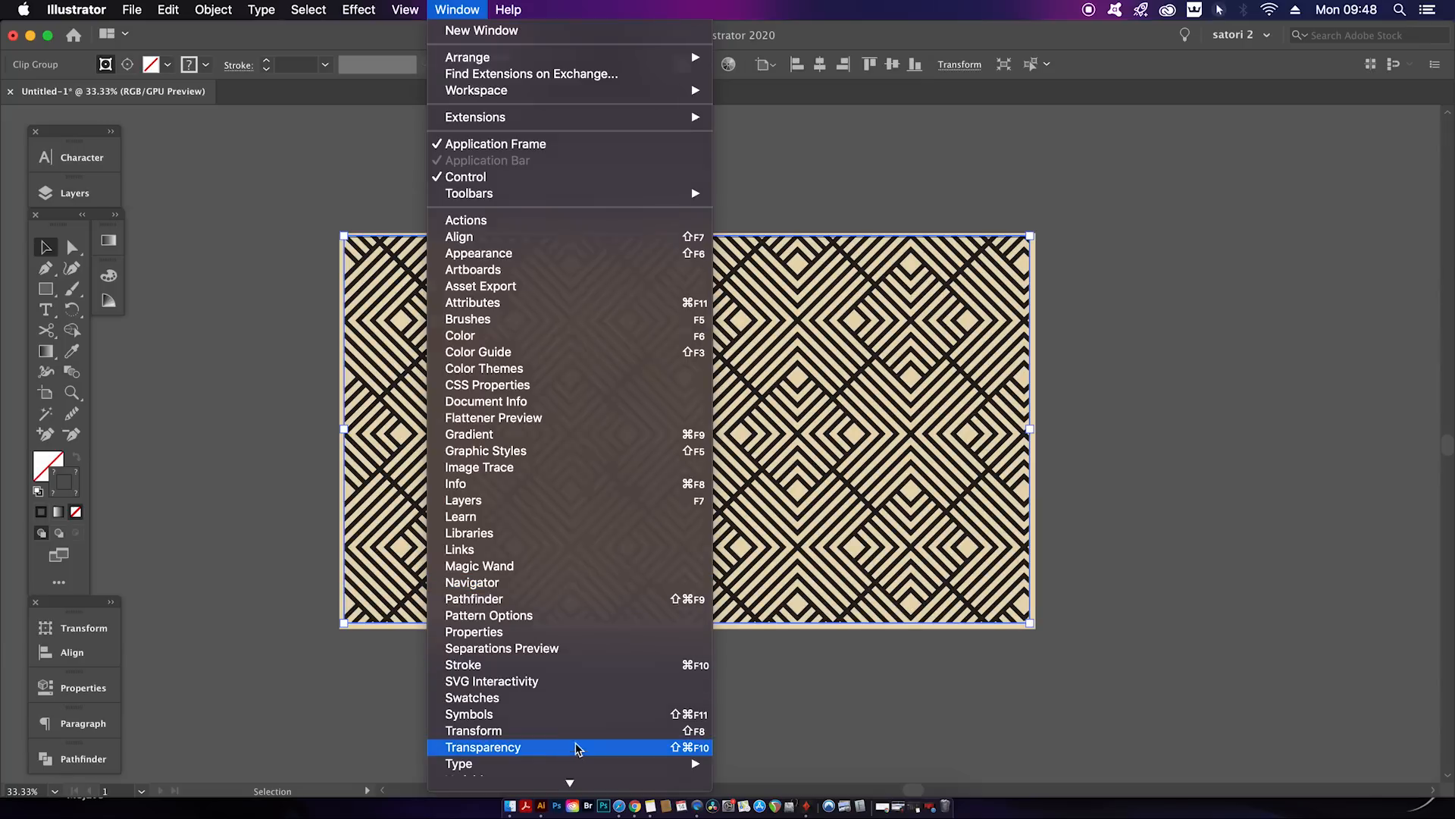
{"action": "left_click", "coordinate": [483, 746]}
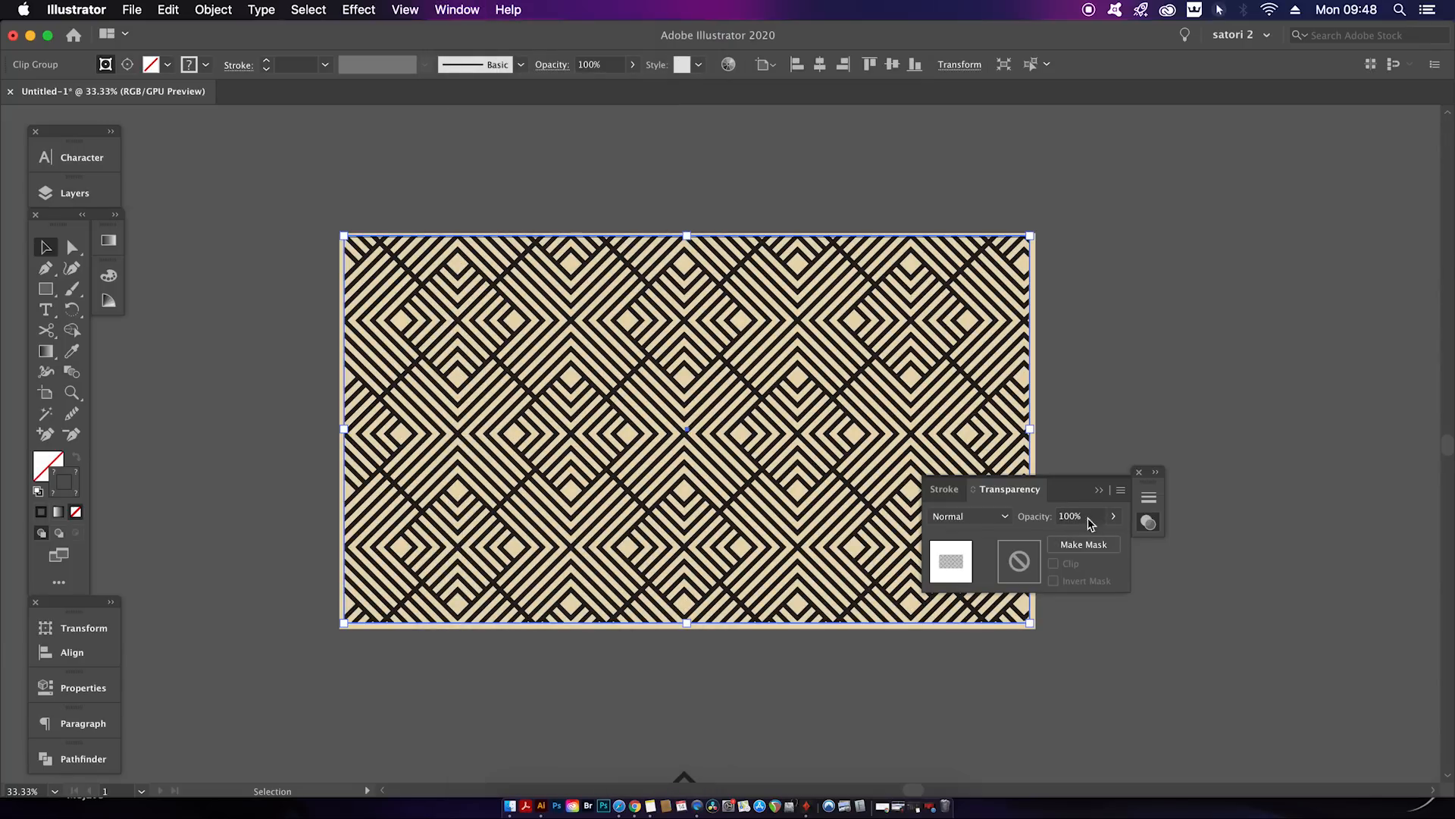
{"action": "left_click", "coordinate": [968, 516]}
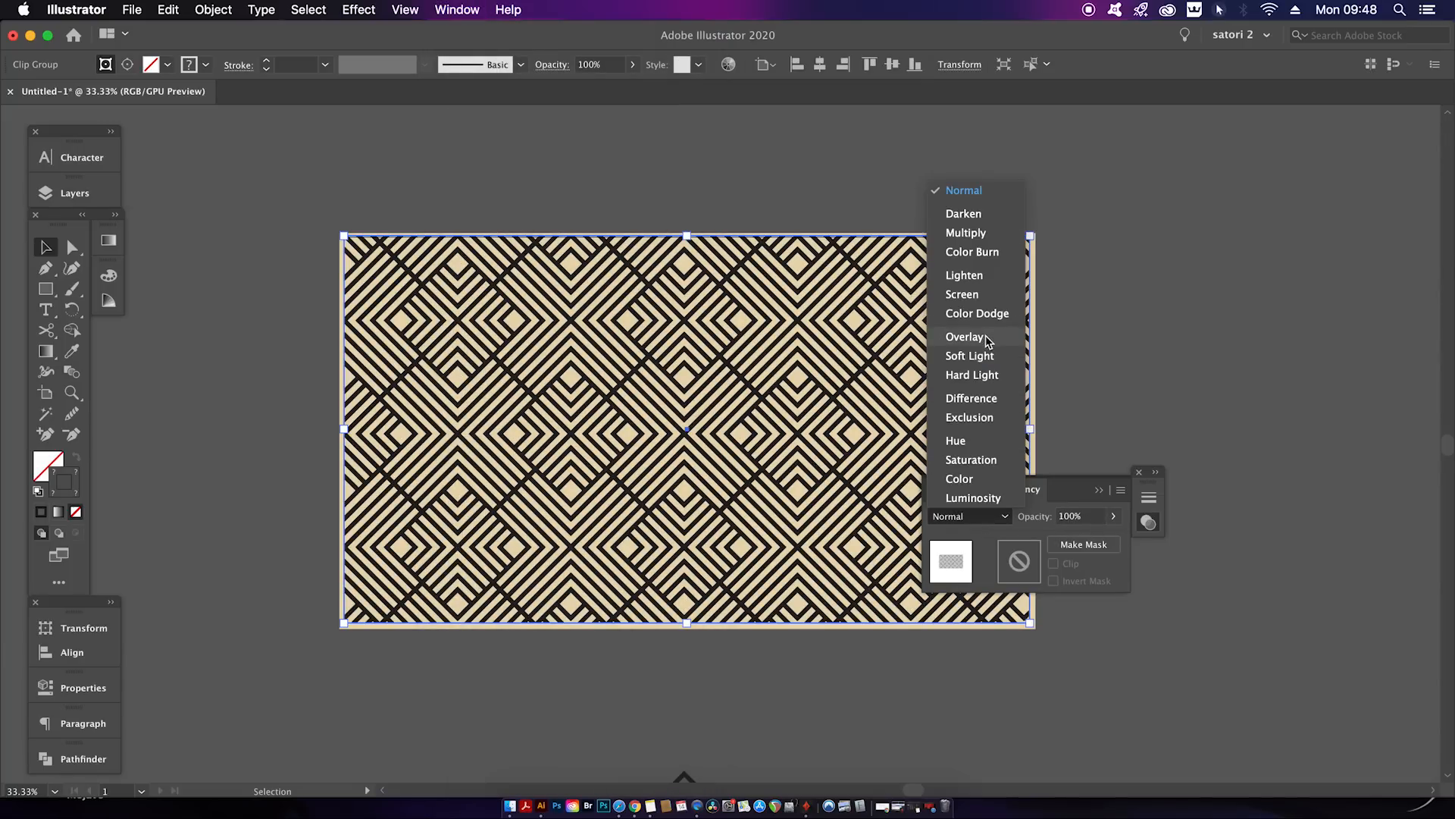
{"action": "left_click", "coordinate": [965, 336]}
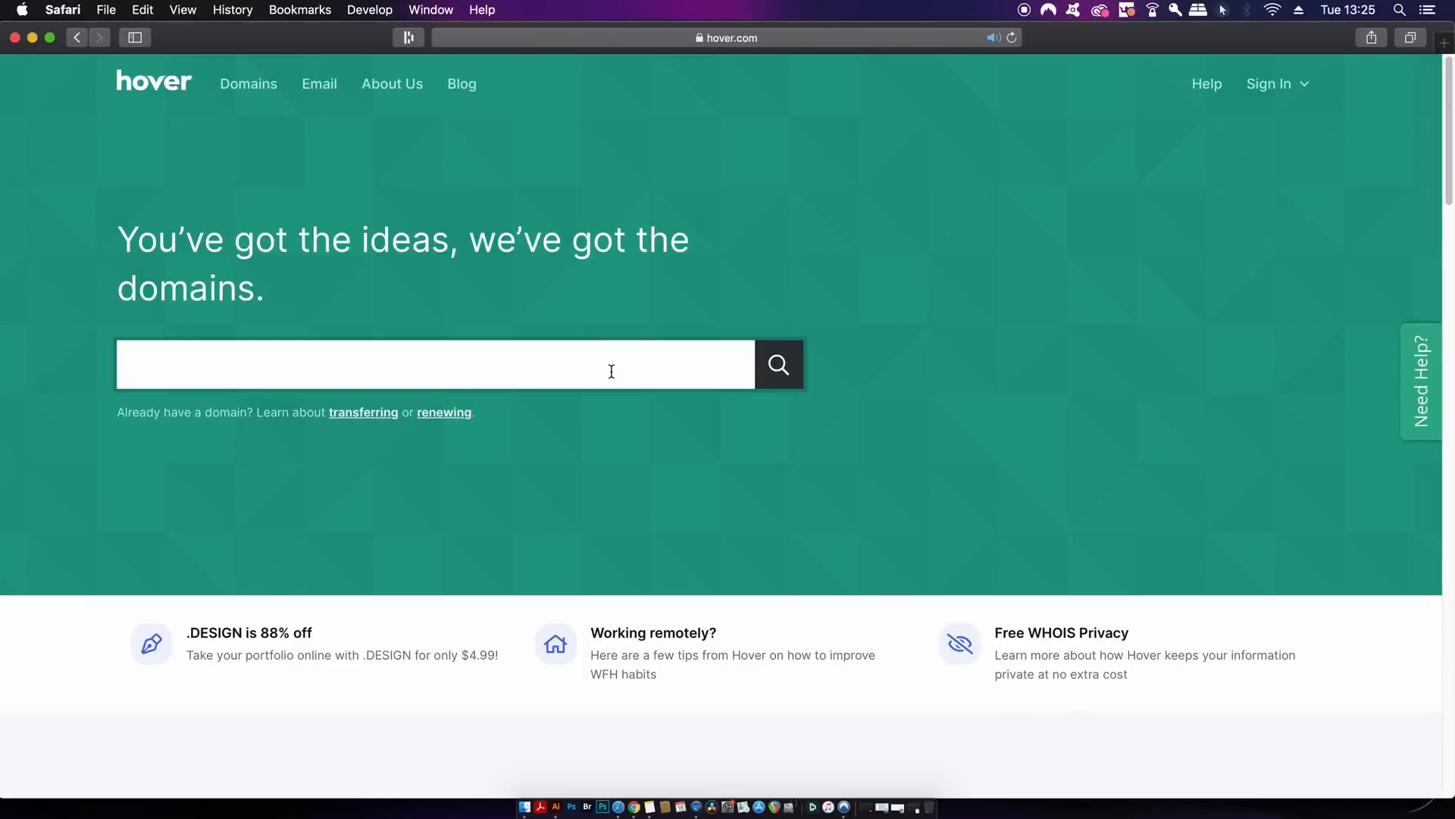
- Search Hover for 'satorigraphics', scroll the available domain results, then go to About Us
{"action": "type", "text": "satorigraphics"}
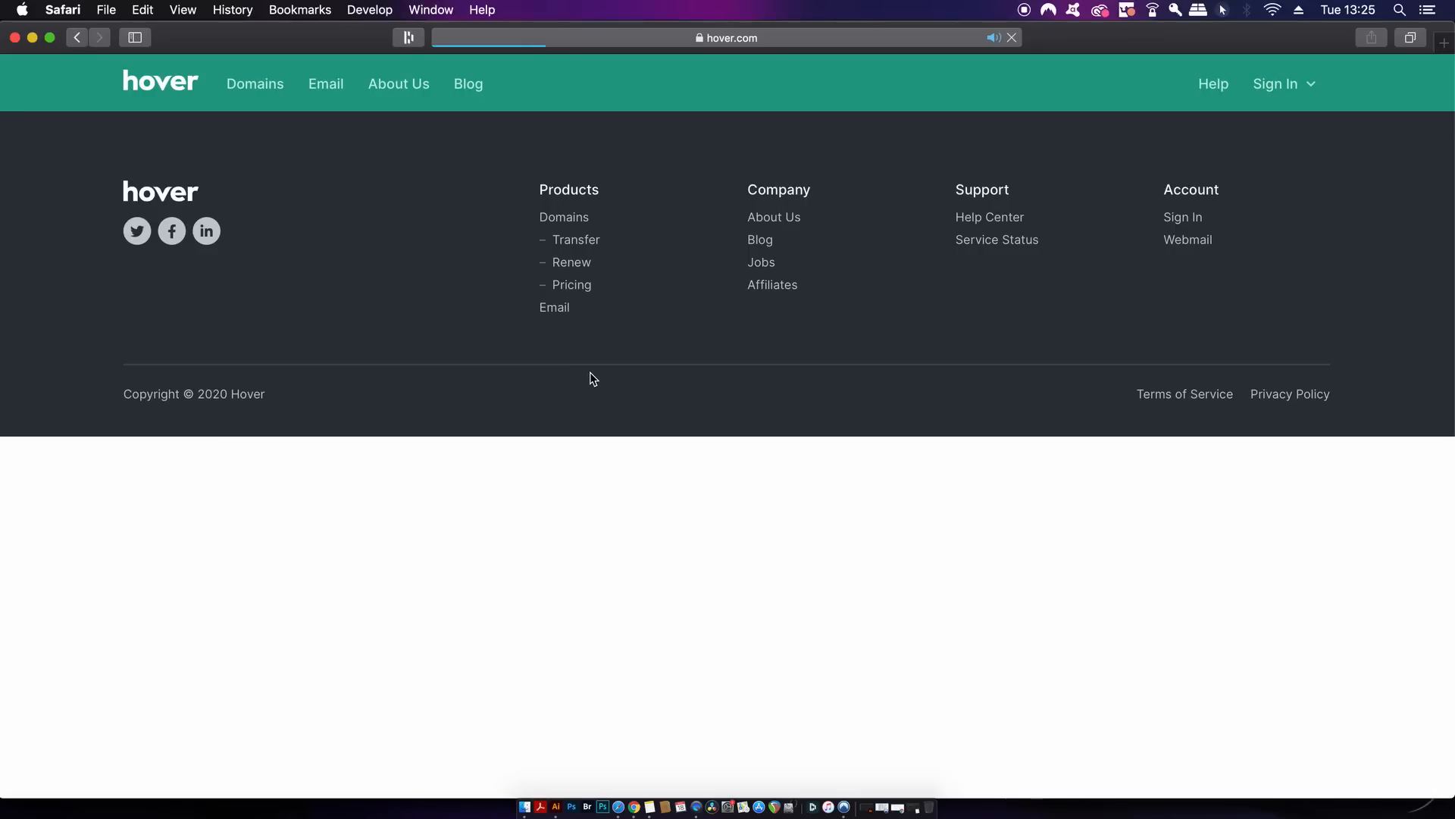
{"action": "left_click", "coordinate": [851, 173]}
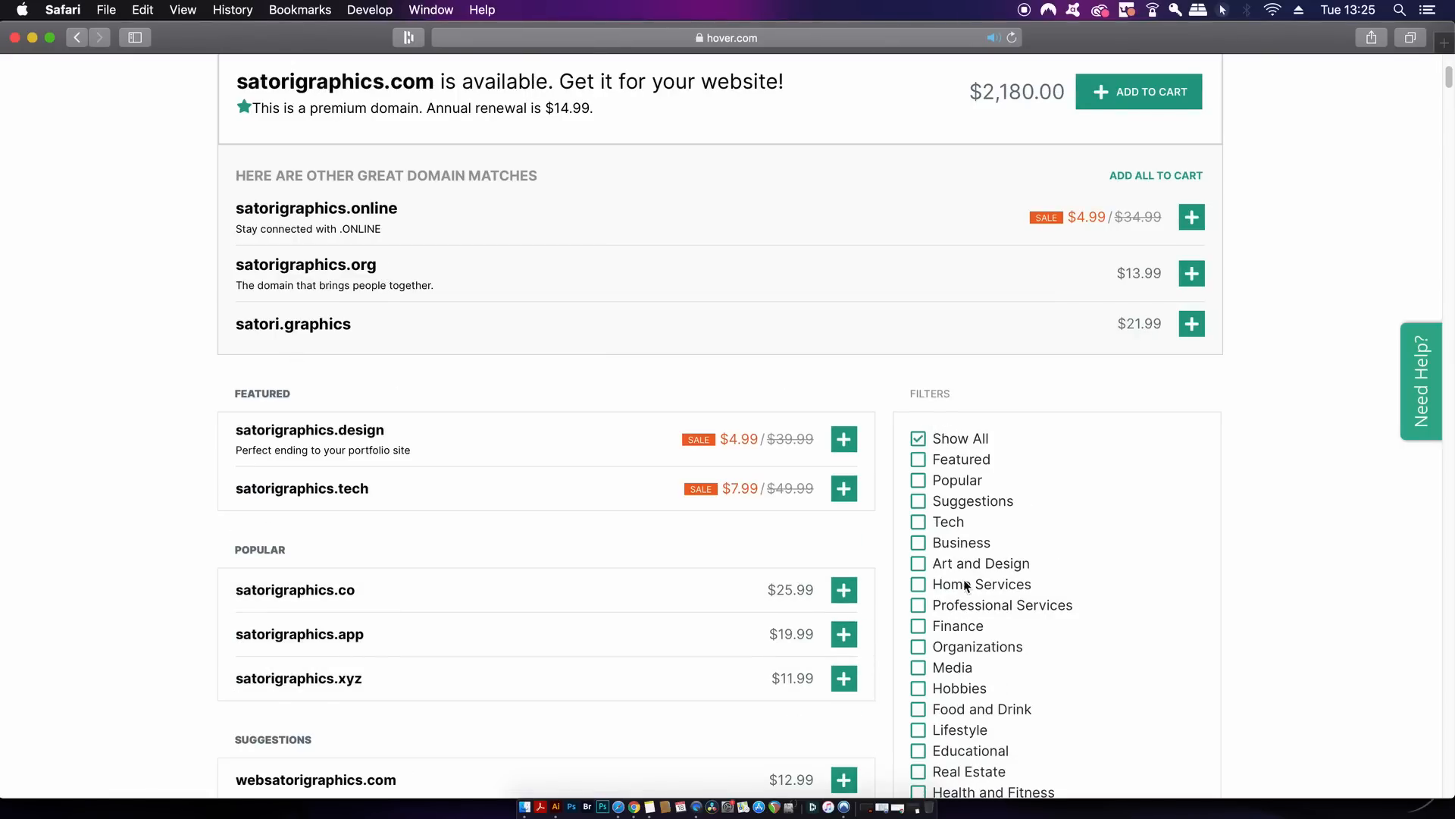
{"action": "scroll", "scroll_direction": "down", "scroll_amount": 3}
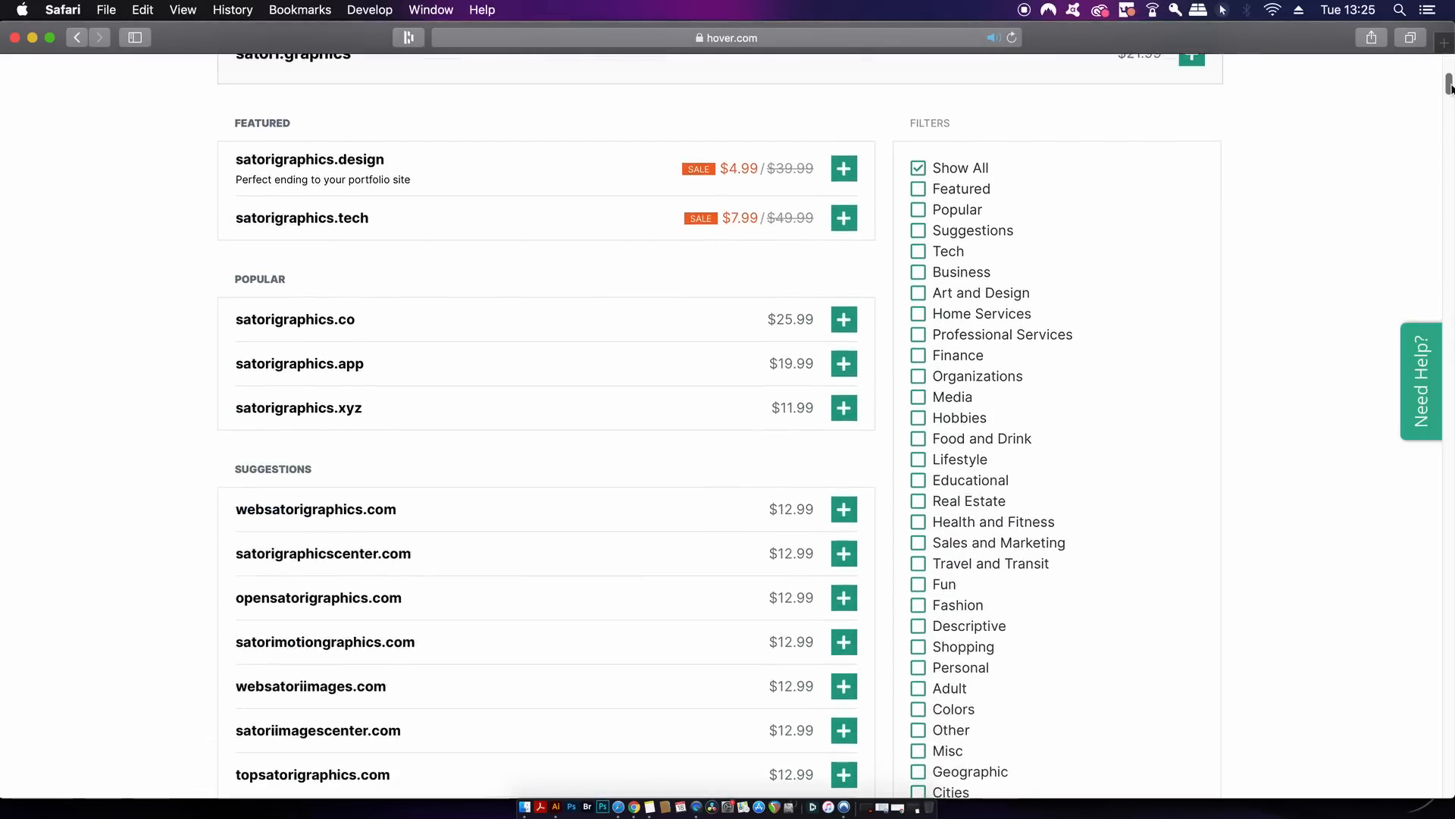
{"action": "left_click", "coordinate": [391, 83]}
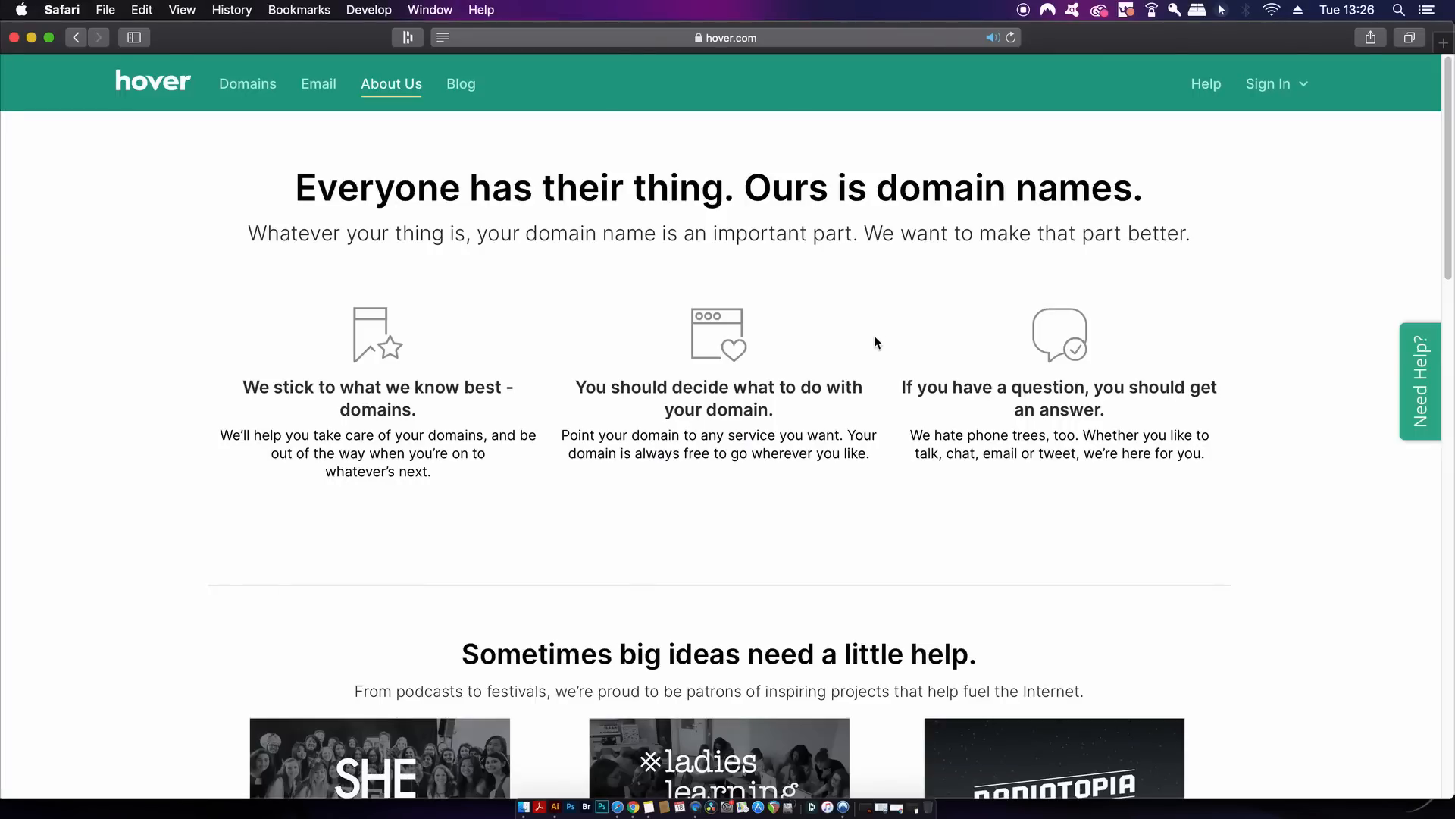
{"action": "mouse_move", "coordinate": [913, 380]}
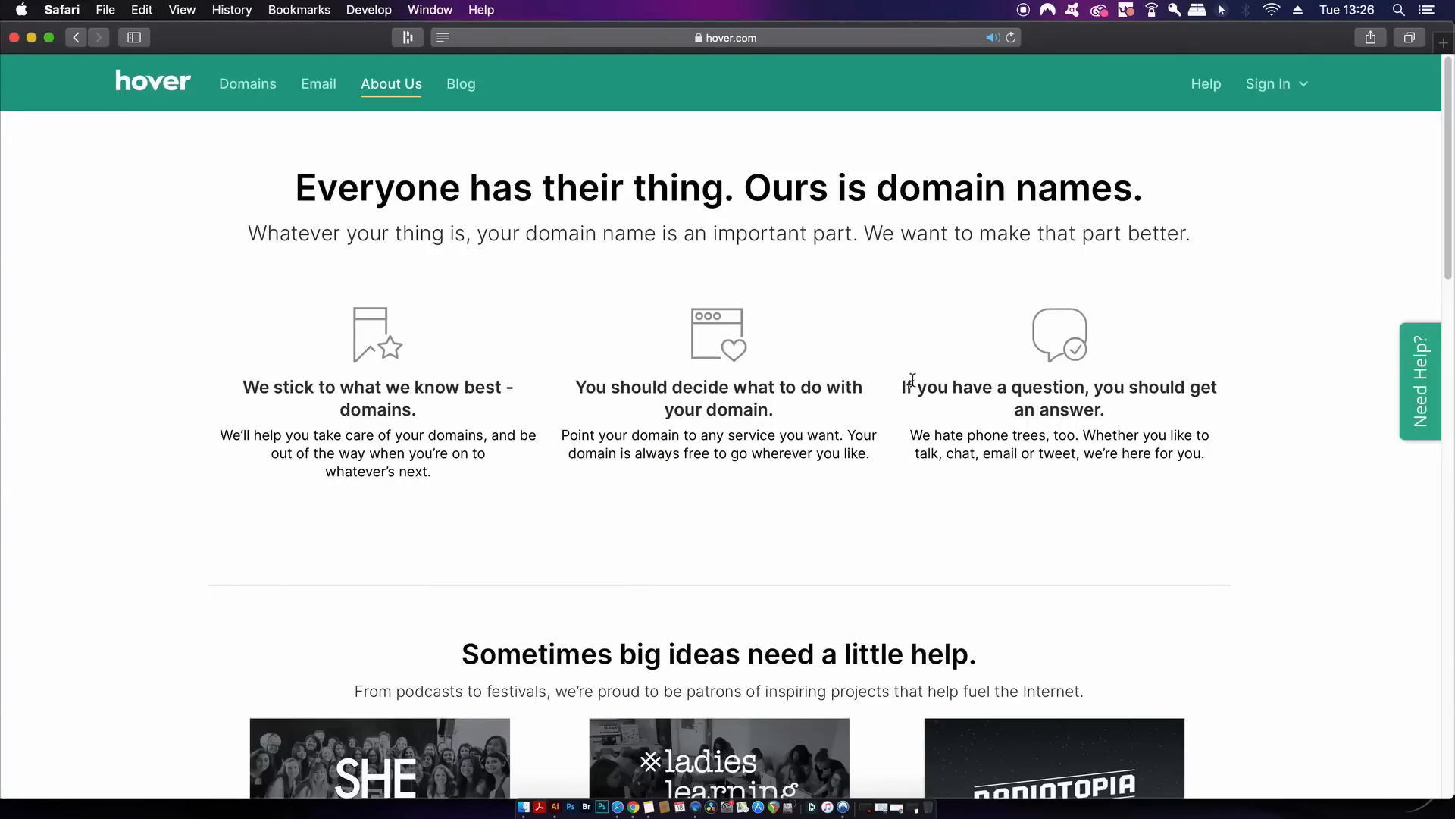
{"action": "mouse_move", "coordinate": [1084, 351]}
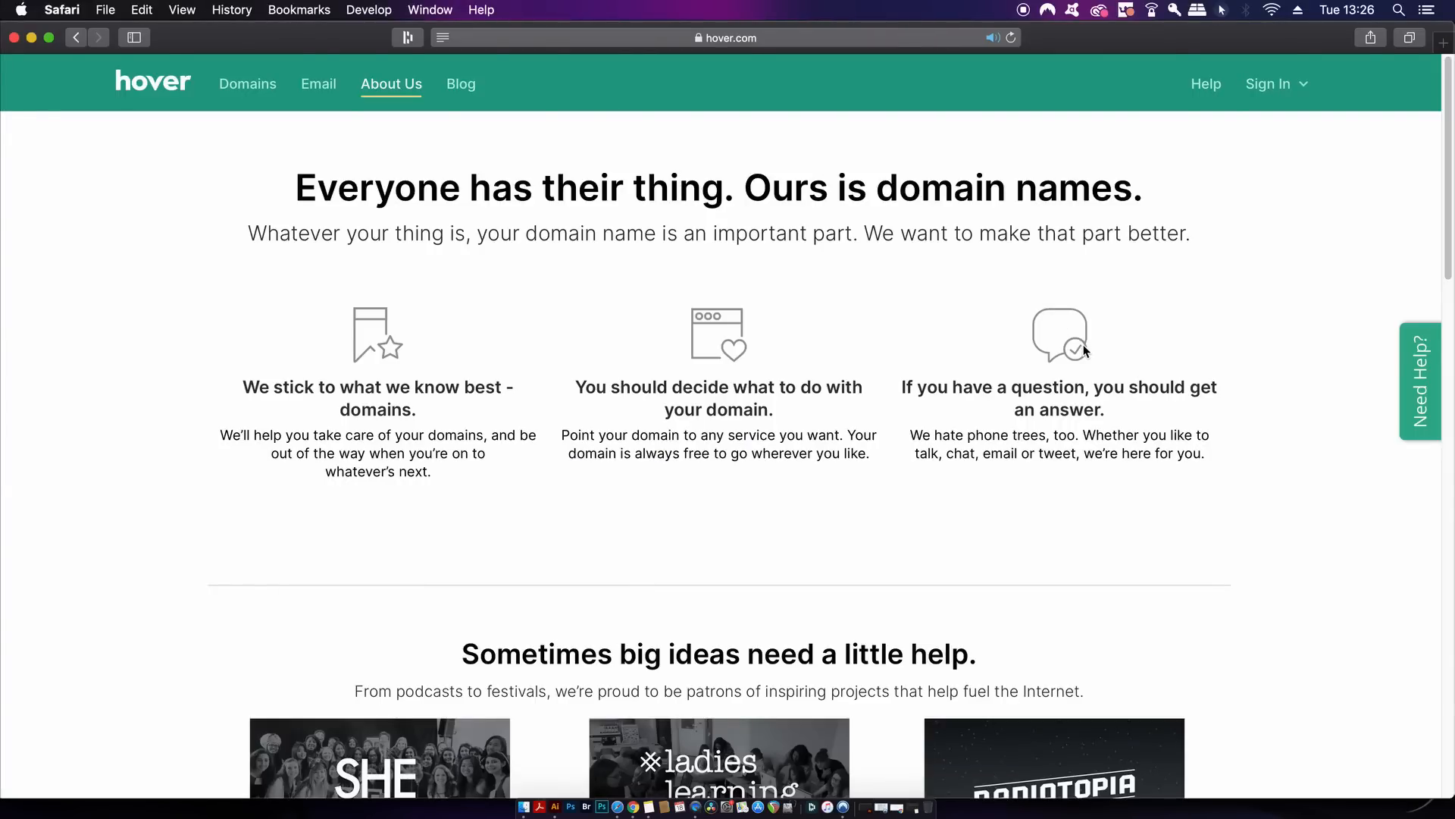
- Move from Hover's About Us page to the help.hover.com help centre
{"action": "left_click", "coordinate": [1206, 83]}
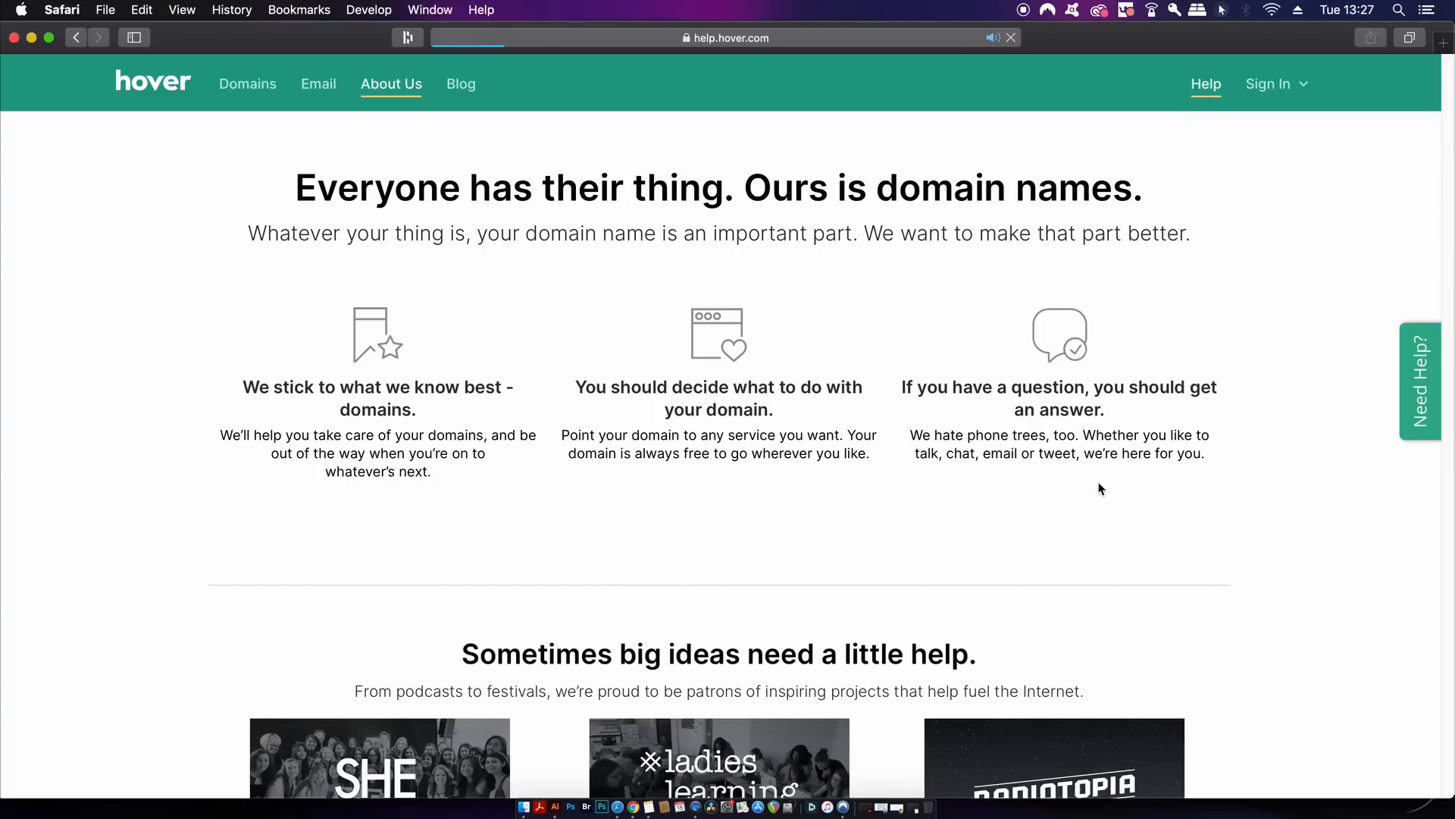
{"action": "left_click", "coordinate": [1206, 83]}
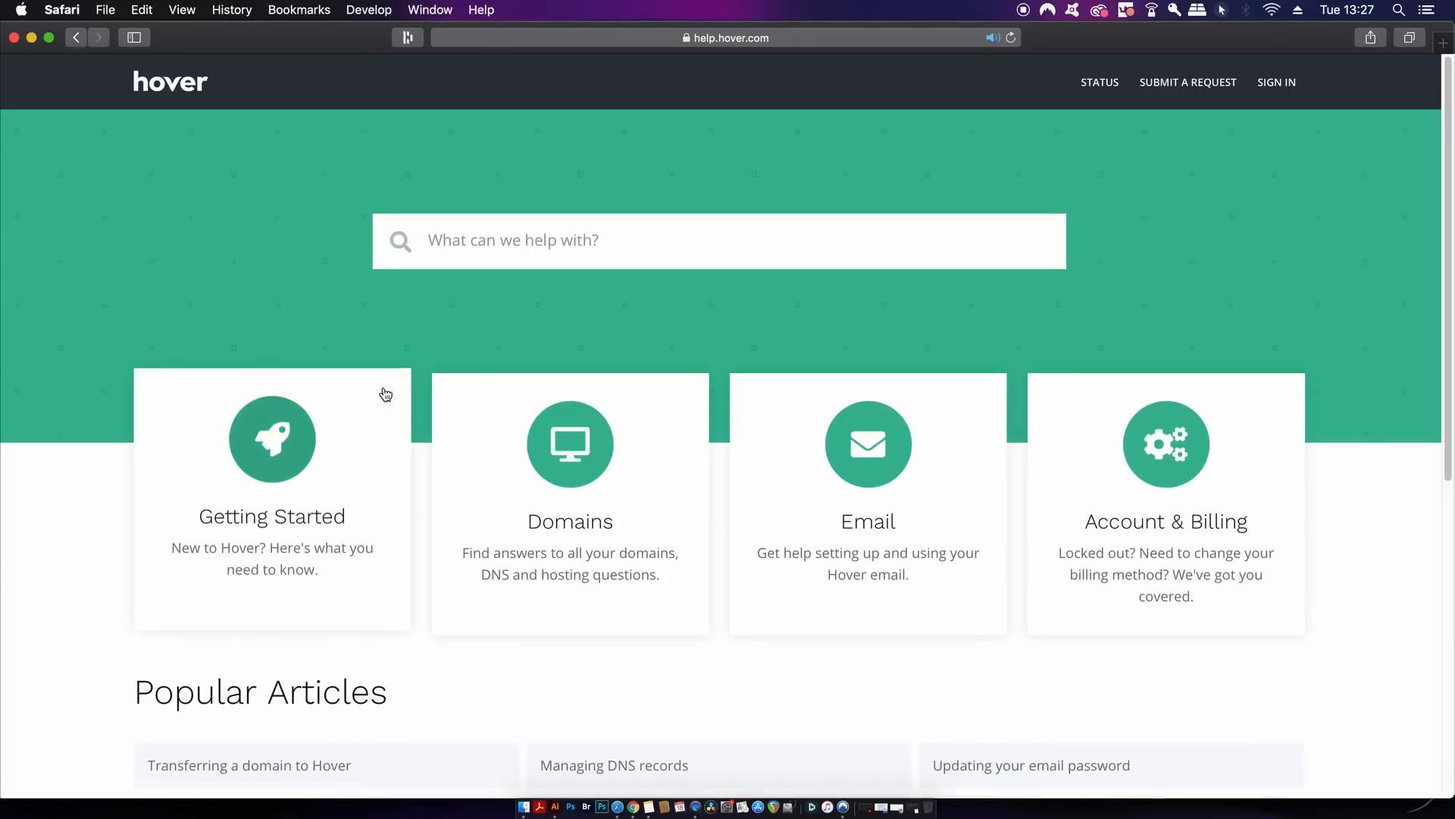